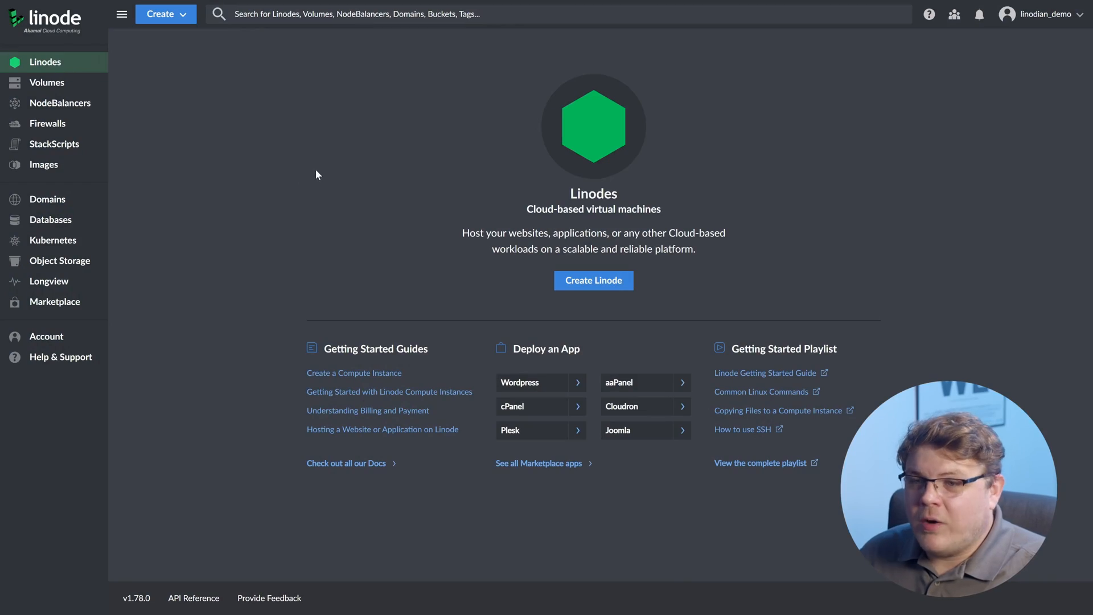
{"action": "mouse_move", "coordinate": [320, 161]}
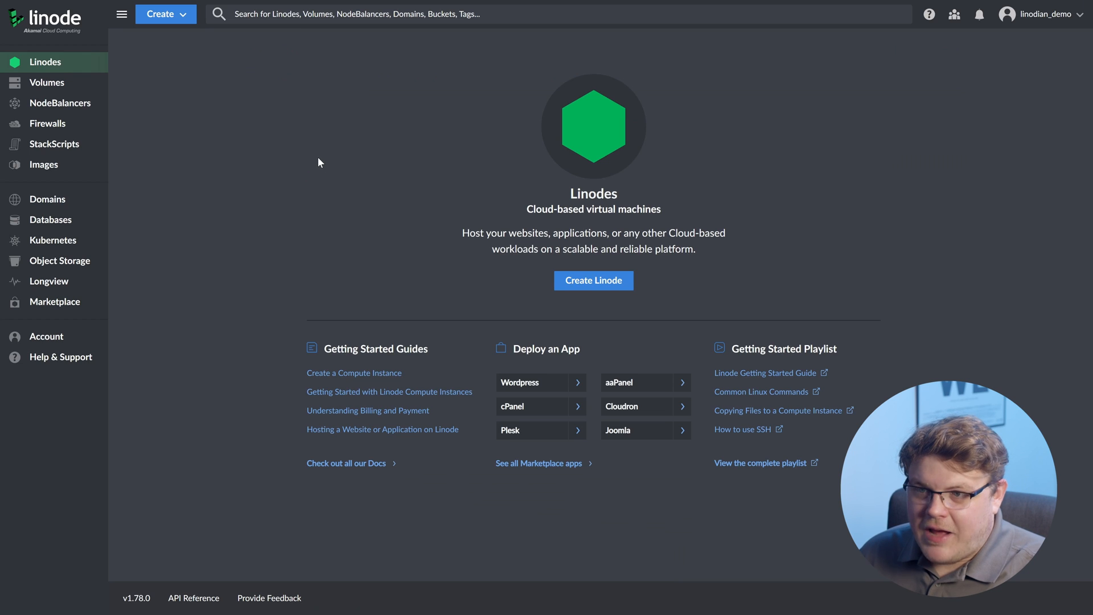
- Start creating a new Linode from the Marketplace via the Create menu
{"action": "left_click", "coordinate": [165, 14]}
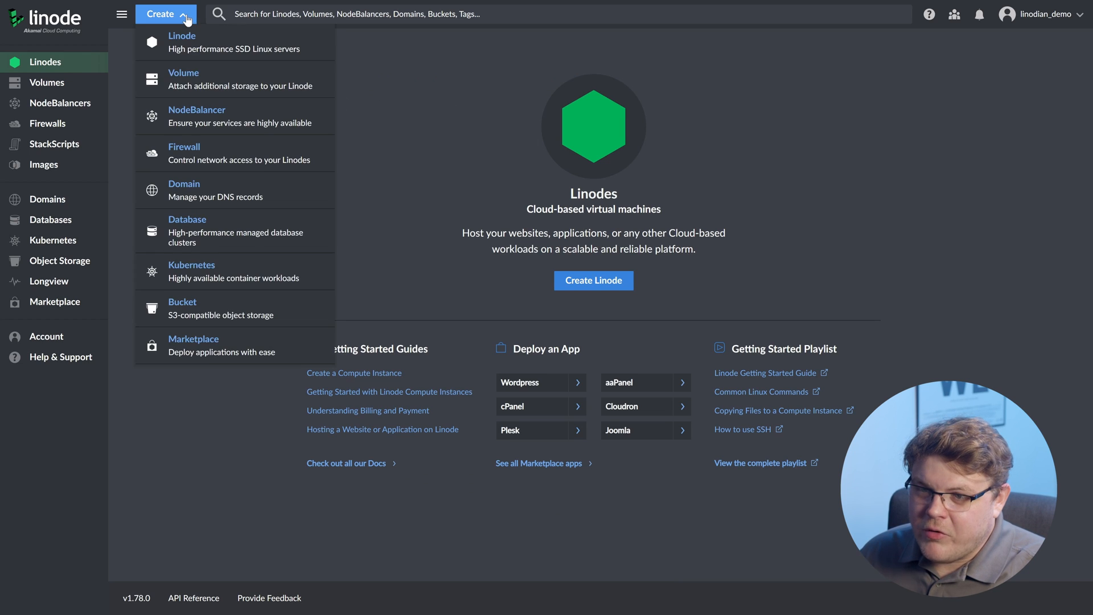
{"action": "left_click", "coordinate": [194, 340]}
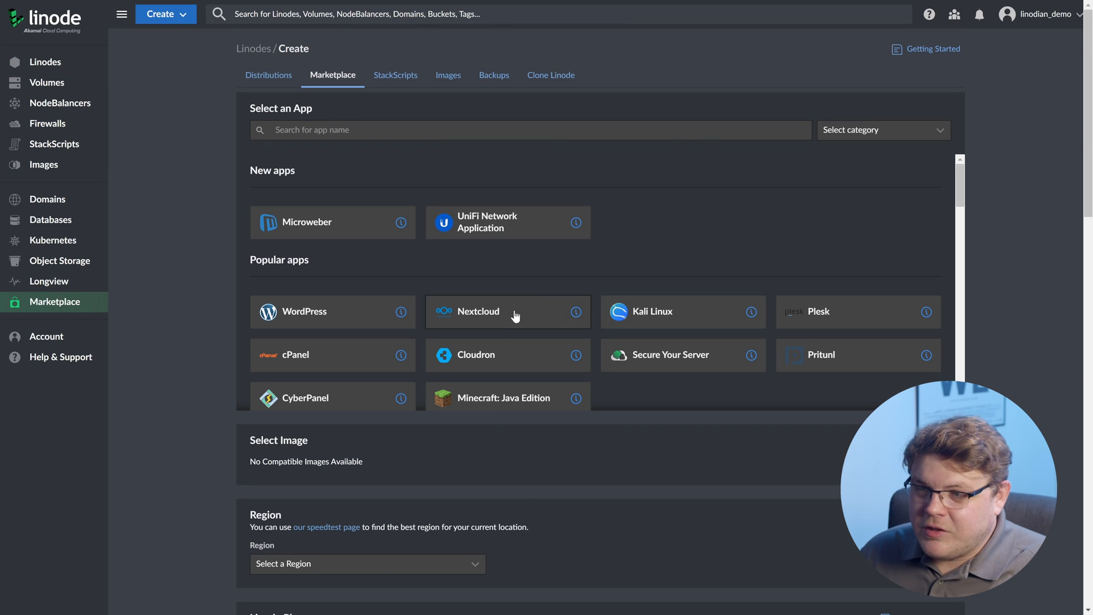
- Choose the Nextcloud app and name its limited sudo user 'nextcloud'
{"action": "left_click", "coordinate": [507, 312]}
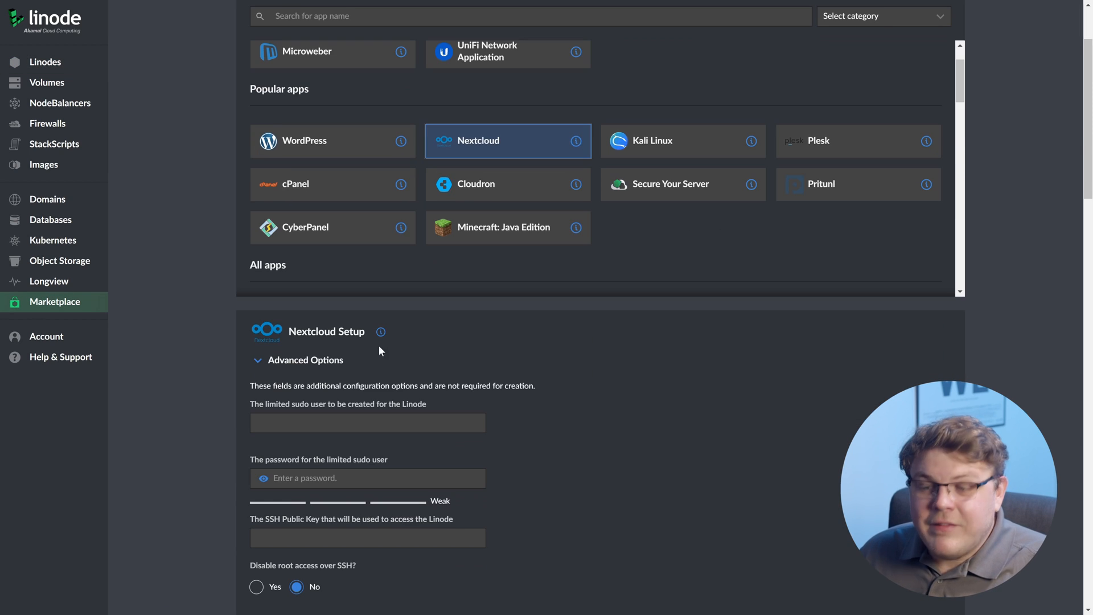
{"action": "mouse_move", "coordinate": [429, 361]}
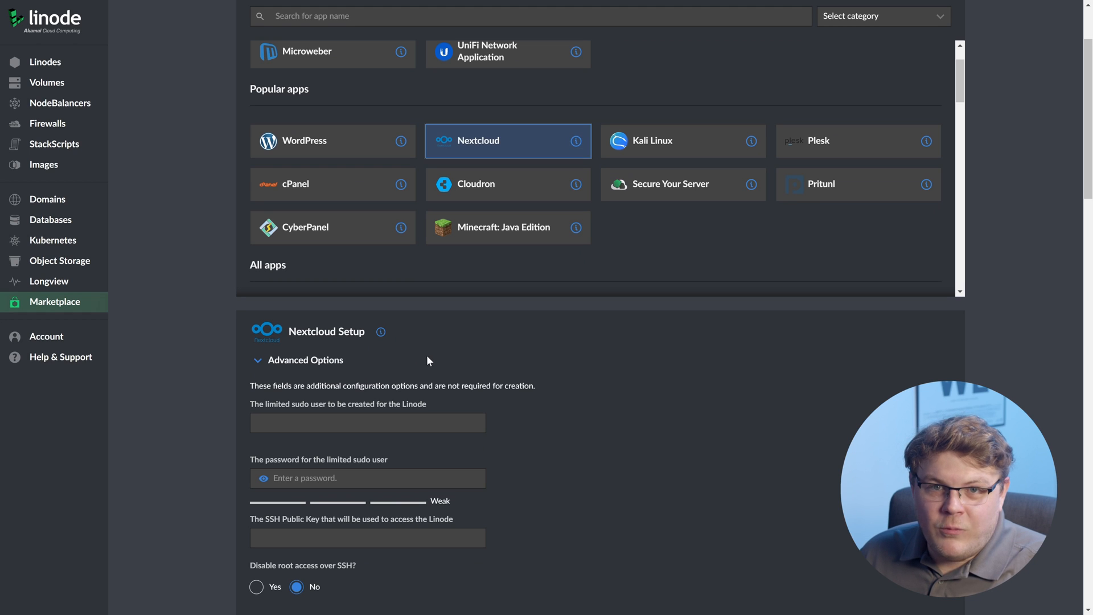
{"action": "scroll", "scroll_direction": "down", "scroll_amount": 3}
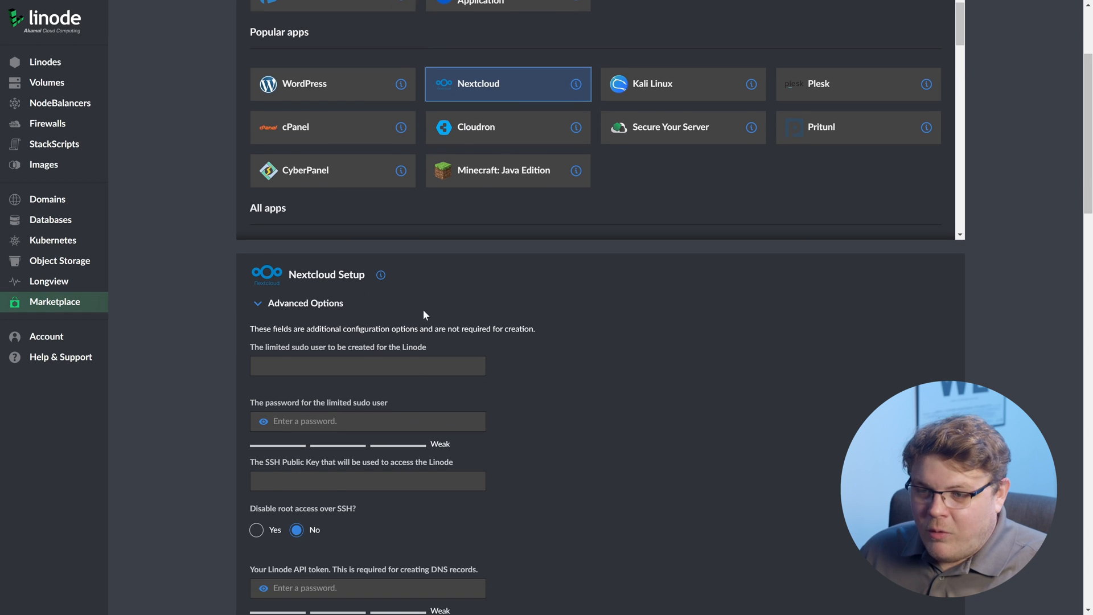
{"action": "scroll", "scroll_direction": "down", "scroll_amount": 3}
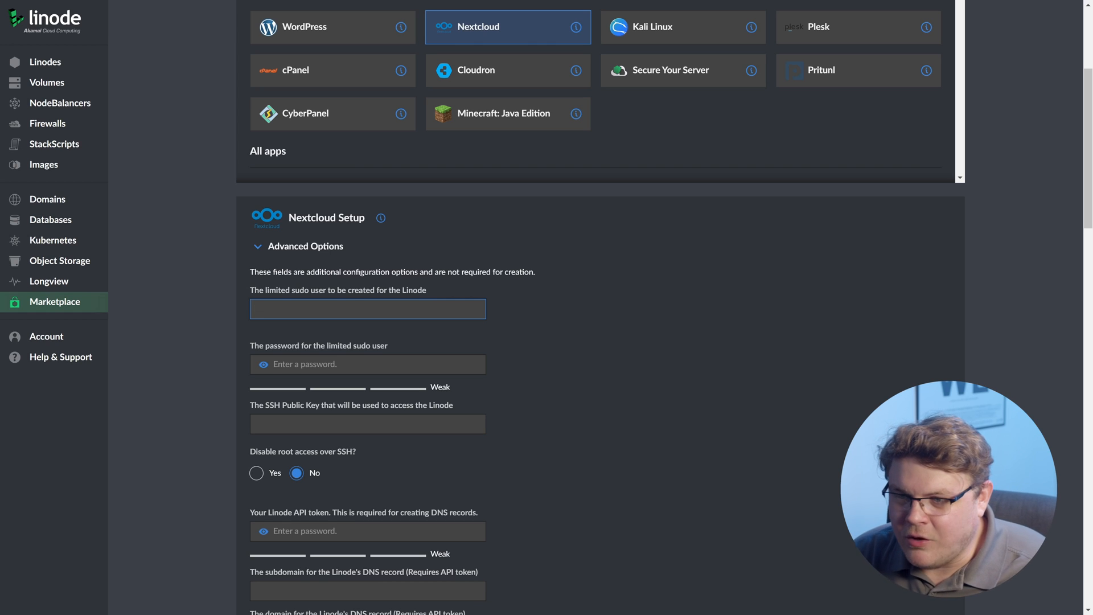
{"action": "left_click", "coordinate": [367, 309]}
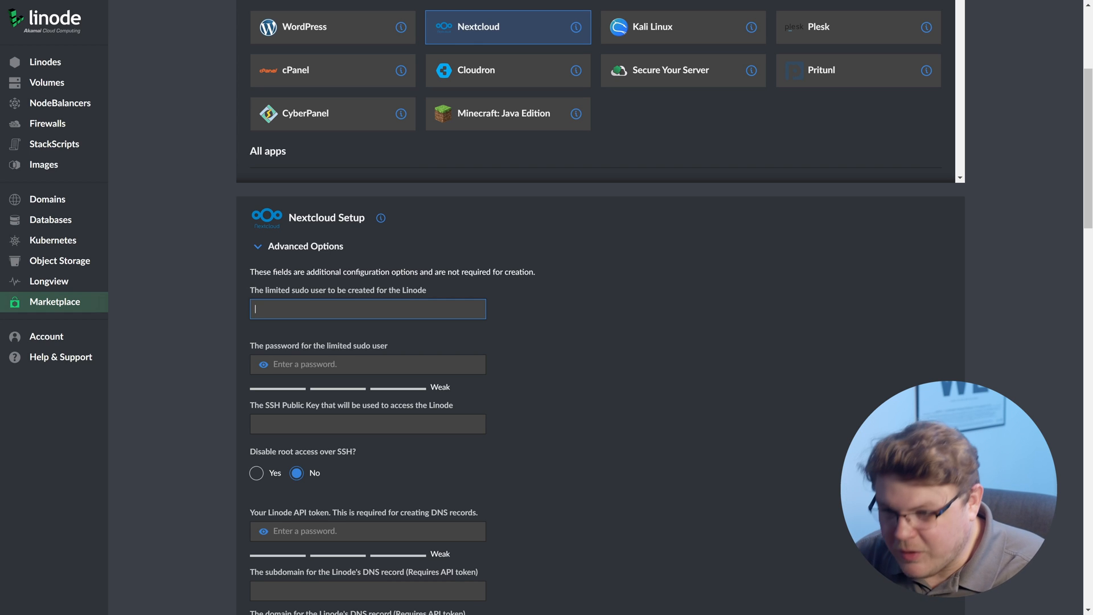
{"action": "type", "text": "nextc"}
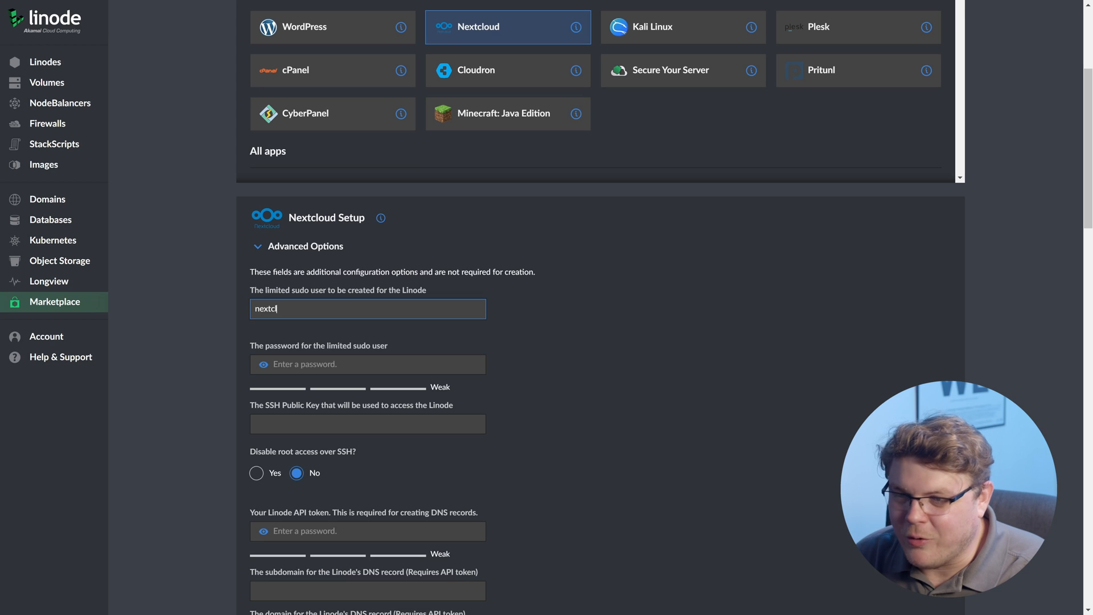
{"action": "type", "text": "loud"}
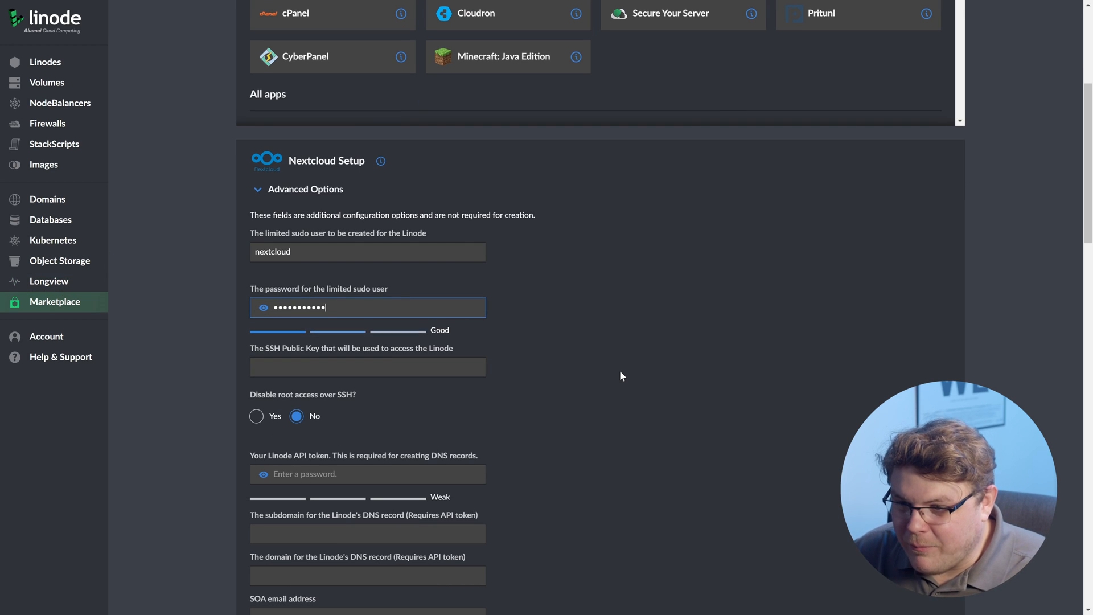
- Set Disable root access over SSH to Yes for the Nextcloud deployment
{"action": "scroll", "scroll_direction": "down", "scroll_amount": 3}
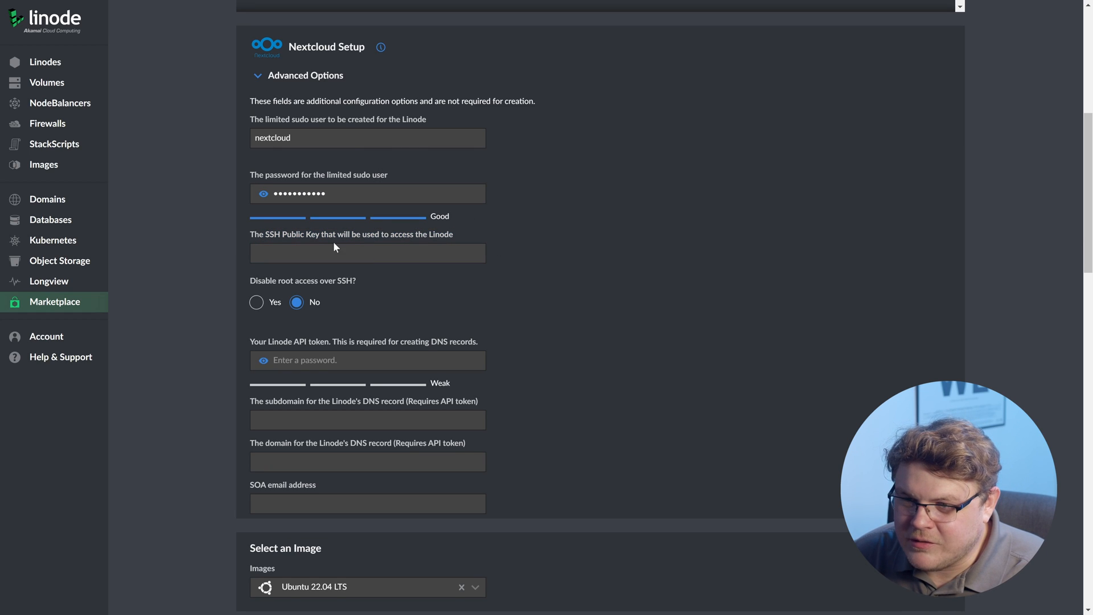
{"action": "mouse_move", "coordinate": [283, 291]}
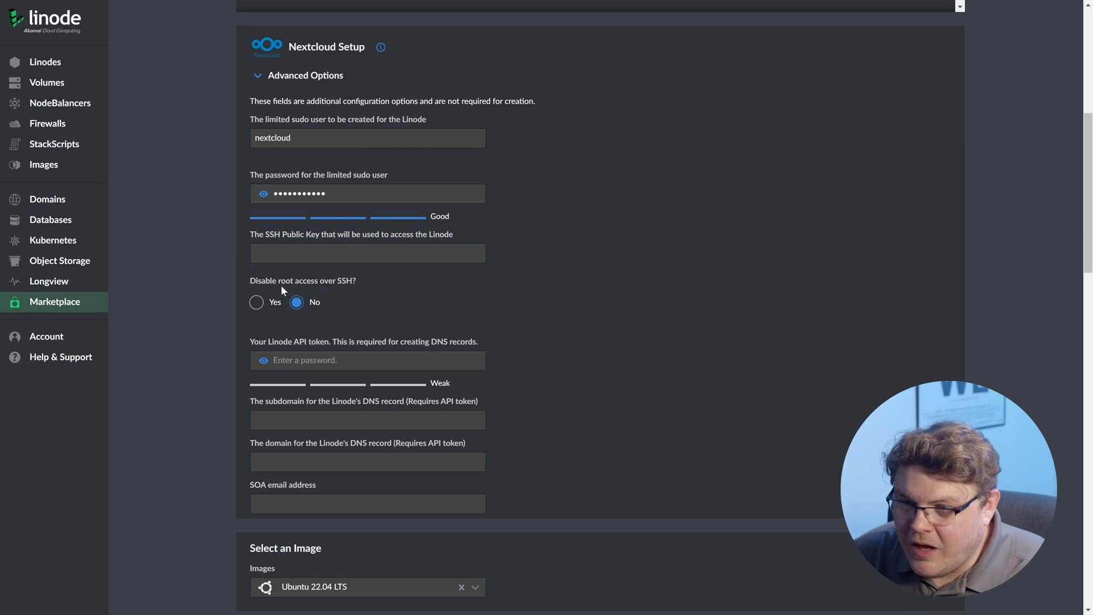
{"action": "left_click", "coordinate": [256, 302]}
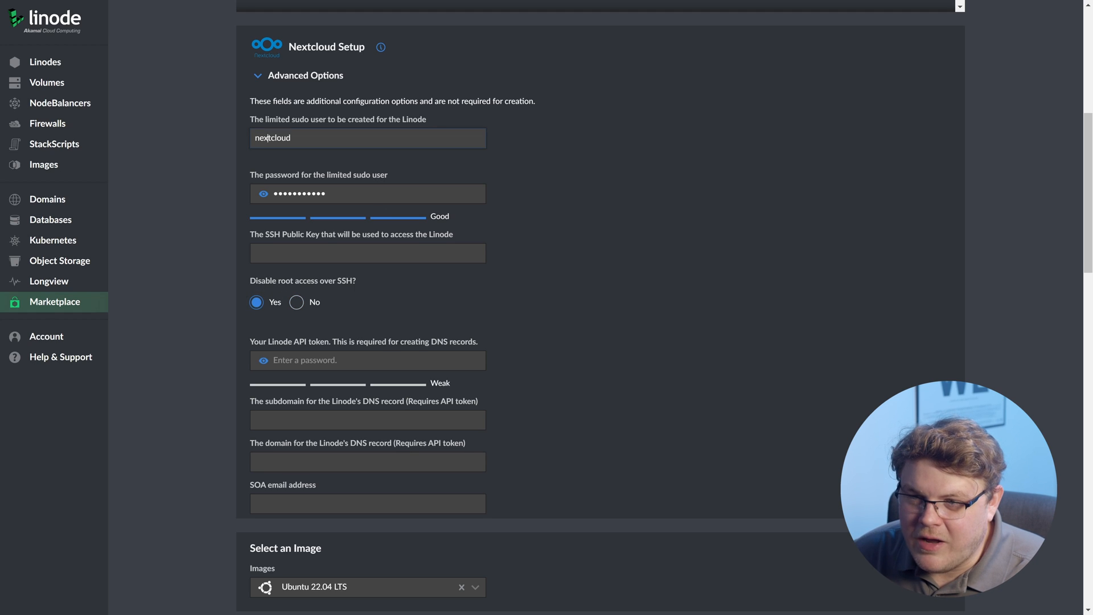
{"action": "scroll", "scroll_direction": "down", "scroll_amount": 3}
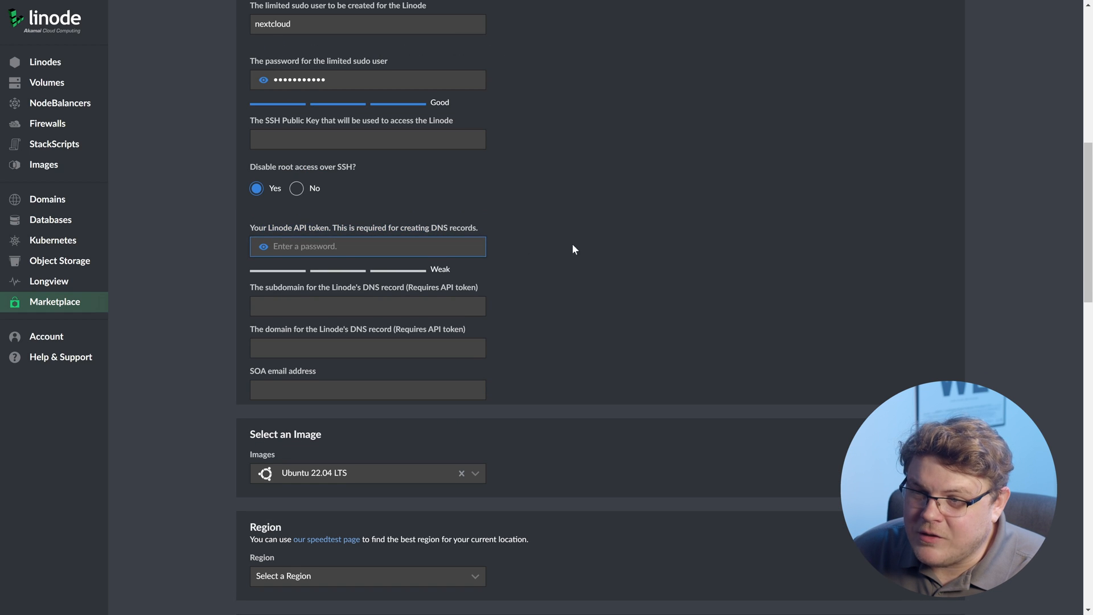
- Begin a new personal access token with all permissions None except Domains Read/Write
{"action": "left_click", "coordinate": [1040, 13]}
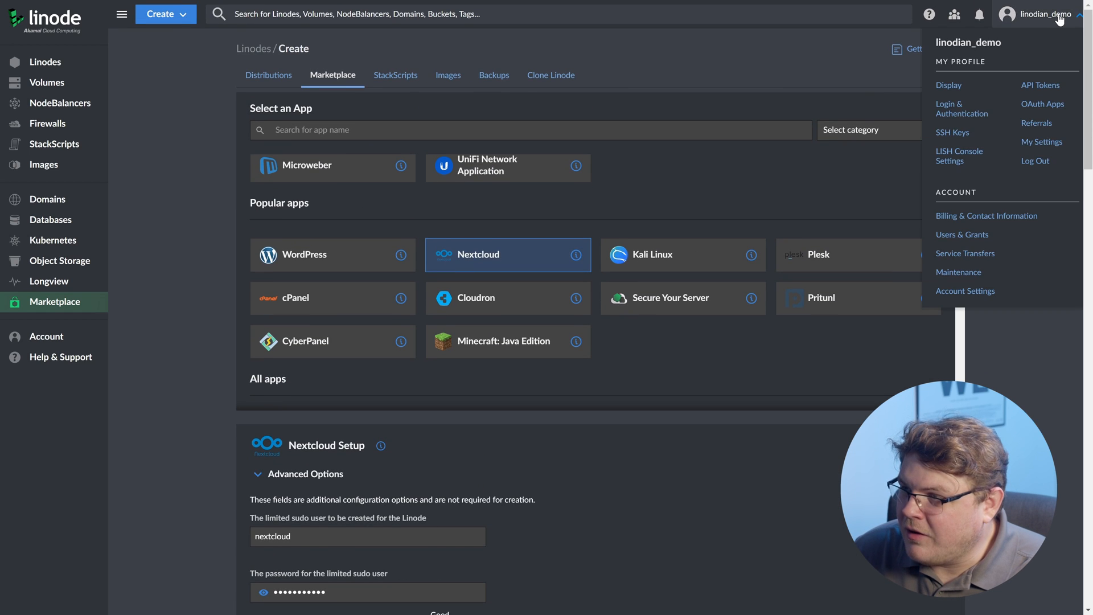
{"action": "mouse_move", "coordinate": [1039, 86]}
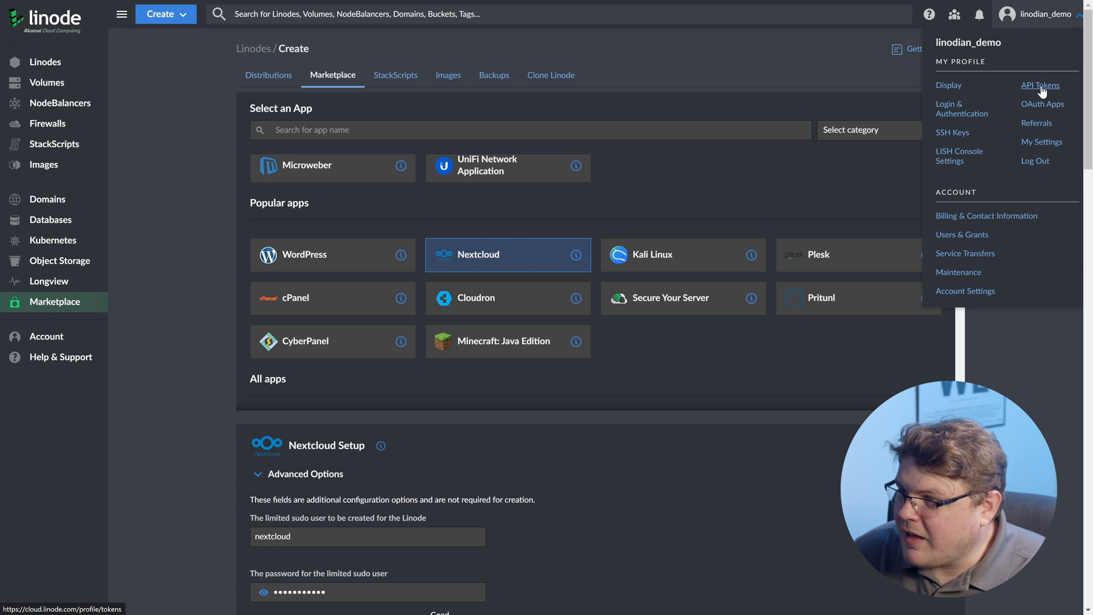
{"action": "left_click", "coordinate": [1039, 86]}
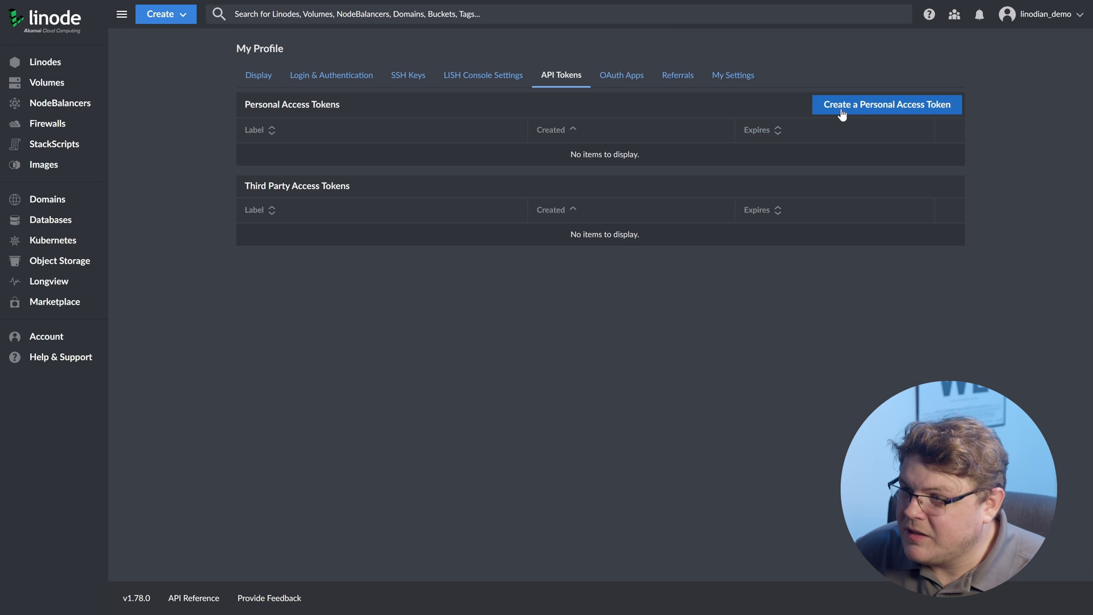
{"action": "left_click", "coordinate": [885, 103]}
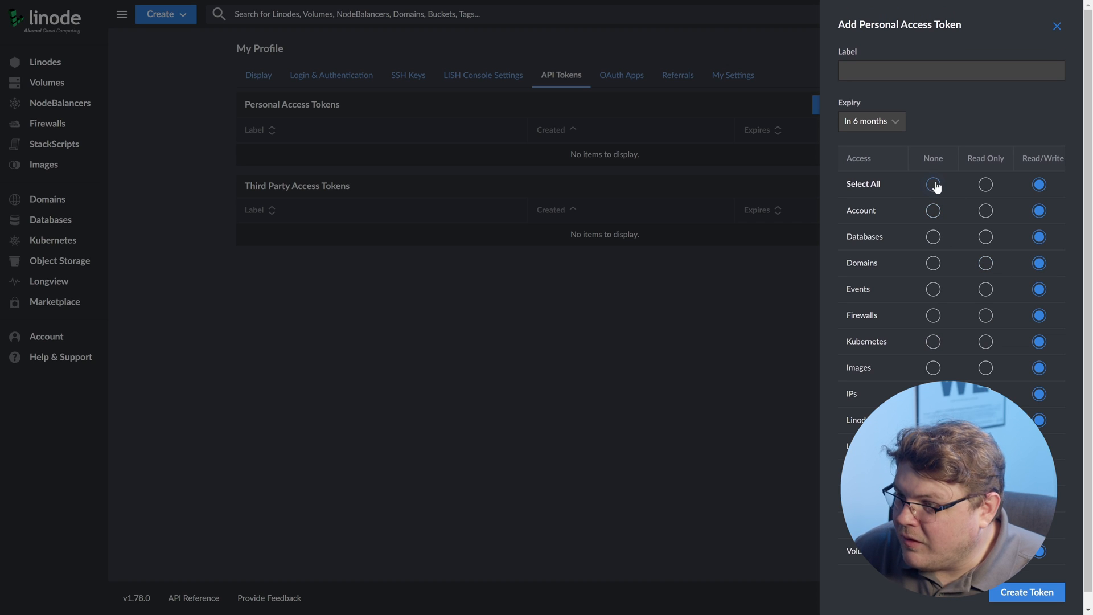
{"action": "left_click", "coordinate": [932, 184]}
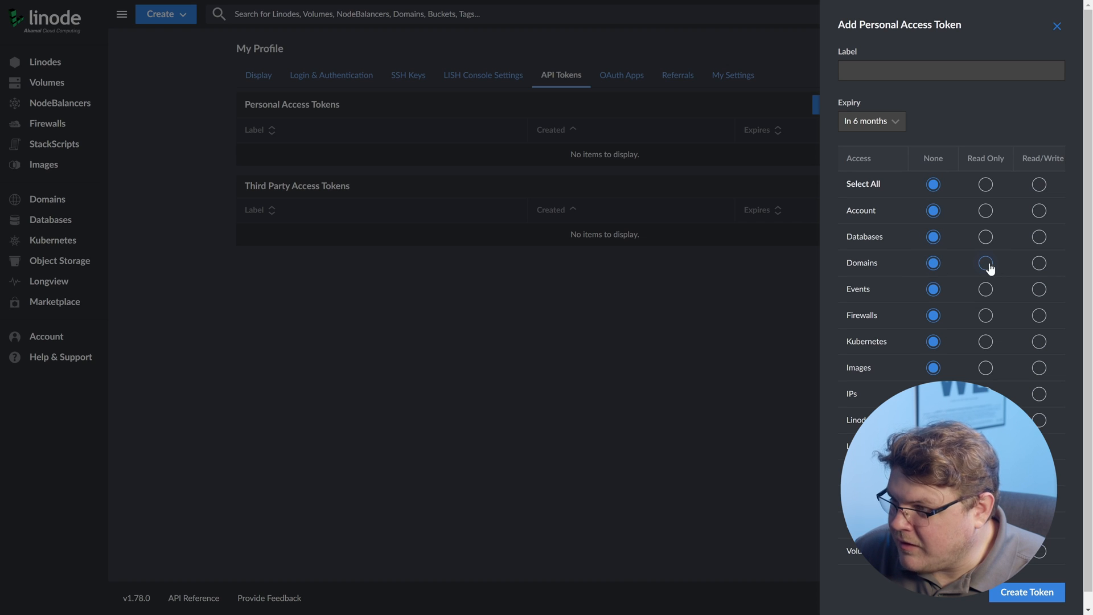
{"action": "left_click", "coordinate": [1038, 263]}
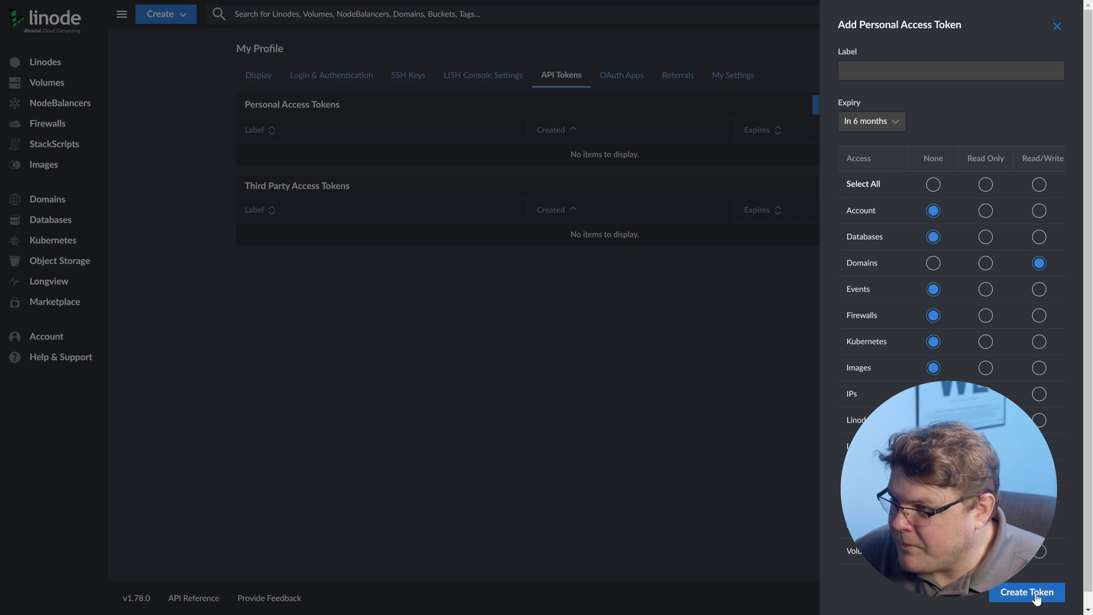
- Label the token 'Nextcloud Domain Access', create it, copy its value and confirm it is saved
{"action": "left_click", "coordinate": [949, 70]}
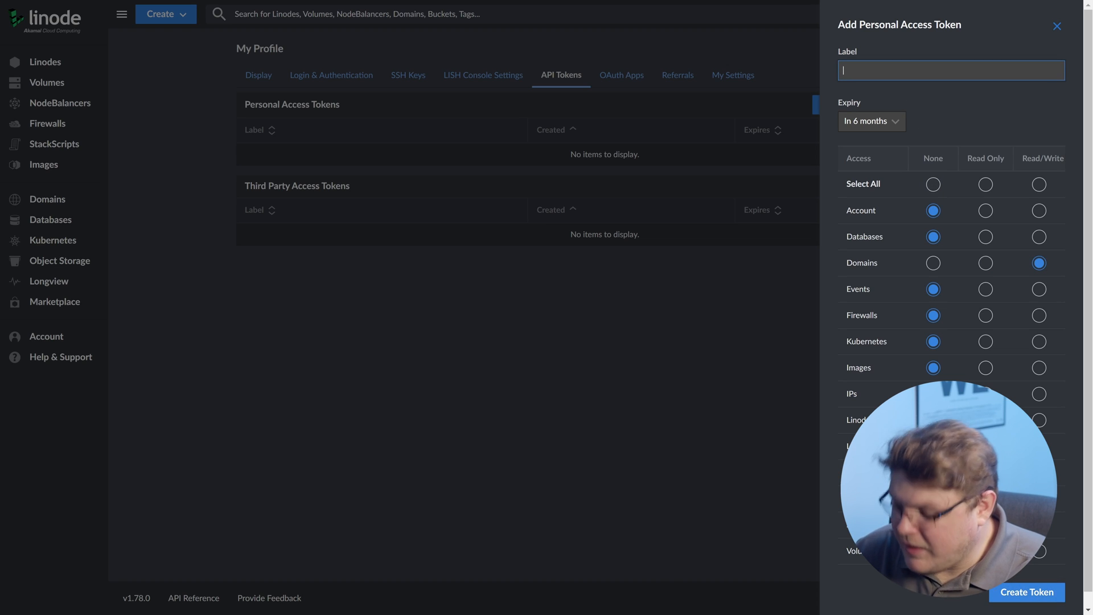
{"action": "type", "text": "nex"}
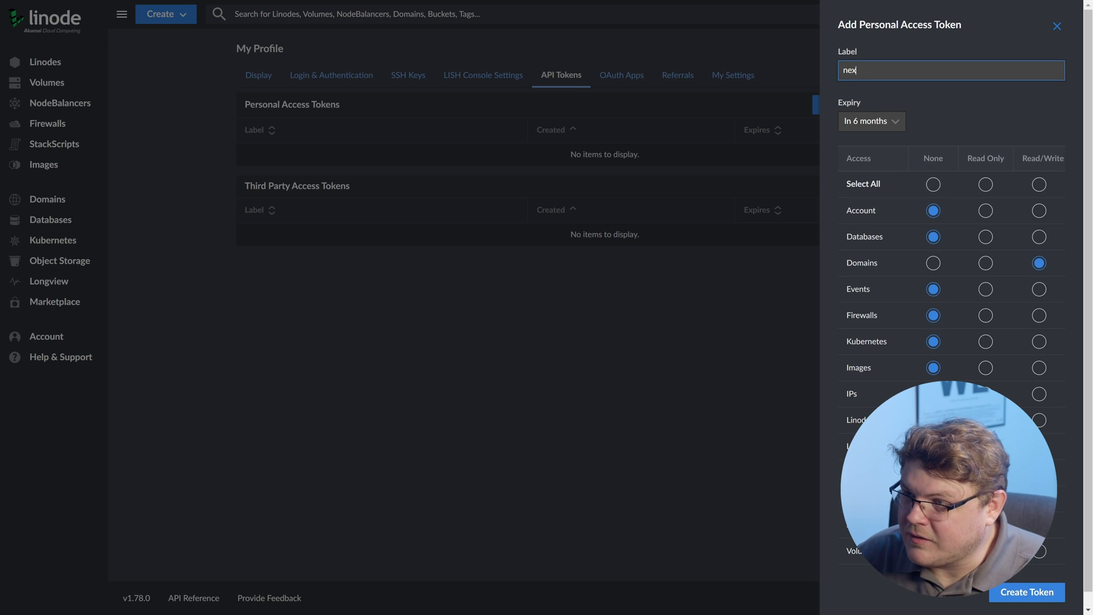
{"action": "type", "text": "tcloud-ac"}
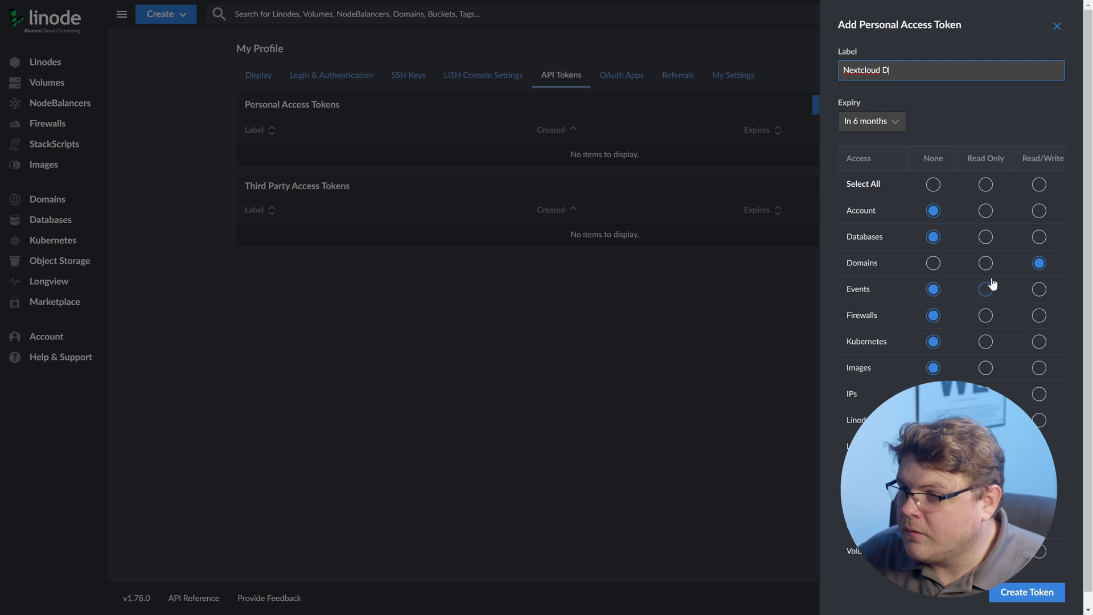
{"action": "type", "text": "omain Access"}
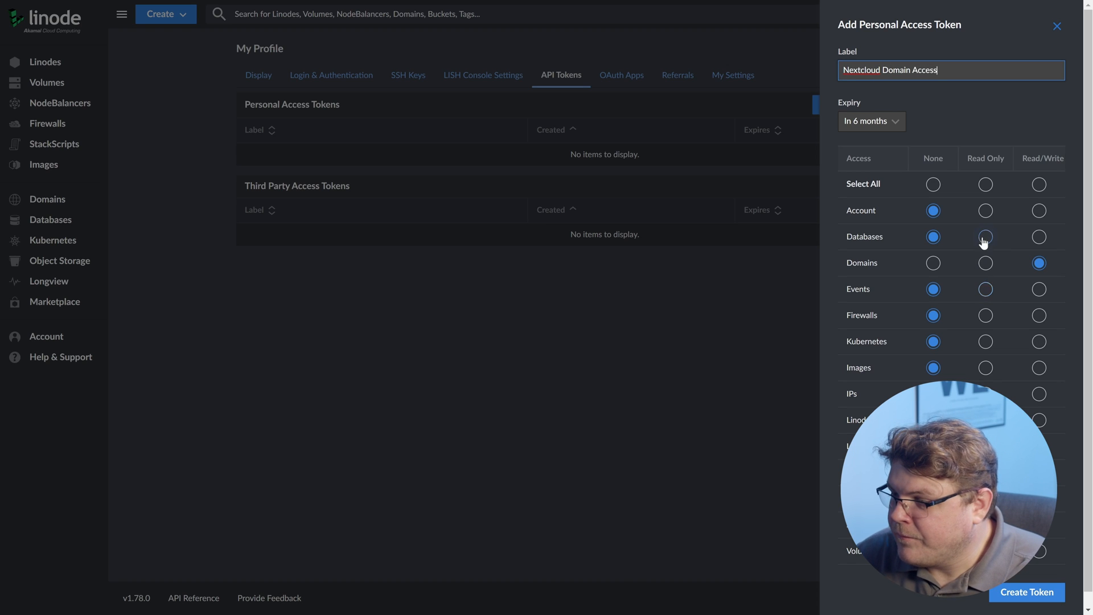
{"action": "left_click", "coordinate": [1026, 592]}
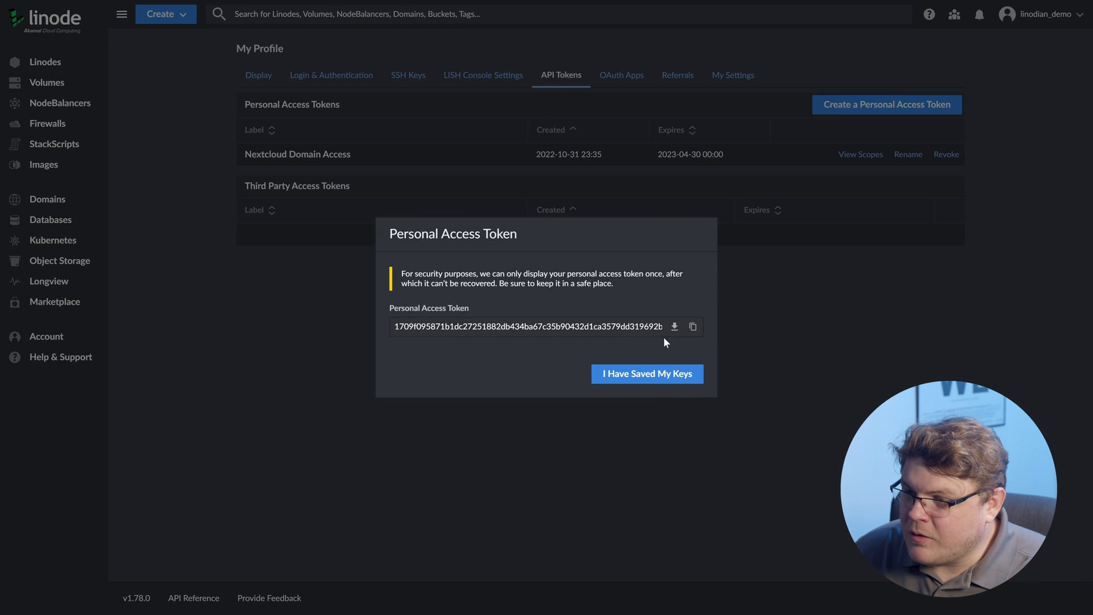
{"action": "left_click", "coordinate": [692, 327]}
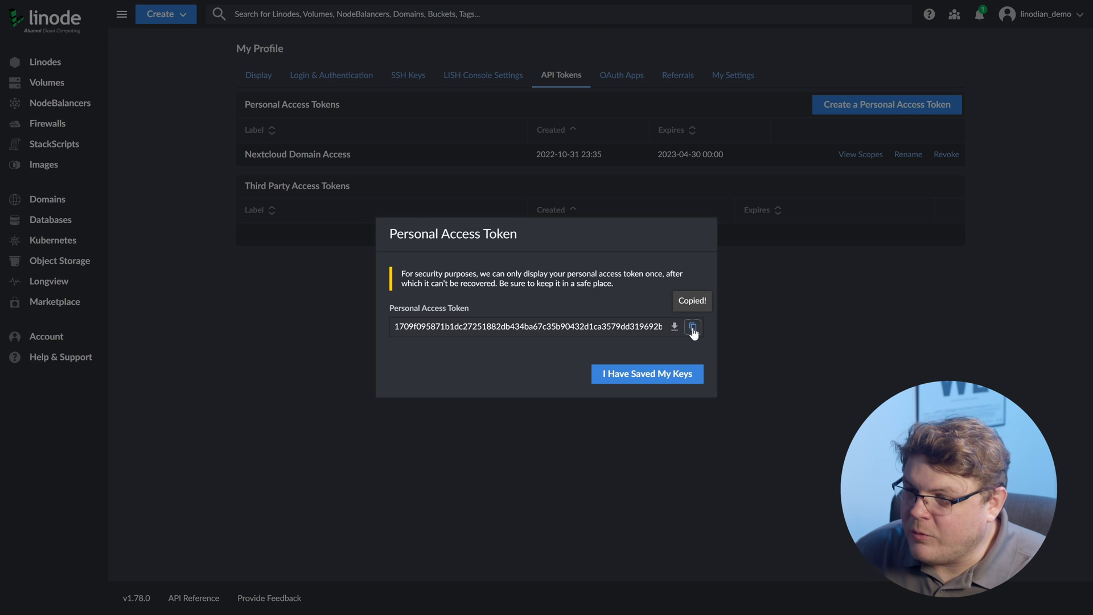
{"action": "left_click", "coordinate": [645, 374]}
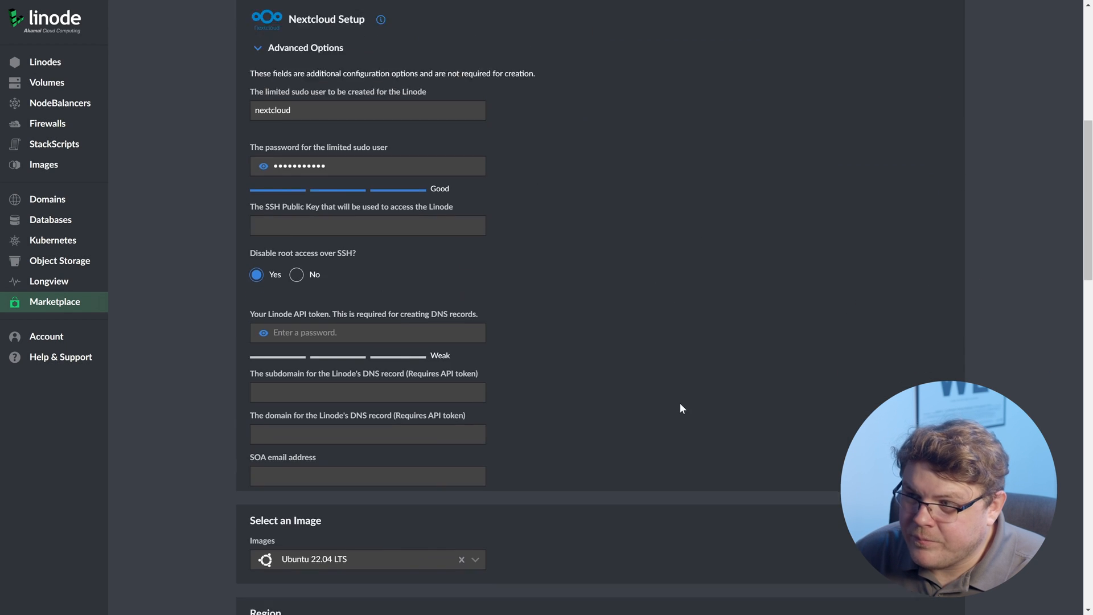
- Enter subdomain 'cloud' and domain 'linodians.net' for the Nextcloud DNS record
{"action": "scroll", "scroll_direction": "down", "scroll_amount": 3}
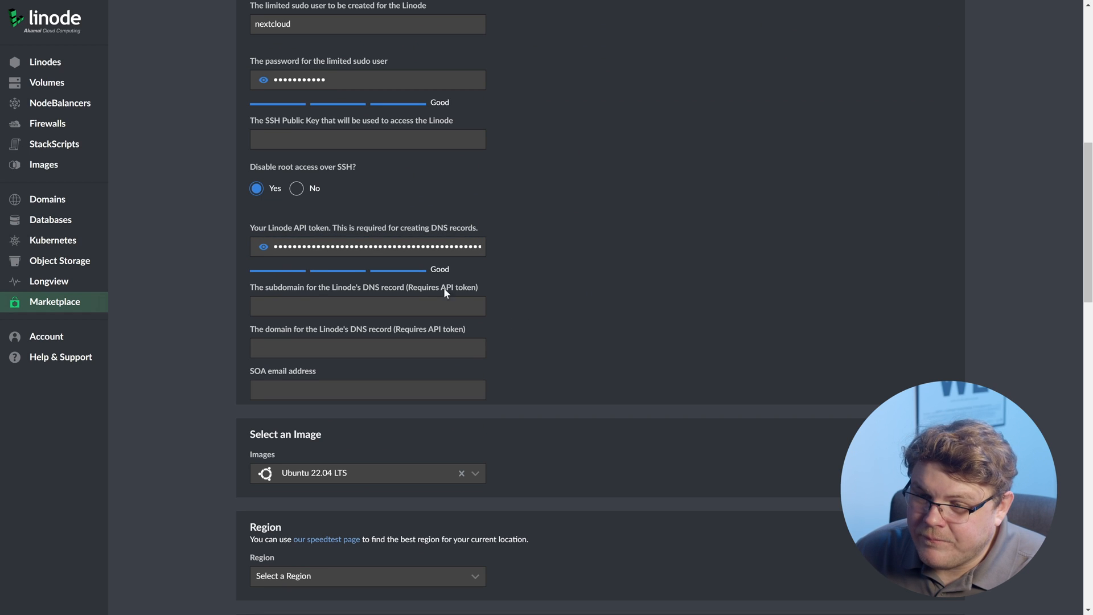
{"action": "left_click", "coordinate": [367, 305]}
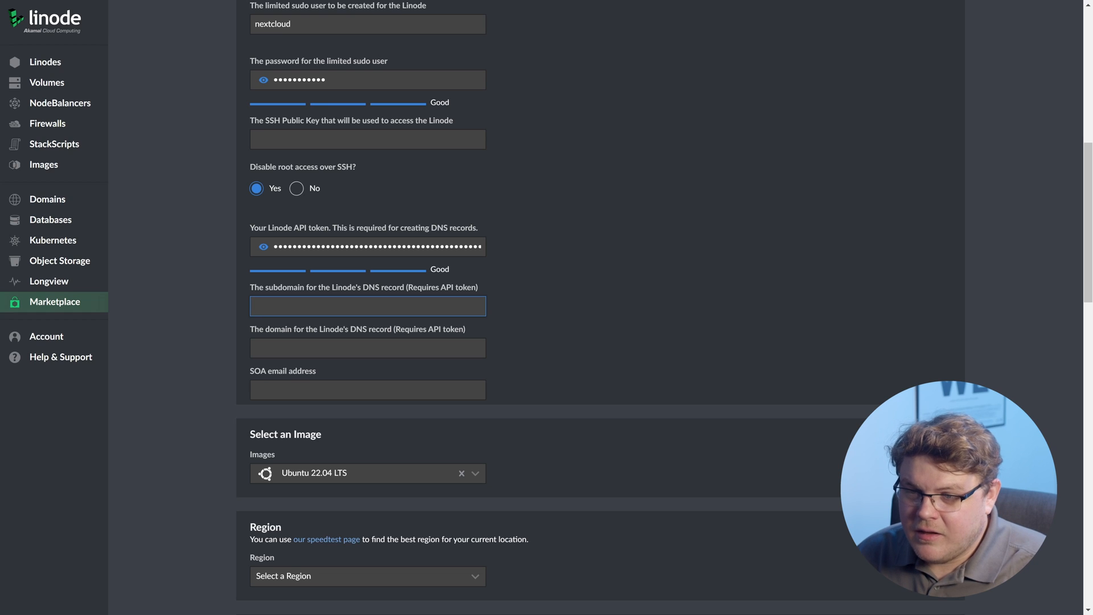
{"action": "type", "text": "cloud"}
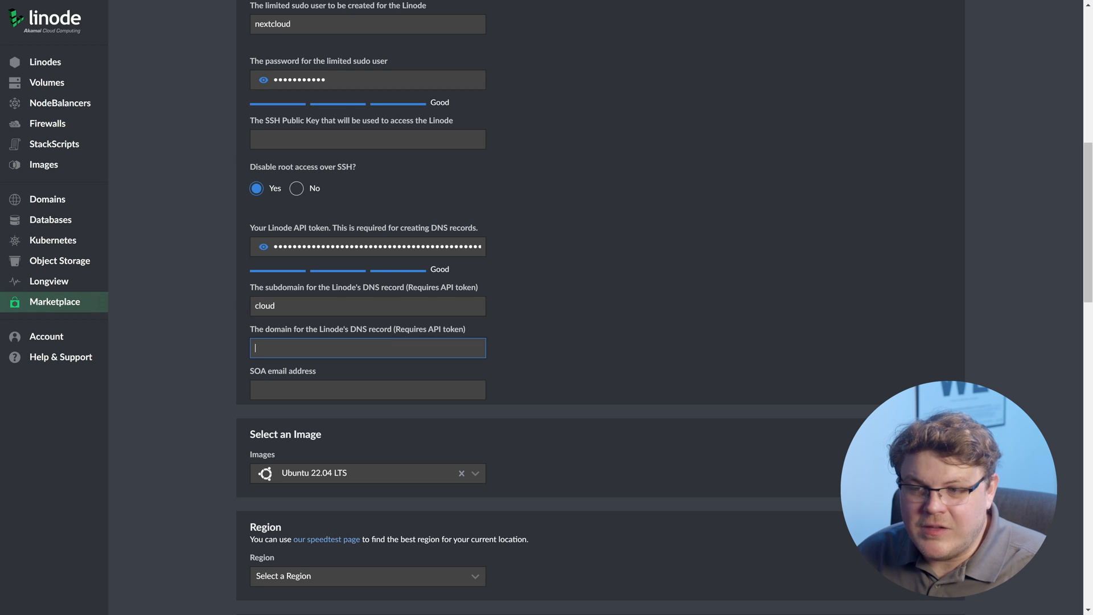
{"action": "type", "text": "linod"}
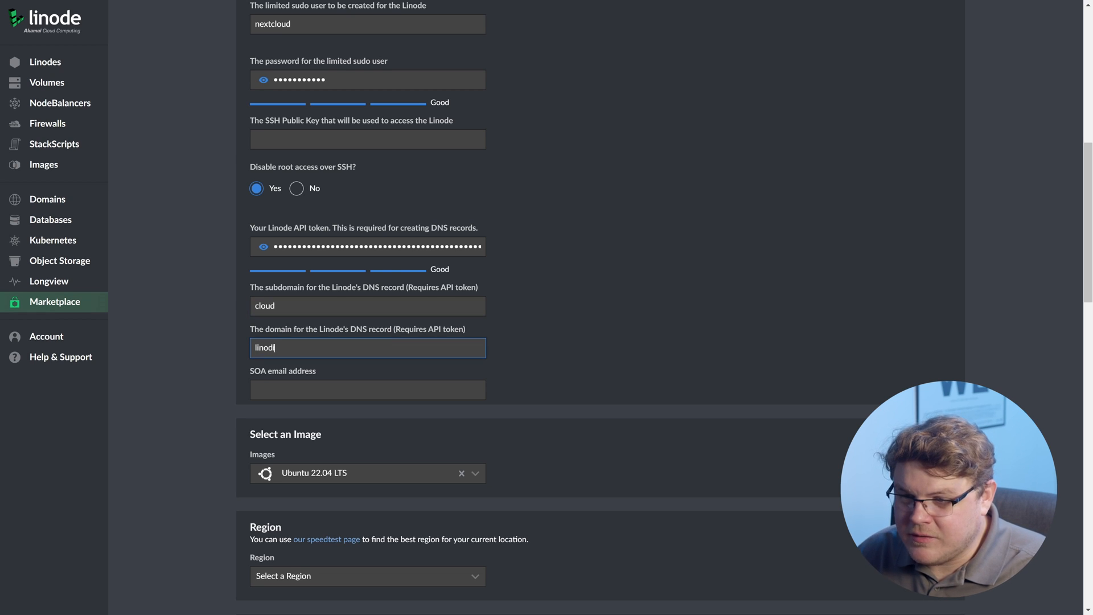
{"action": "type", "text": "ians.net"}
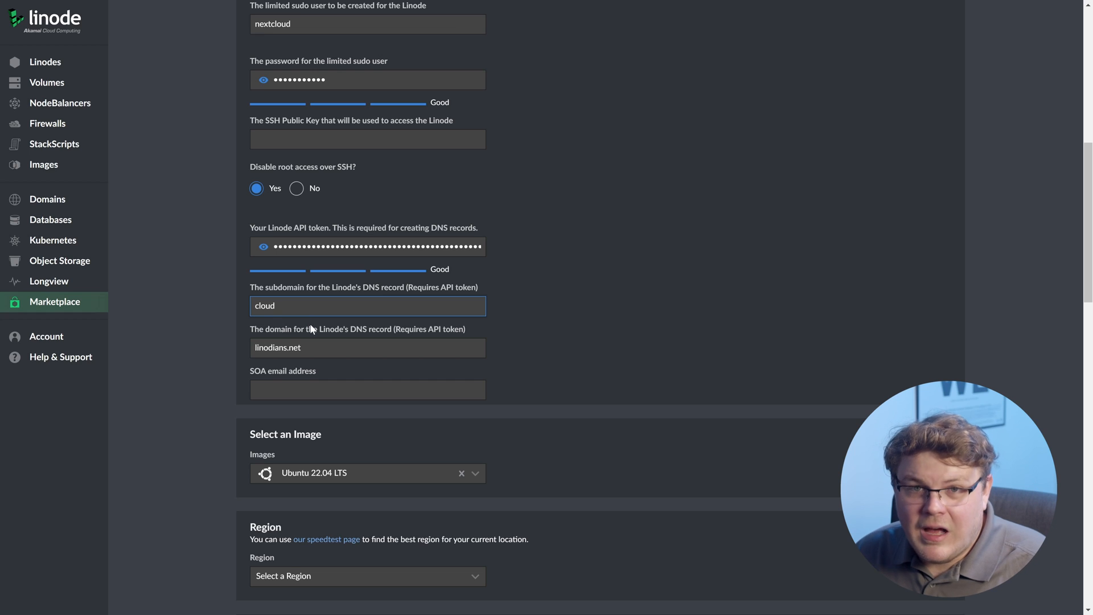
{"action": "left_click", "coordinate": [367, 348]}
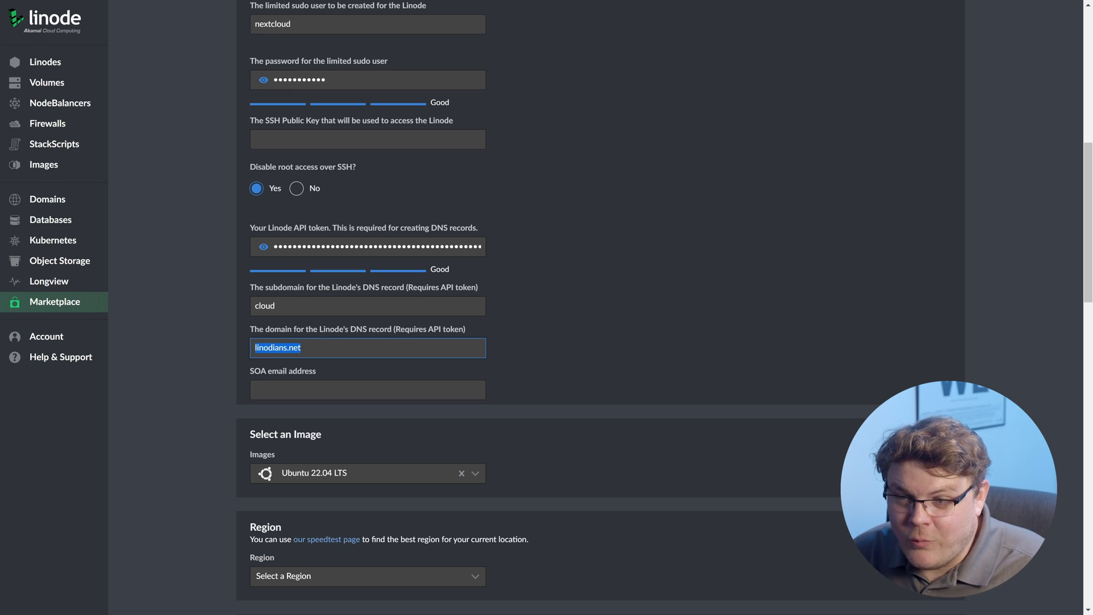
{"action": "left_click", "coordinate": [368, 305]}
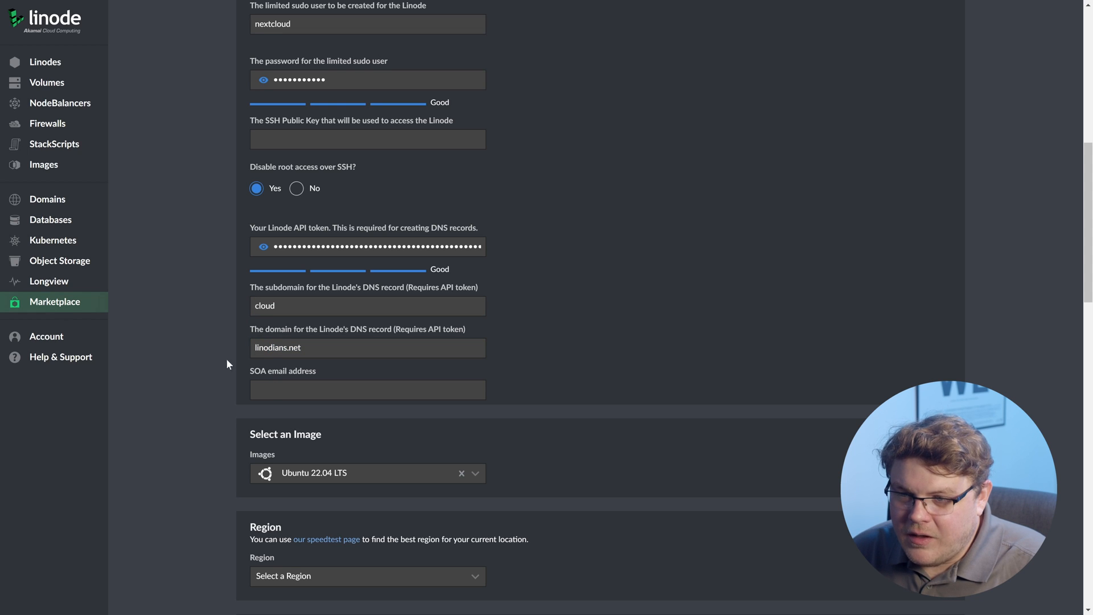
{"action": "left_click", "coordinate": [368, 390]}
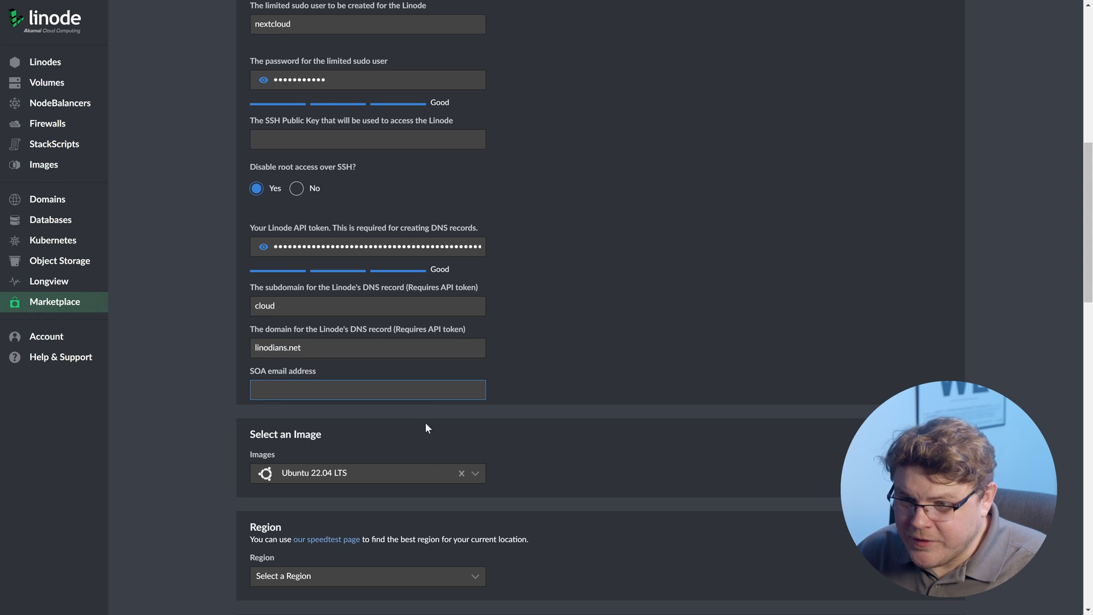
{"action": "left_click", "coordinate": [367, 389]}
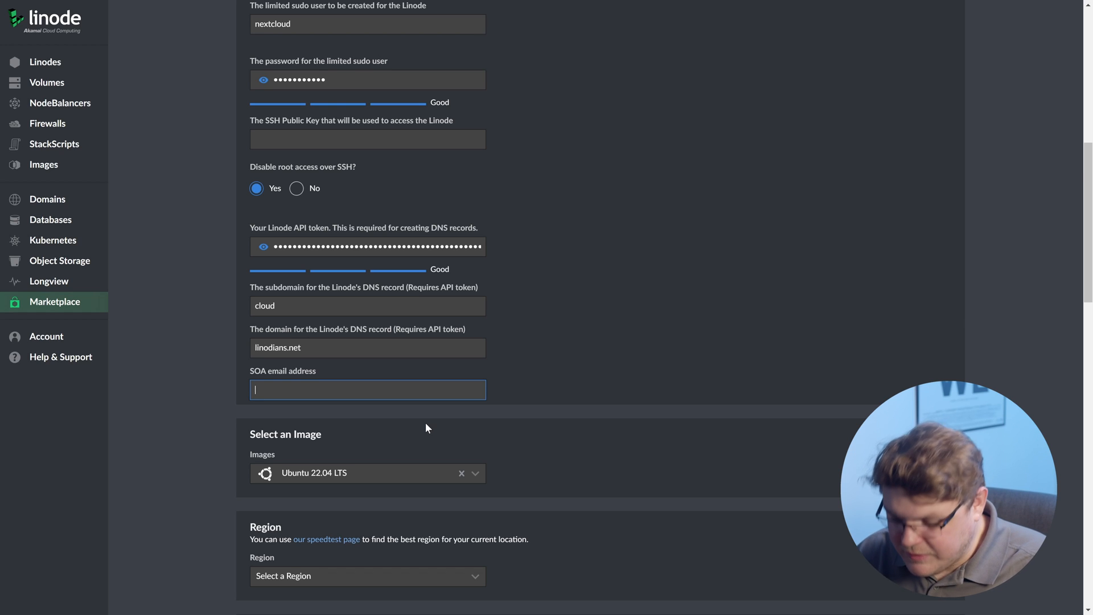
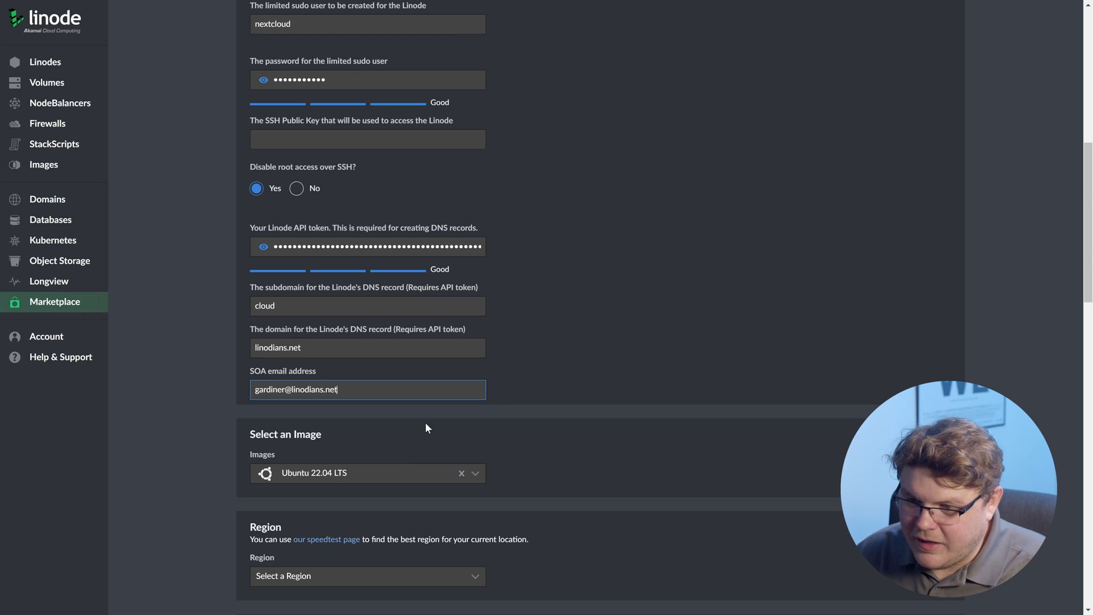
{"action": "scroll", "scroll_direction": "up", "scroll_amount": 3}
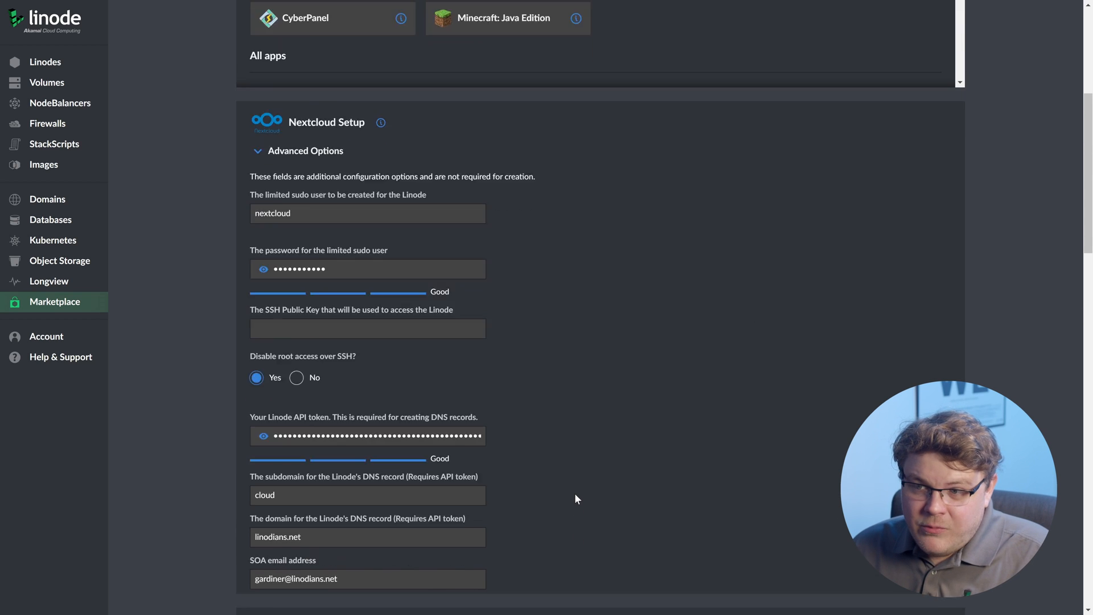
- Select Newark, NJ as the region for the new Linode
{"action": "scroll", "scroll_direction": "down", "scroll_amount": 3}
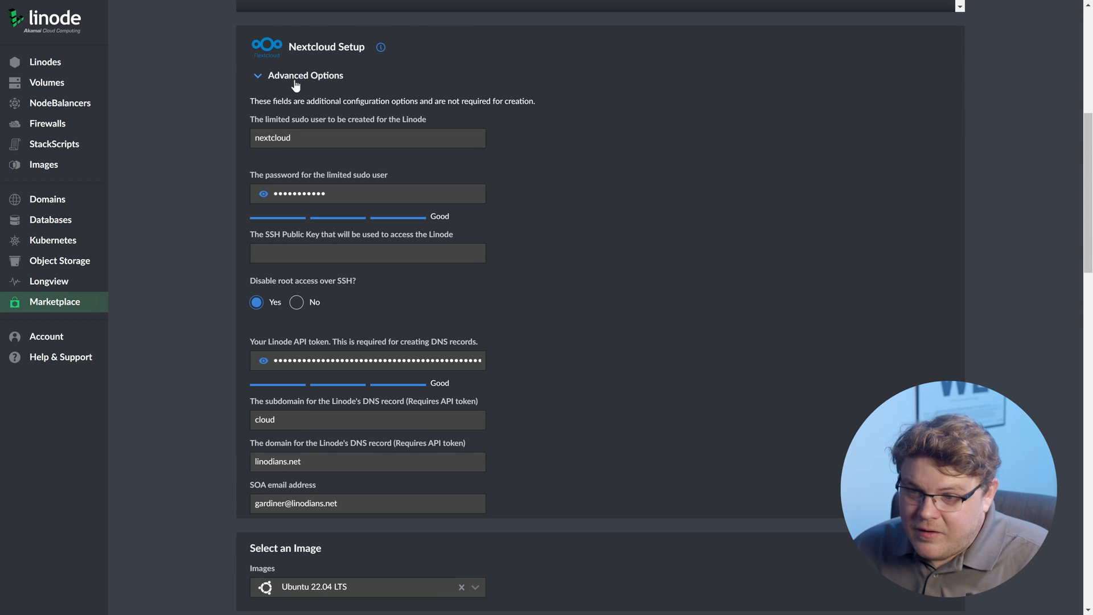
{"action": "scroll", "scroll_direction": "down", "scroll_amount": 3}
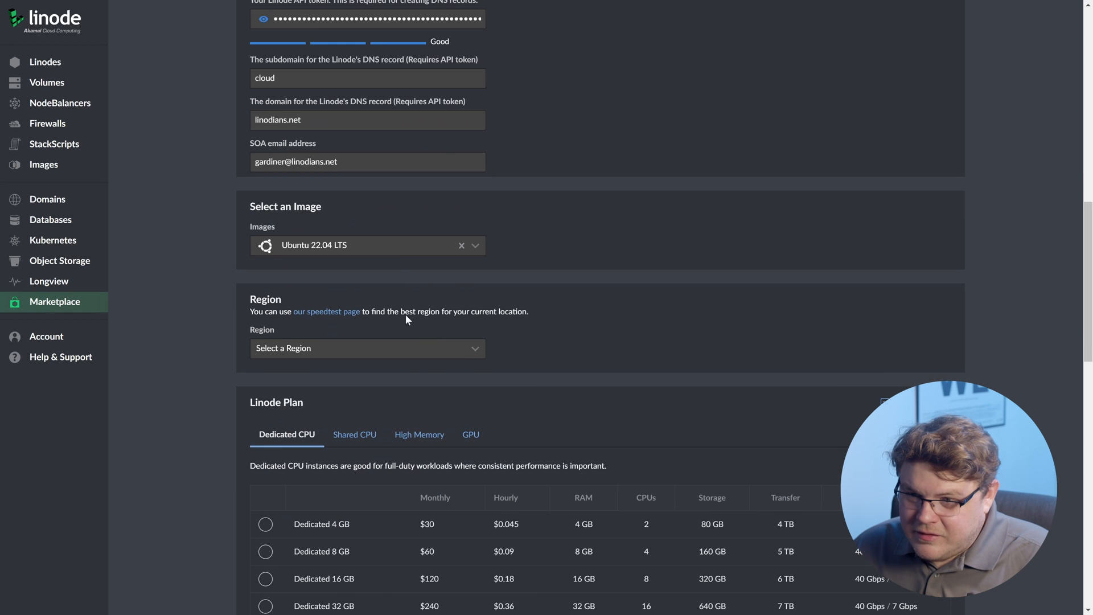
{"action": "mouse_move", "coordinate": [296, 361]}
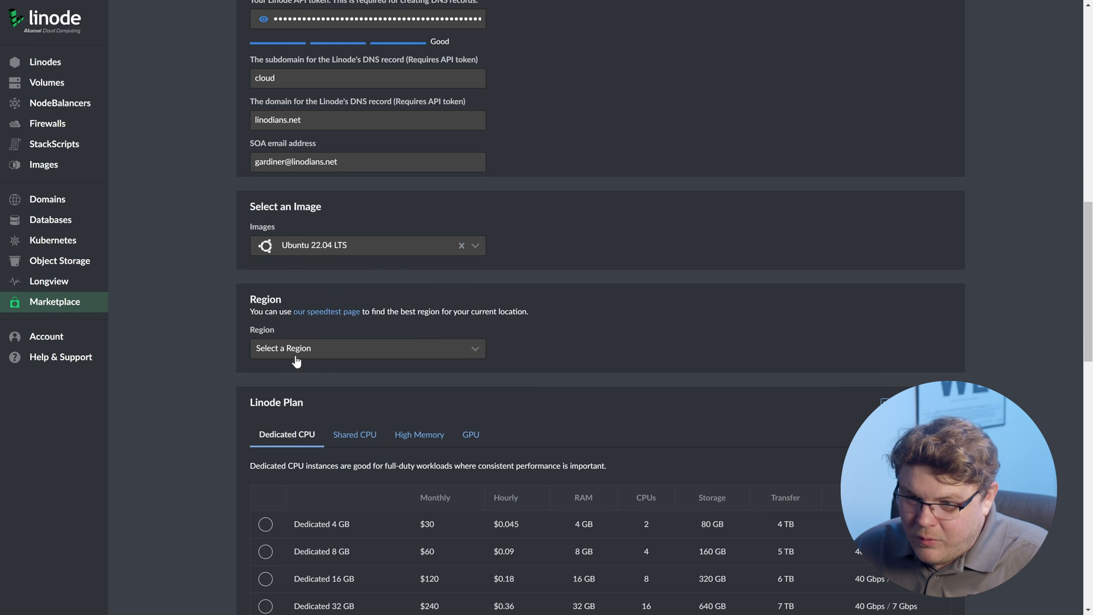
{"action": "left_click", "coordinate": [366, 349]}
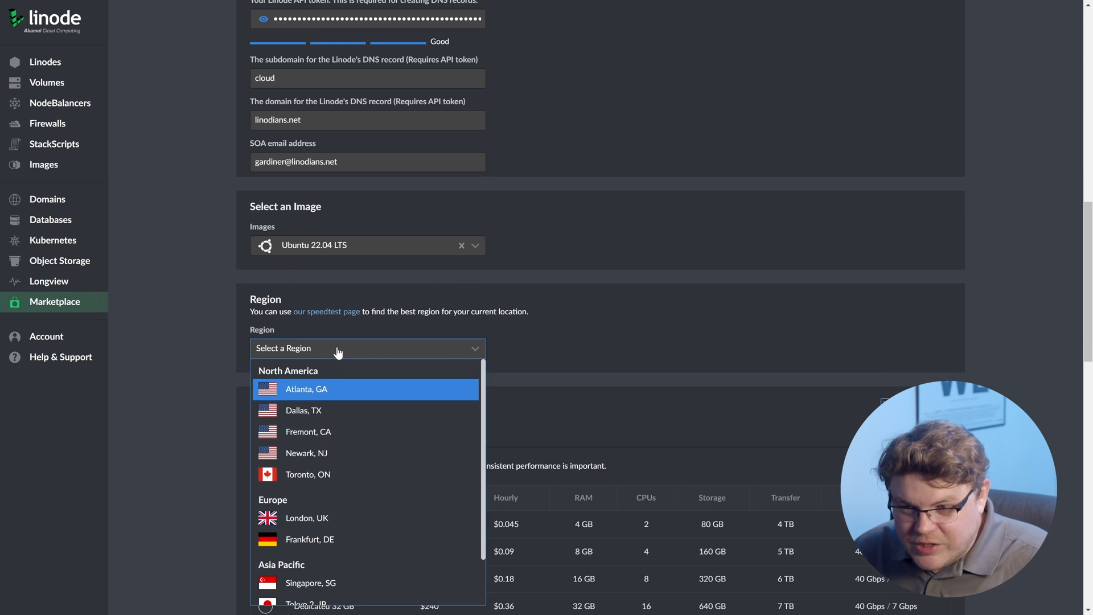
{"action": "mouse_move", "coordinate": [306, 452]}
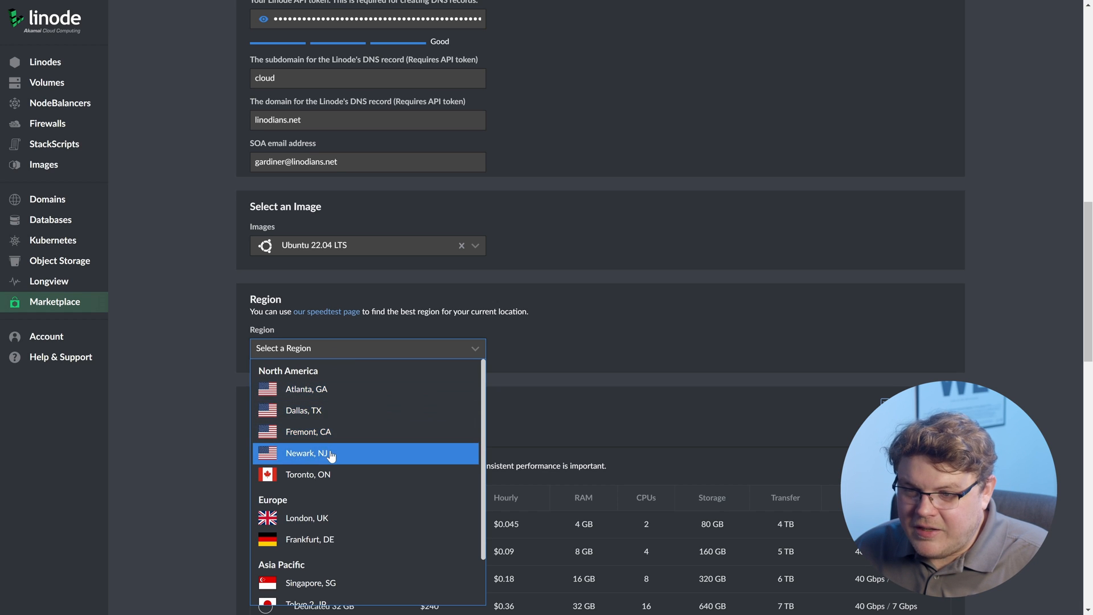
{"action": "left_click", "coordinate": [308, 452]}
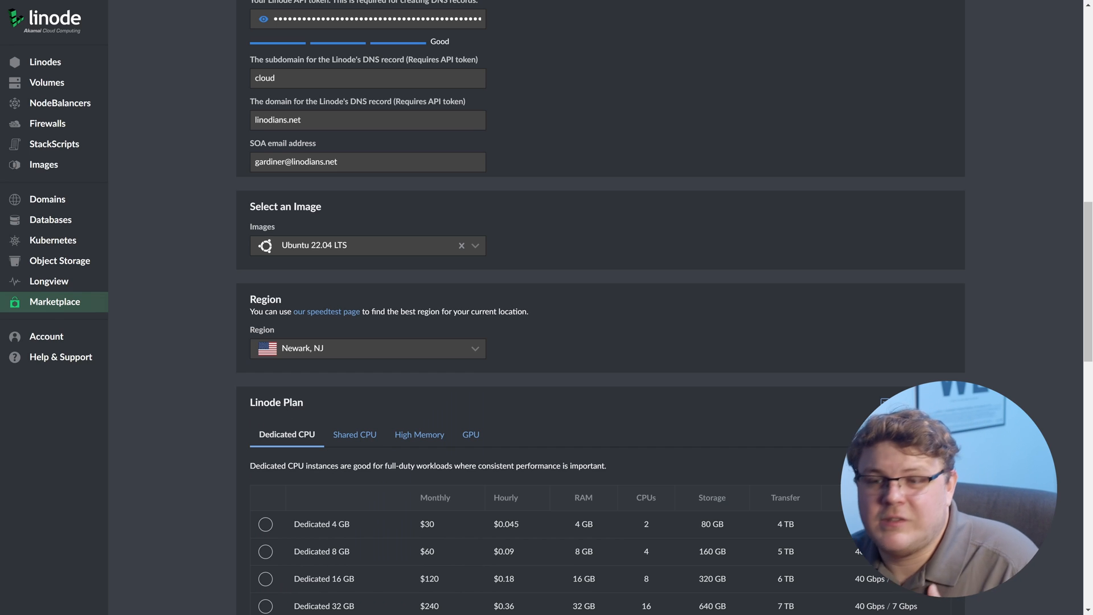
- Pick the Dedicated 4 GB plan and review the tags for nextcloud-us-east
{"action": "scroll", "scroll_direction": "down", "scroll_amount": 3}
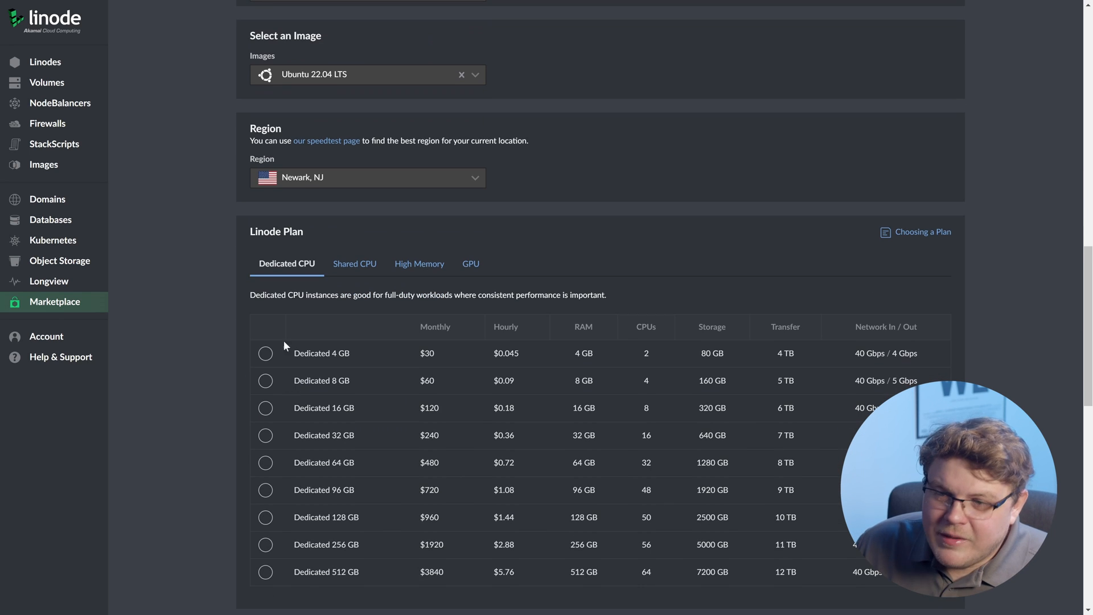
{"action": "mouse_move", "coordinate": [268, 306]}
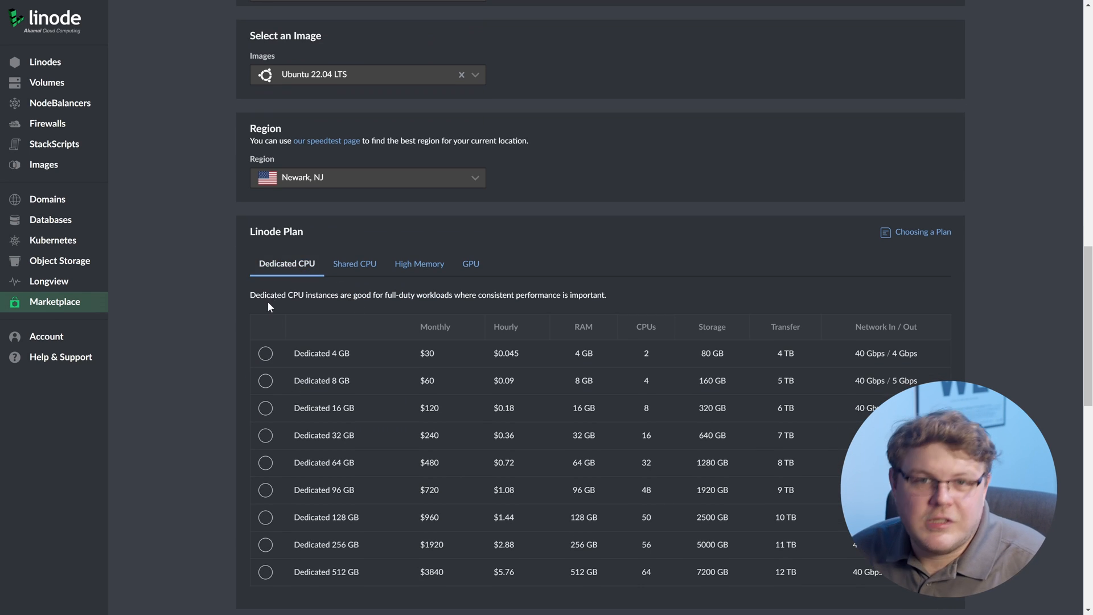
{"action": "scroll", "scroll_direction": "down", "scroll_amount": 3}
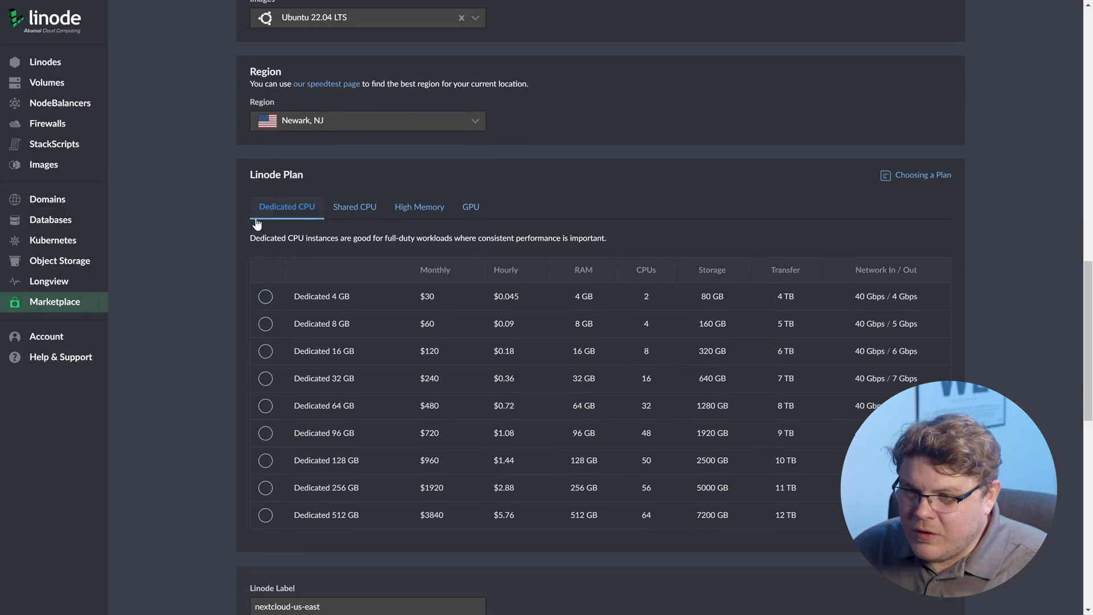
{"action": "left_click", "coordinate": [265, 296]}
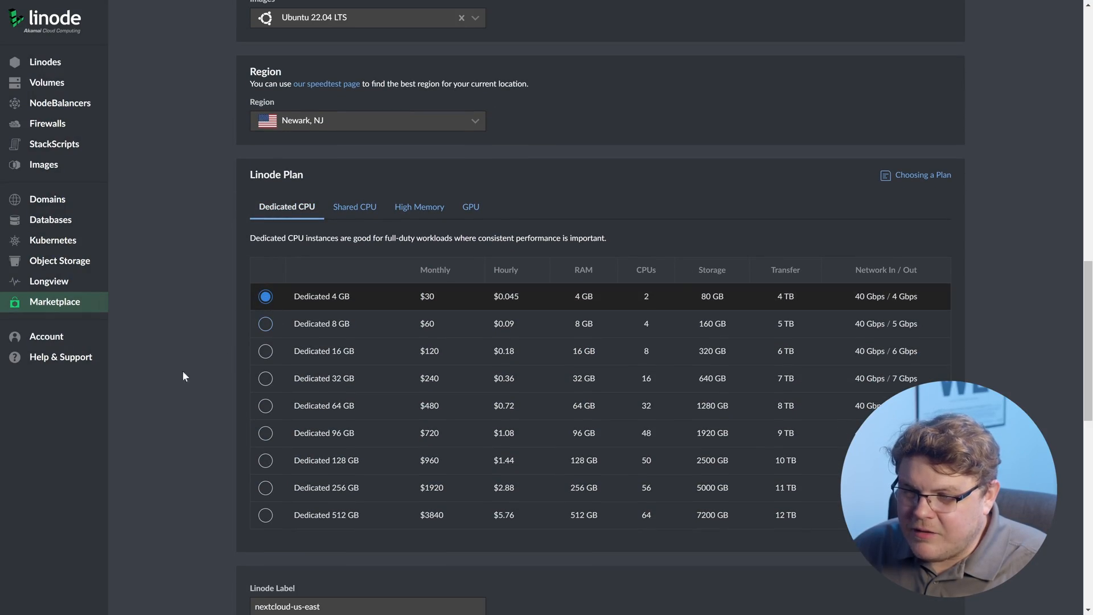
{"action": "scroll", "scroll_direction": "down", "scroll_amount": 3}
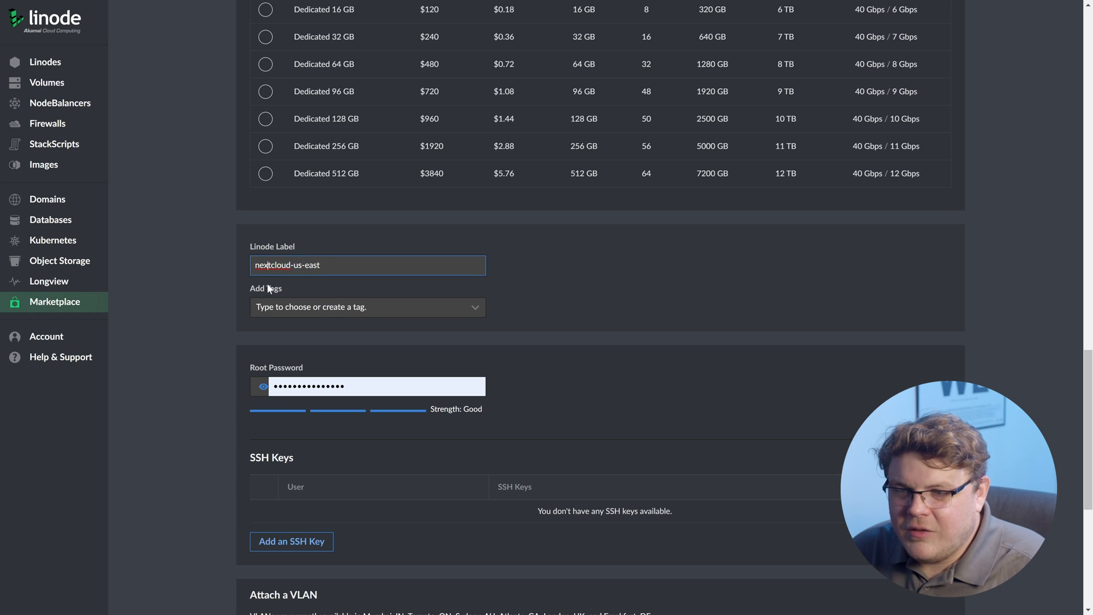
{"action": "left_click", "coordinate": [367, 306]}
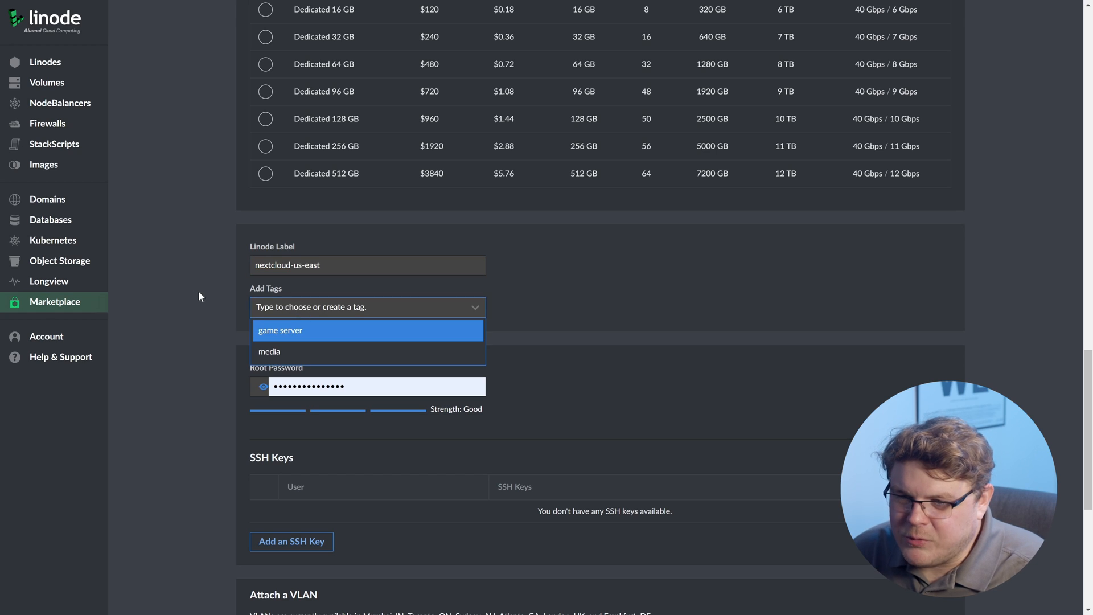
{"action": "mouse_move", "coordinate": [293, 335]}
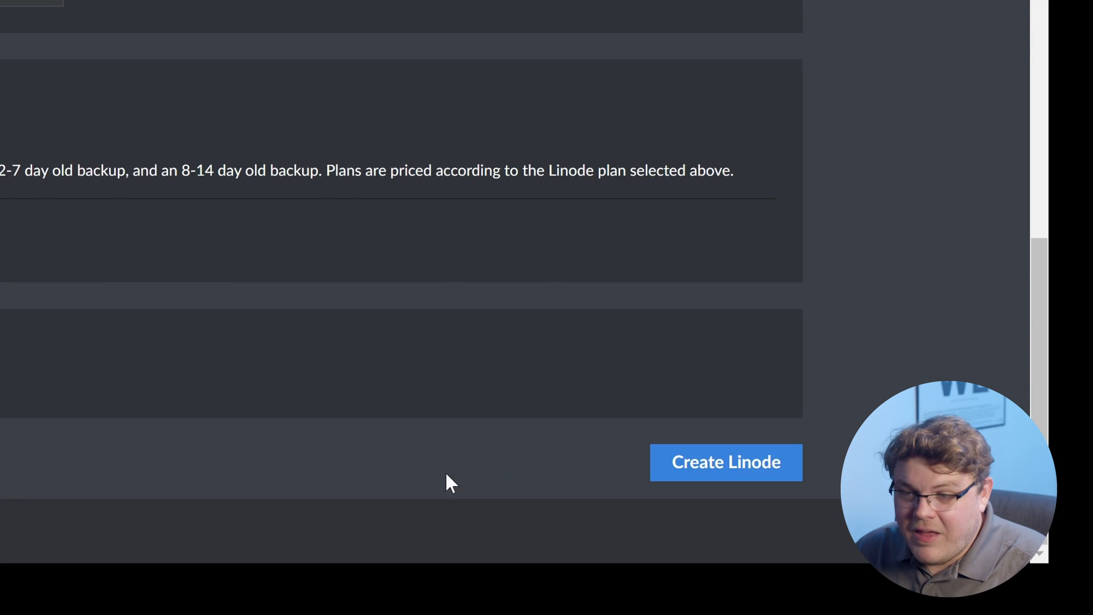
- Create the nextcloud-us-east Linode so it appears running in the Linodes list
{"action": "left_click", "coordinate": [725, 462]}
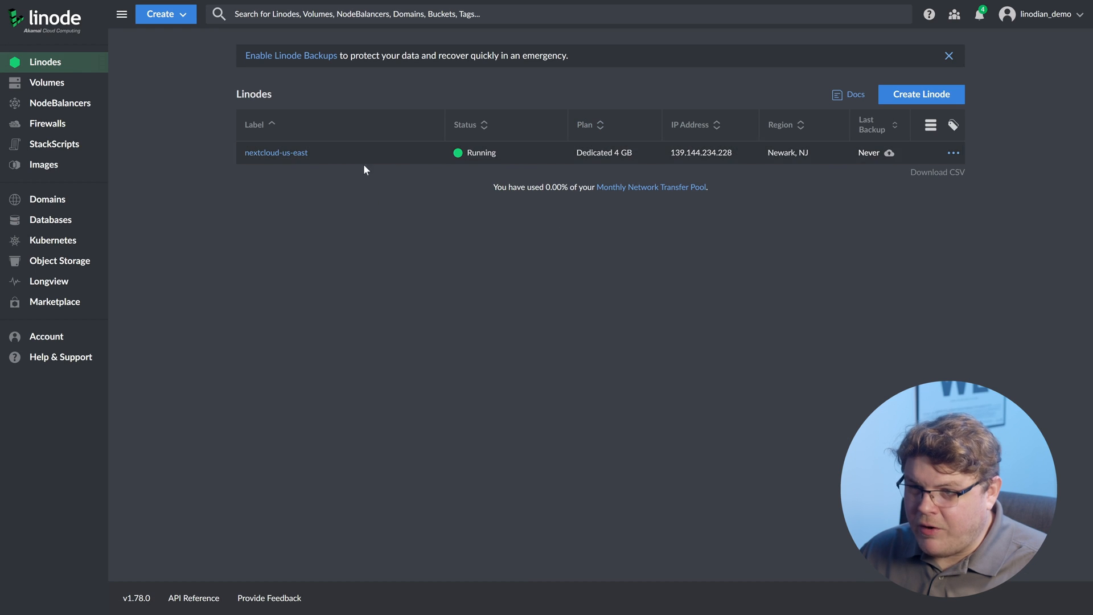
- Check nextcloud-us-east's LISH console shows setup finished at a login prompt, then close it
{"action": "left_click", "coordinate": [275, 153]}
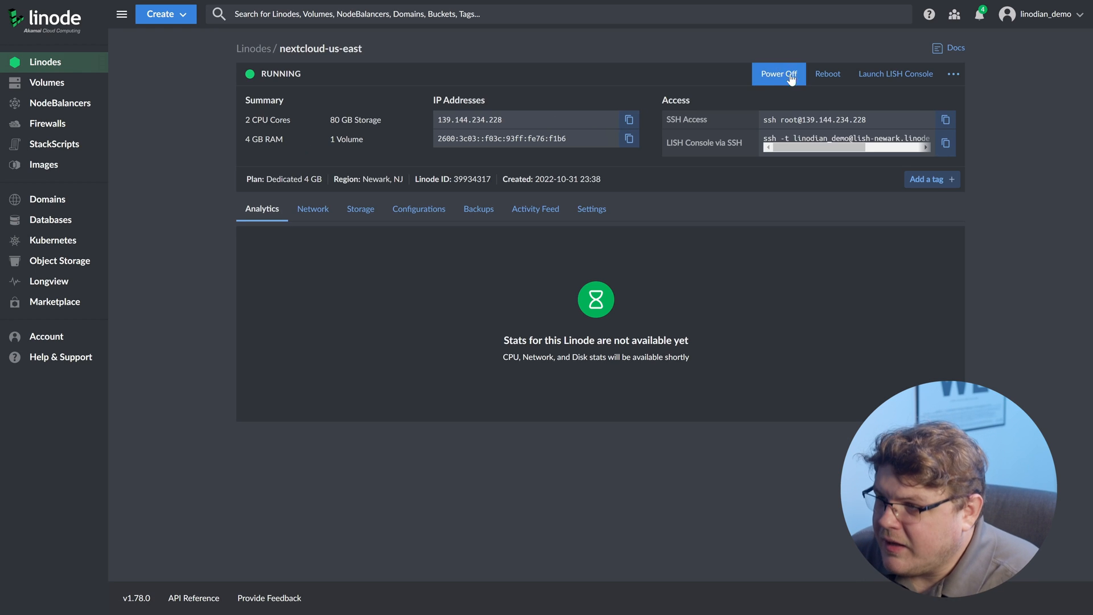
{"action": "left_click", "coordinate": [895, 73]}
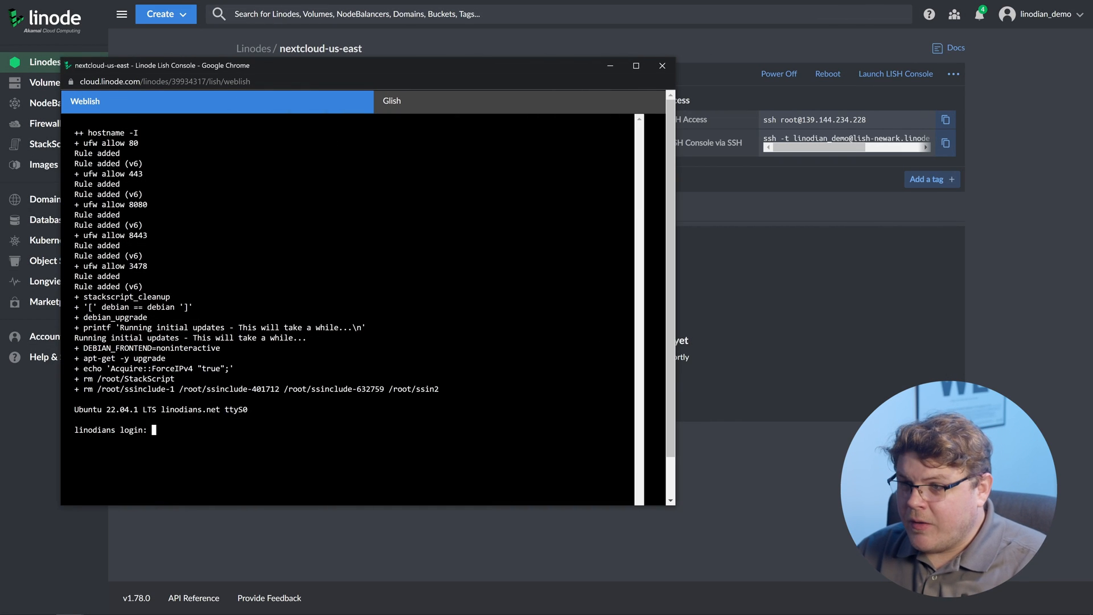
{"action": "left_click", "coordinate": [661, 65]}
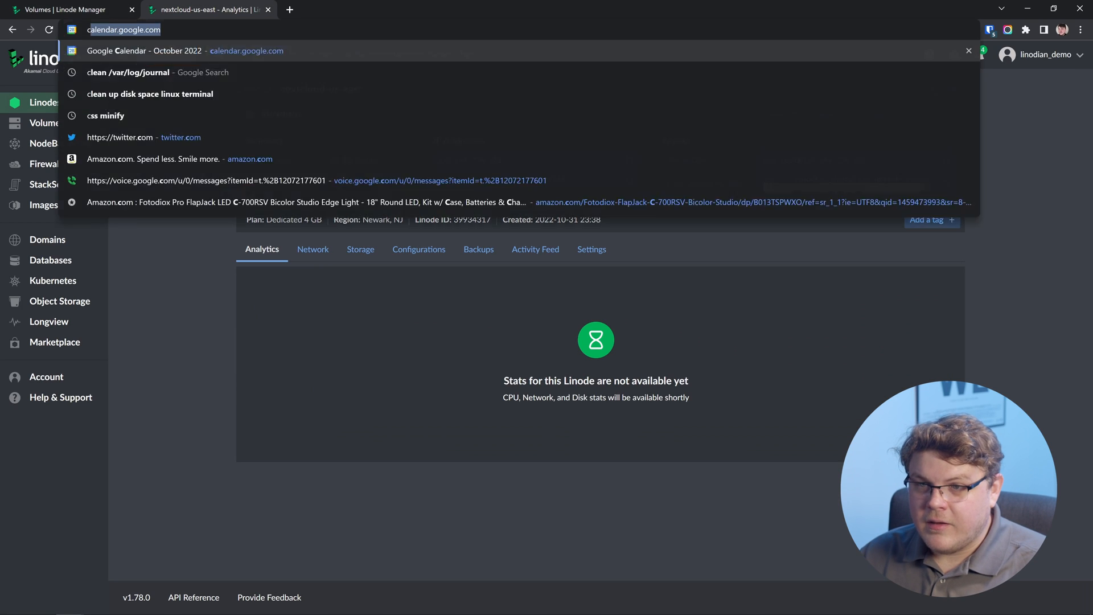
- Try loading cloud.linodians.net, which fails, then return to the Linodes list in Cloud Manager
{"action": "type", "text": "cloud.linodians.net"}
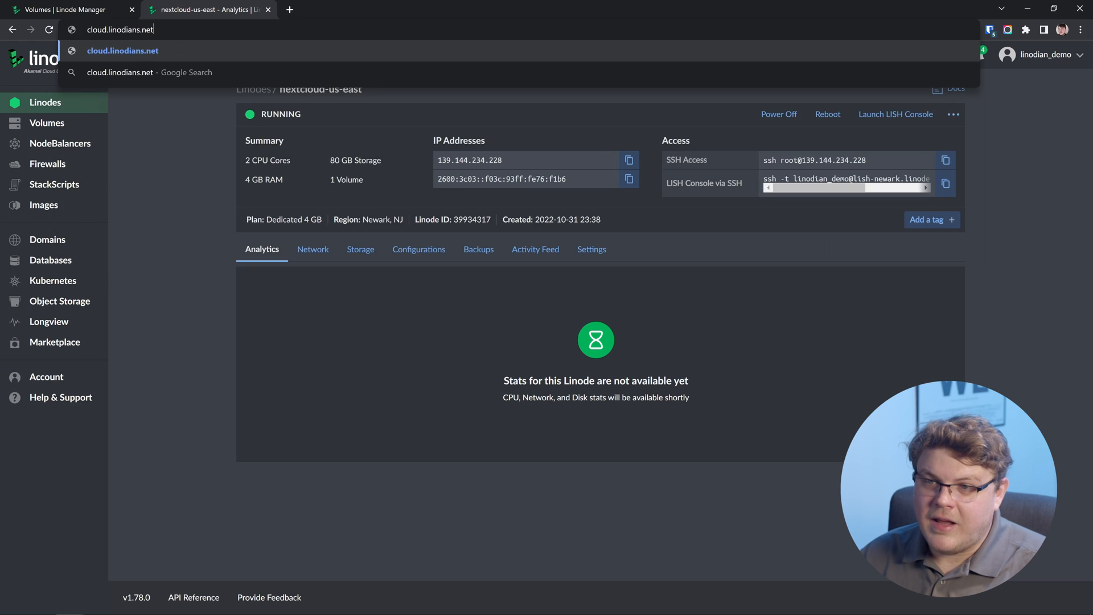
{"action": "key", "text": "Return"}
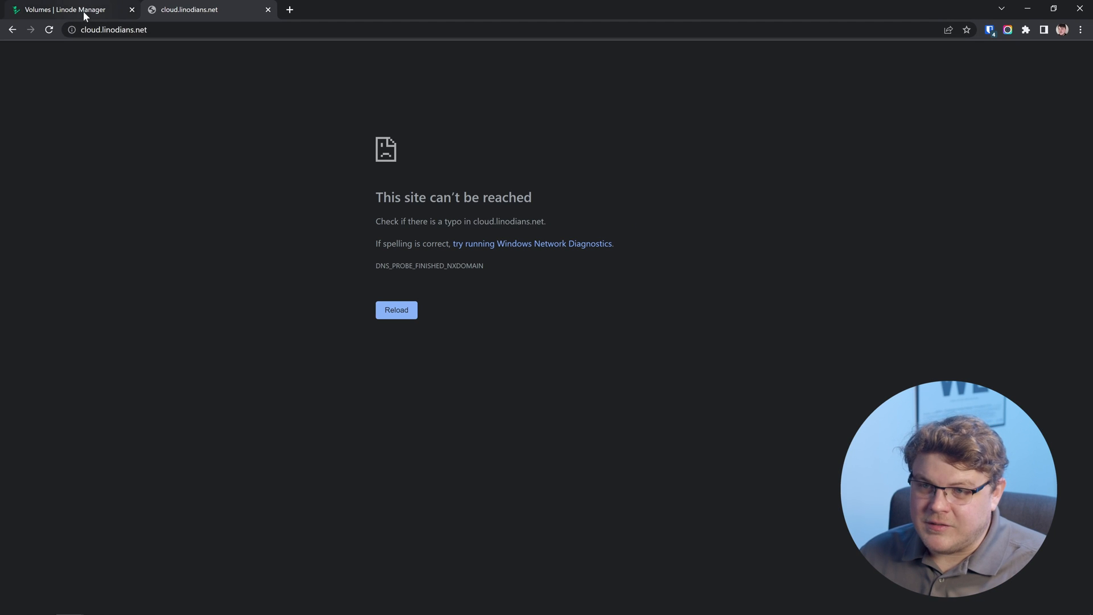
{"action": "left_click", "coordinate": [66, 9]}
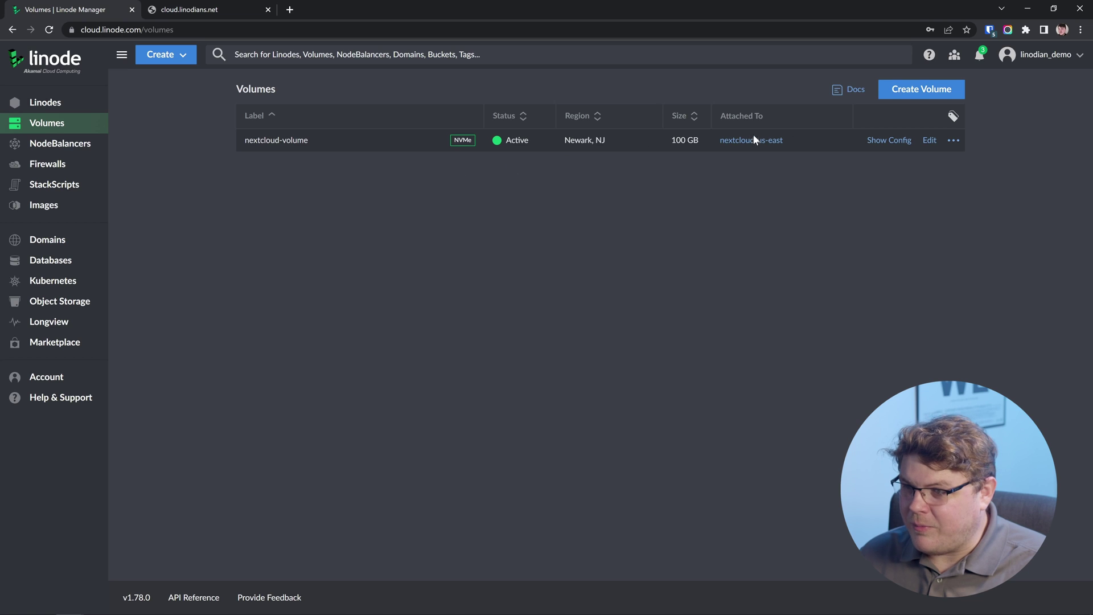
{"action": "mouse_move", "coordinate": [953, 116]}
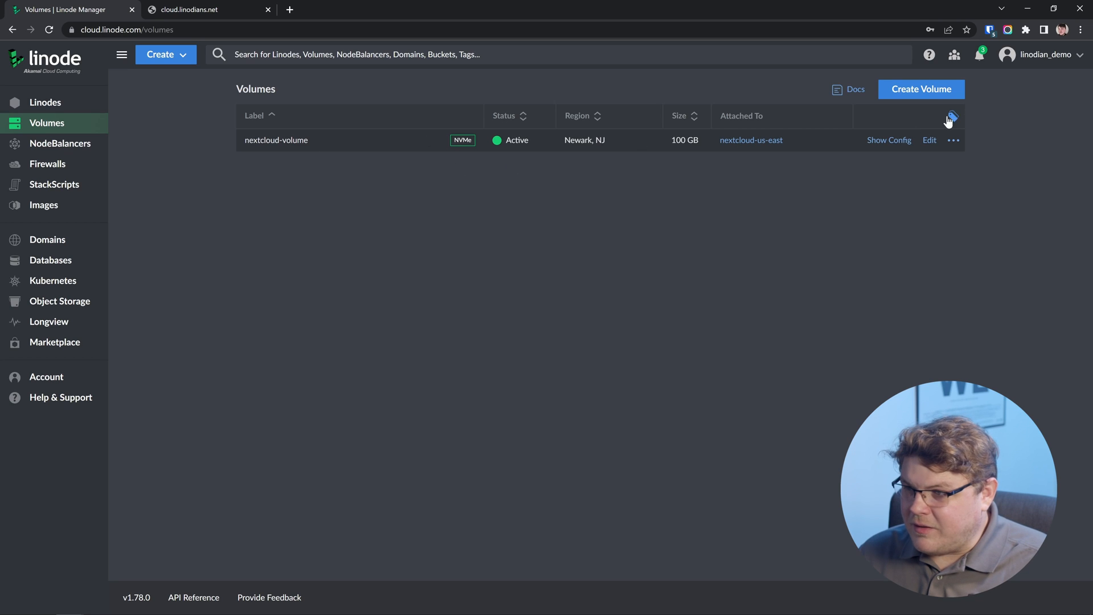
{"action": "mouse_move", "coordinate": [46, 102]}
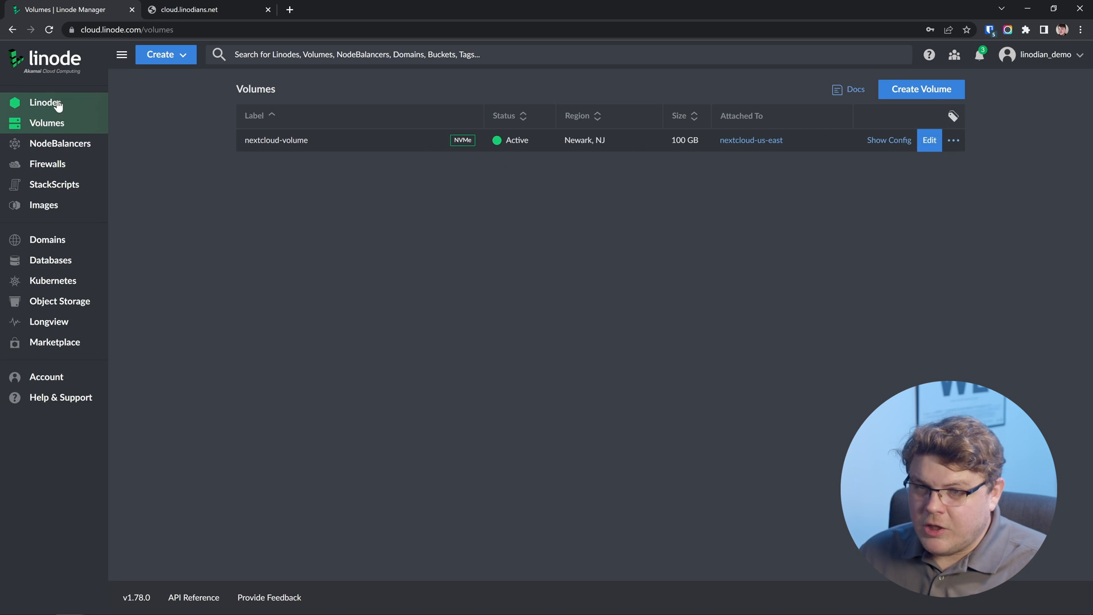
{"action": "left_click", "coordinate": [44, 102]}
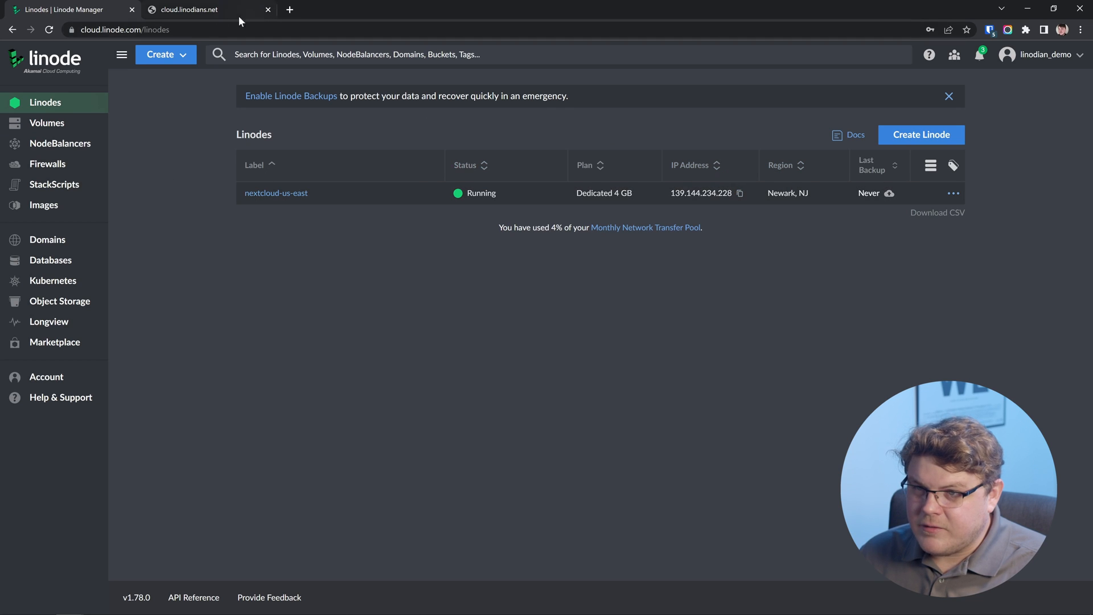
- Enter the server address 139-144-234-228.ip.linodeusercontent.com with a port in the address bar
{"action": "type", "text": "139.144.234.228"}
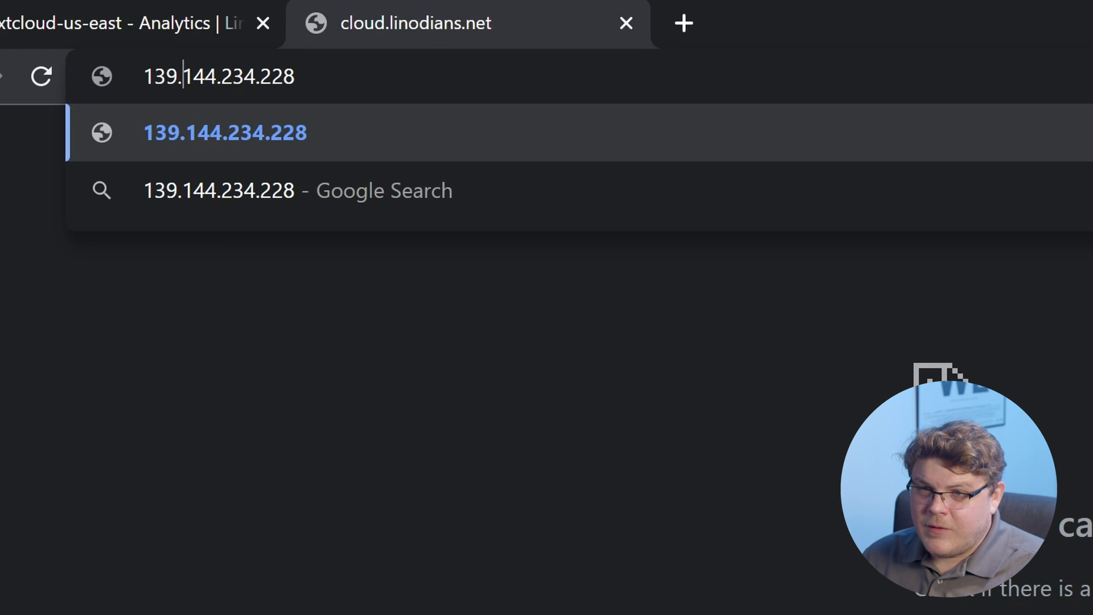
{"action": "type", "text": "-"}
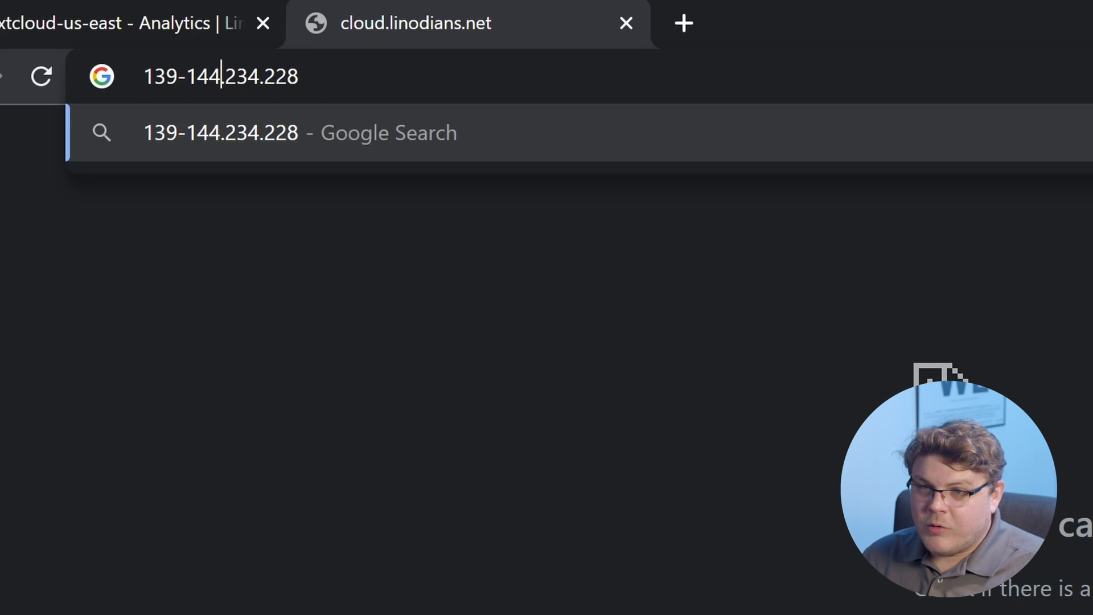
{"action": "key", "text": "Backspace"}
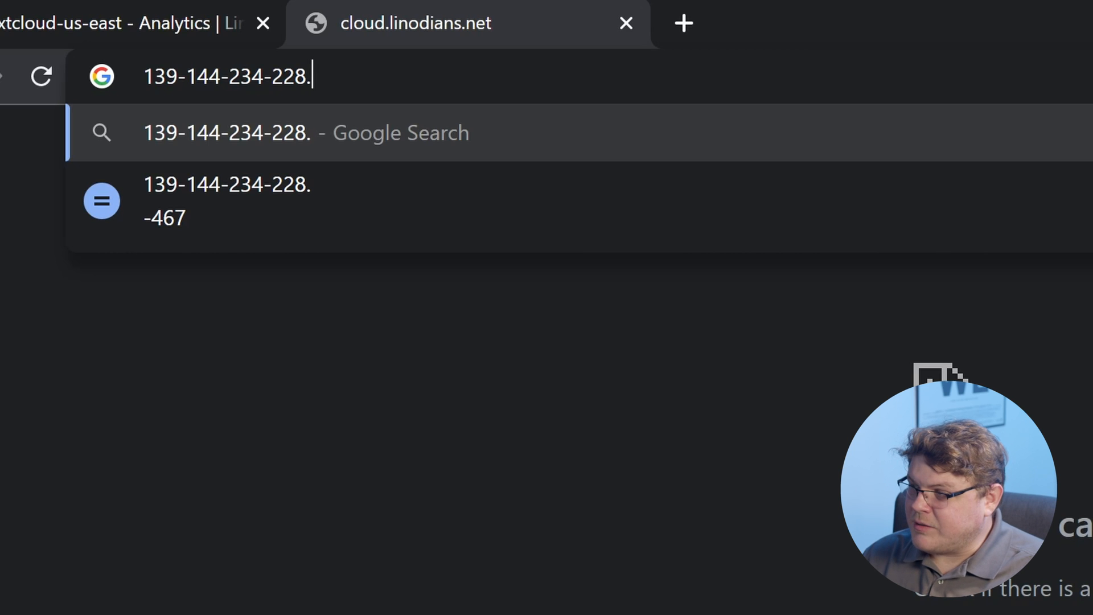
{"action": "type", "text": "ip.lino"}
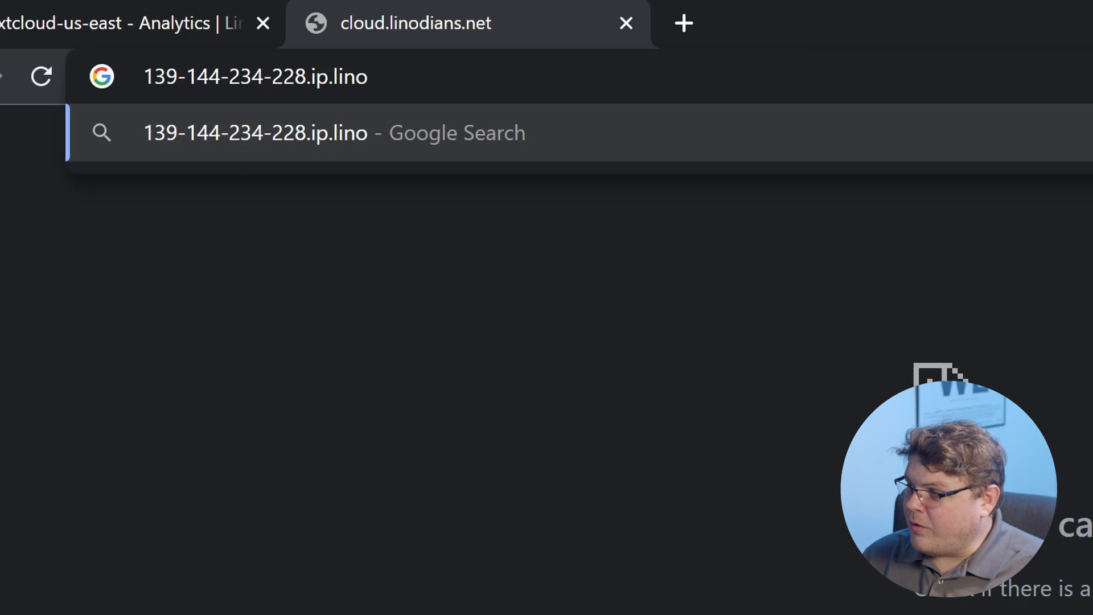
{"action": "type", "text": "deus"}
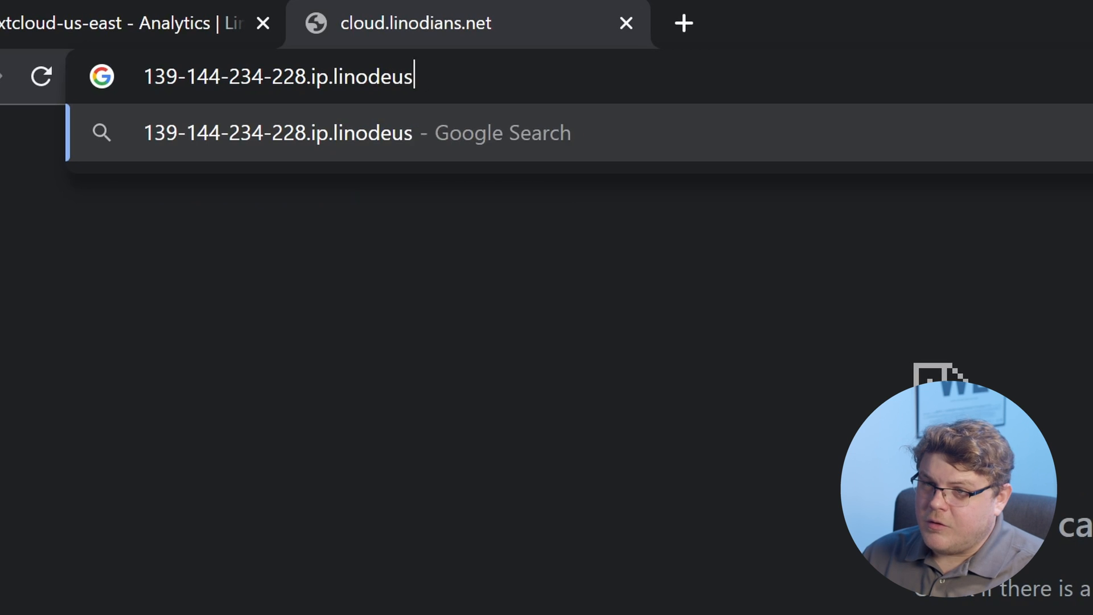
{"action": "type", "text": "sercontent."}
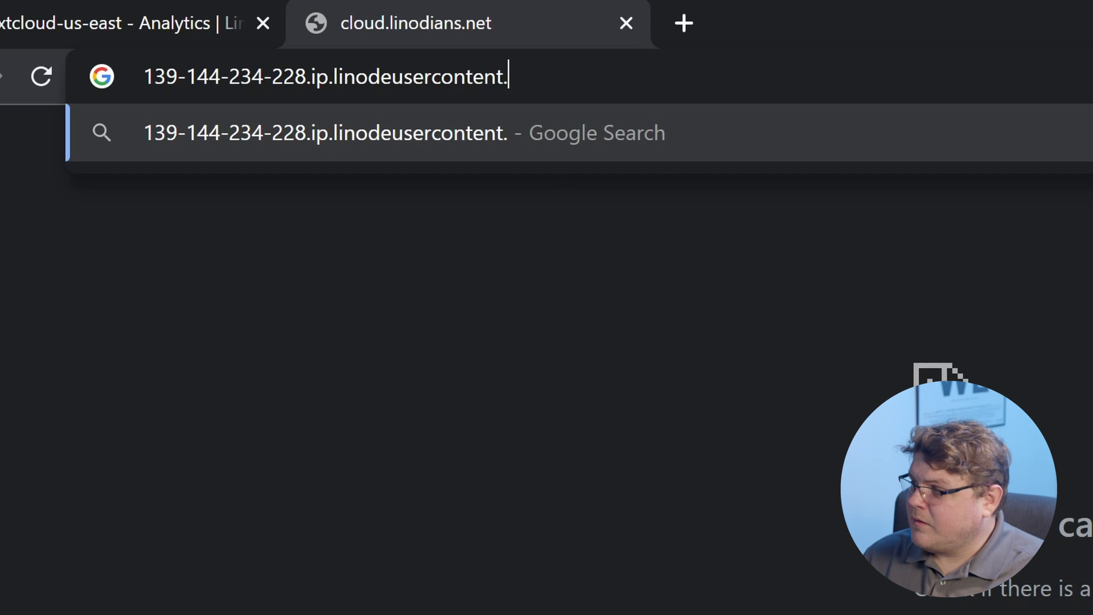
{"action": "type", "text": "com:8443"}
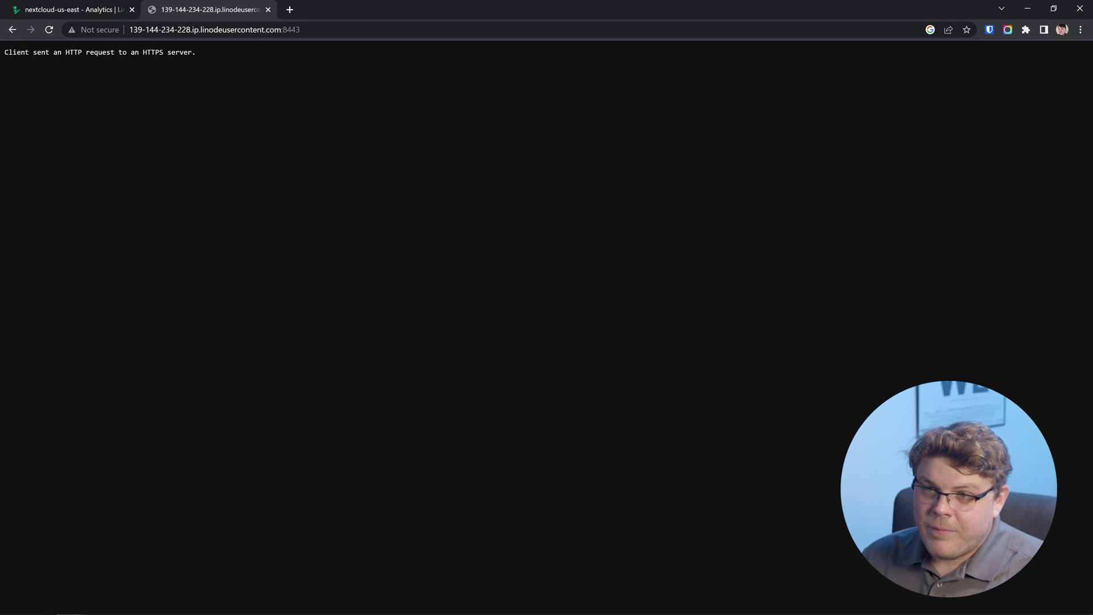
{"action": "mouse_move", "coordinate": [111, 64]}
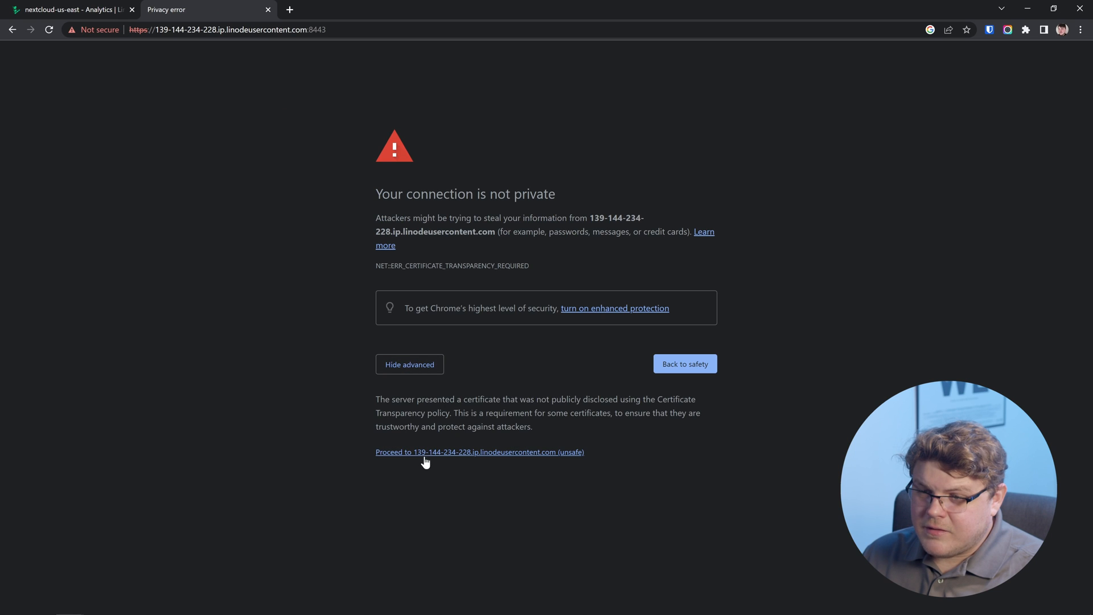
- Proceed past the certificate warning and paste the generated AIO password into the login field
{"action": "left_click", "coordinate": [479, 452]}
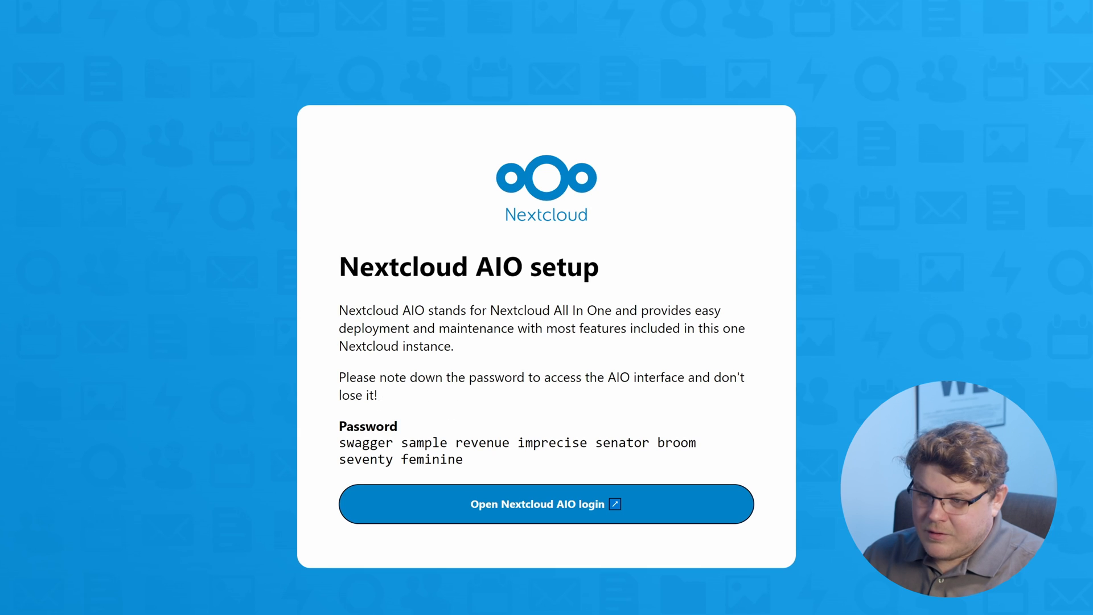
{"action": "mouse_move", "coordinate": [502, 461]}
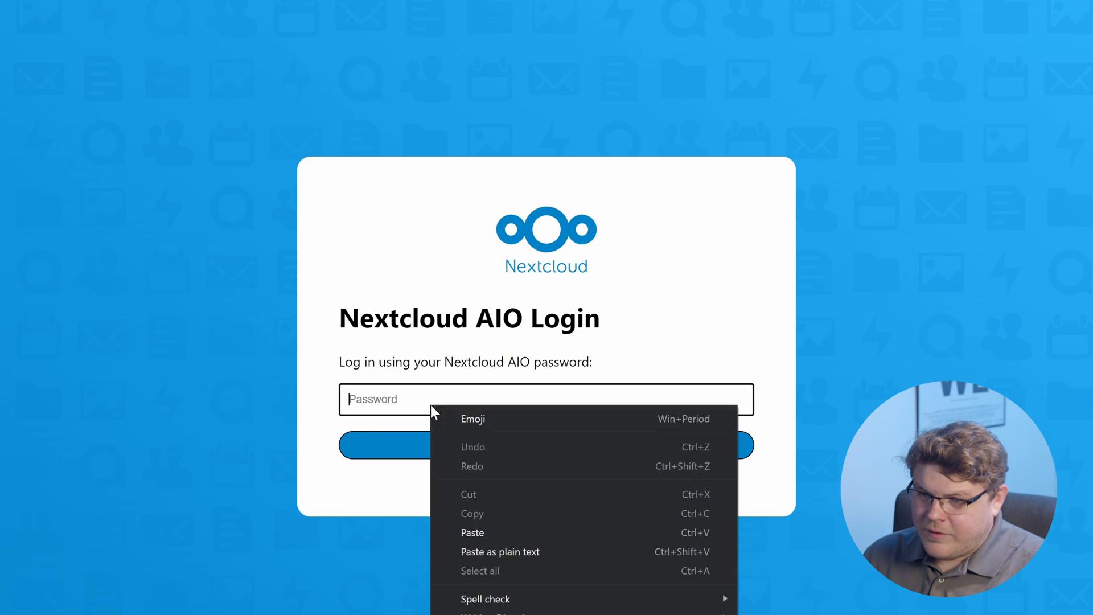
{"action": "left_click", "coordinate": [471, 532]}
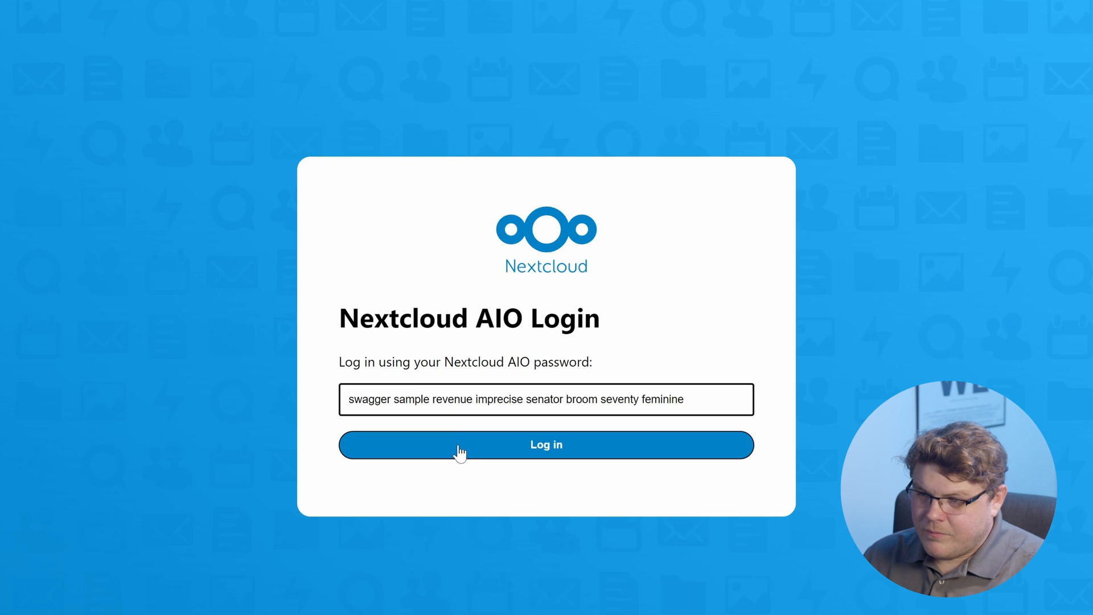
- Log in to AIO and submit cloud.linodians.net as the instance domain
{"action": "left_click", "coordinate": [545, 445]}
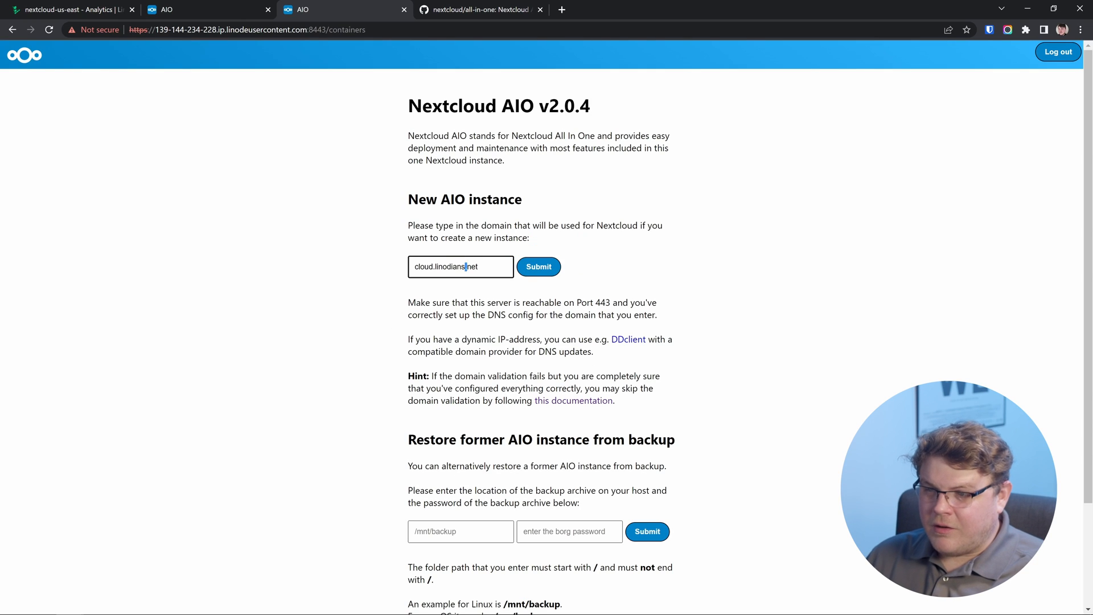
{"action": "triple_click", "coordinate": [460, 267]}
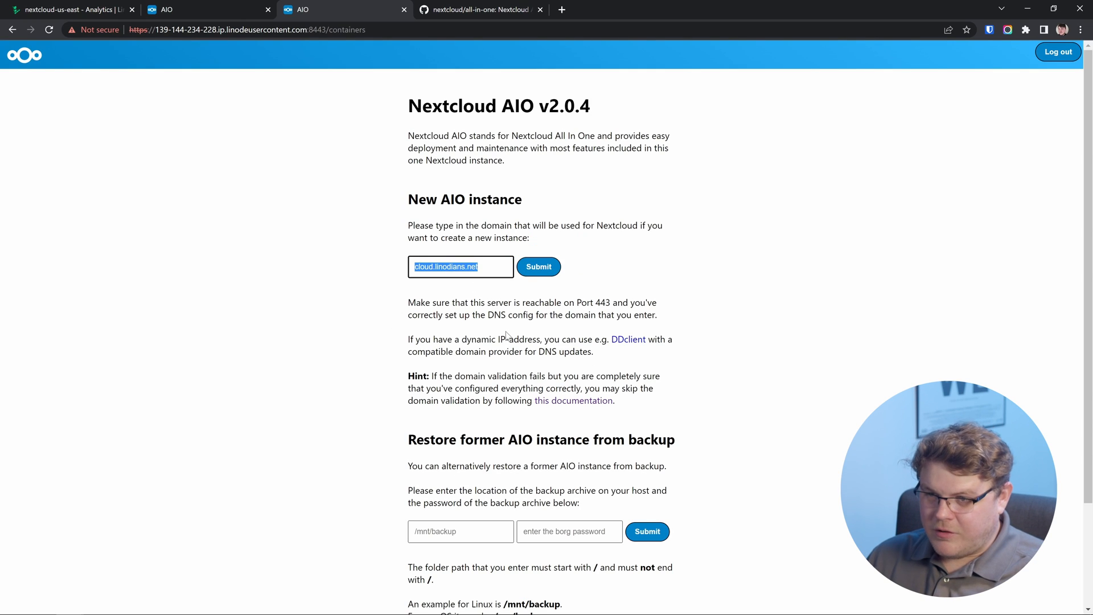
{"action": "left_click", "coordinate": [539, 266]}
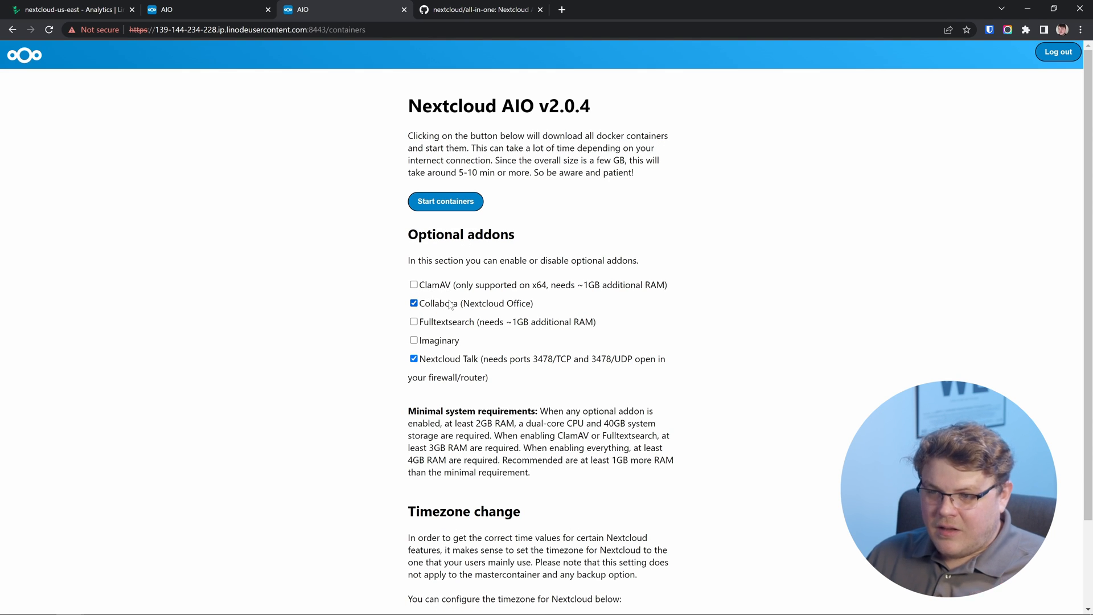
- Enable Fulltextsearch and Imaginary alongside Collabora and Talk, then save the addon selection
{"action": "left_click", "coordinate": [414, 339]}
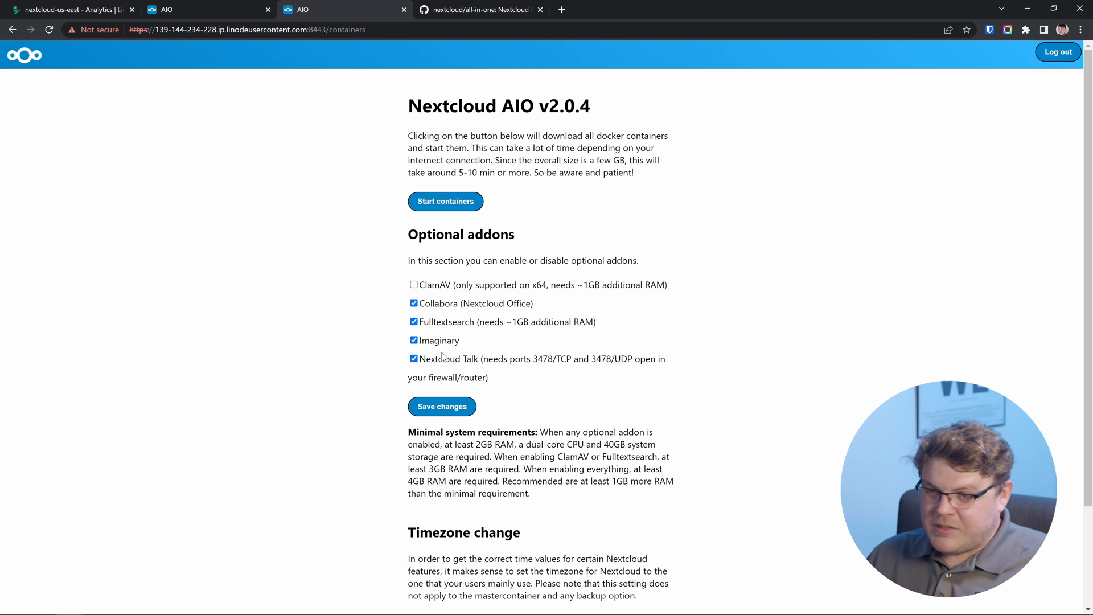
{"action": "left_click", "coordinate": [413, 359]}
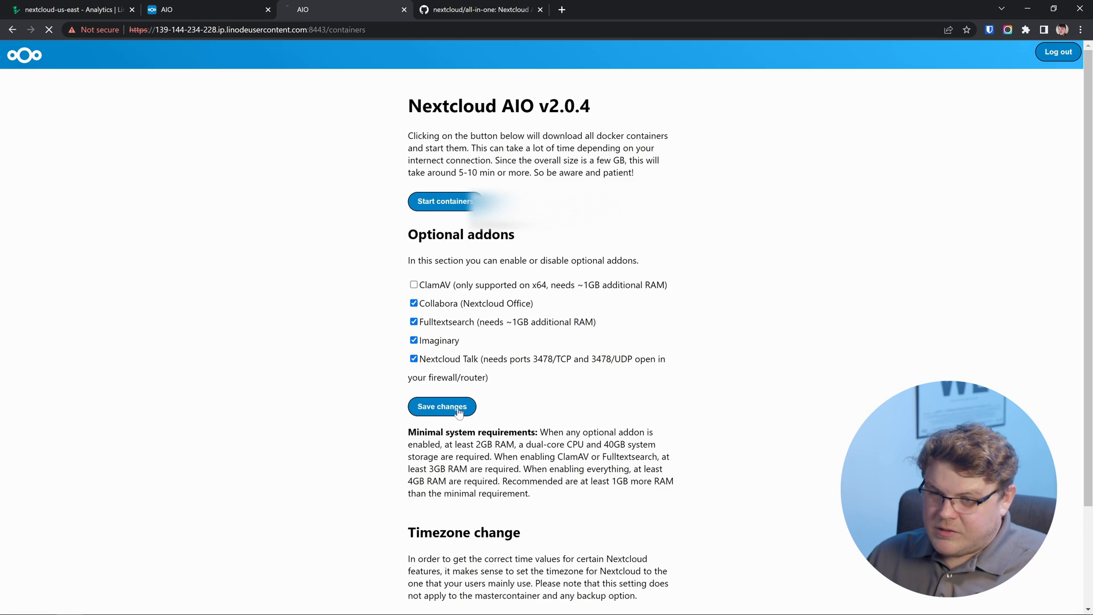
{"action": "left_click", "coordinate": [441, 406]}
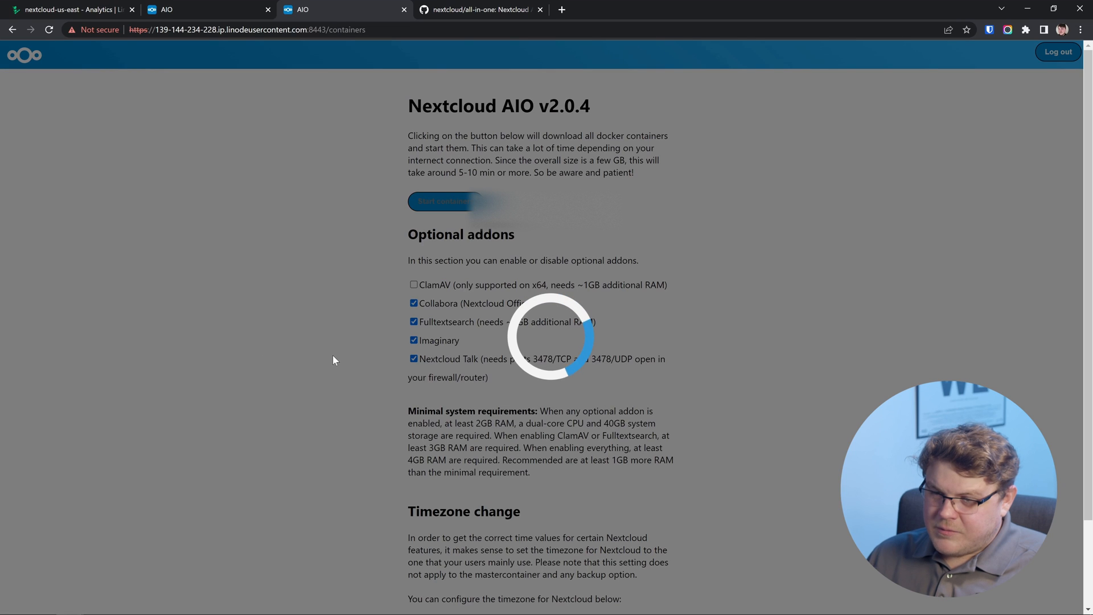
{"action": "mouse_move", "coordinate": [342, 349]}
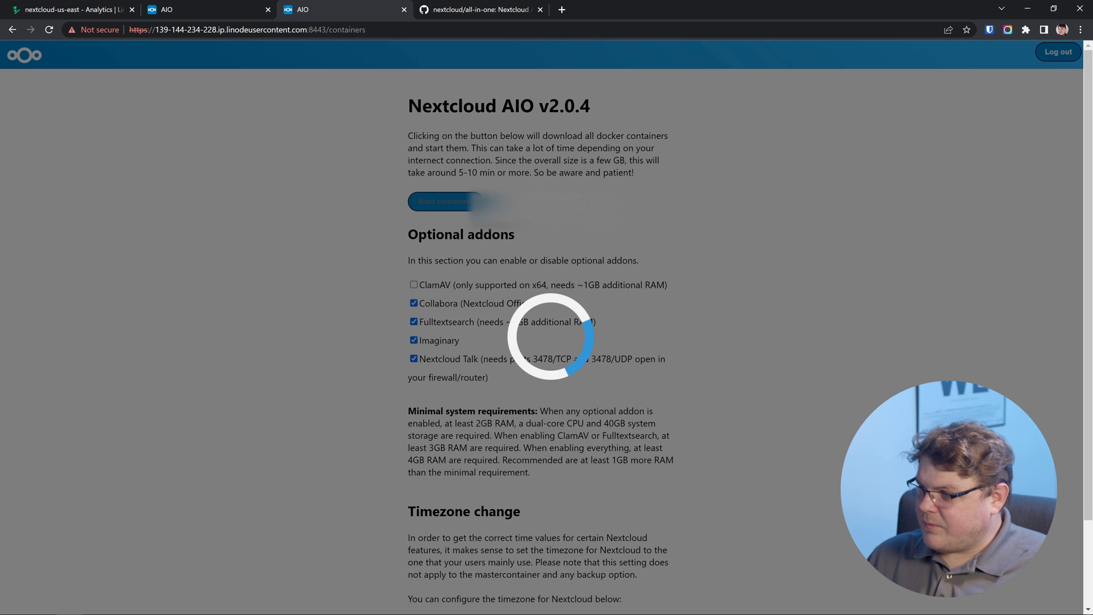
- With all containers running, launch the Nextcloud instance and switch to its new tab
{"action": "left_click", "coordinate": [446, 201]}
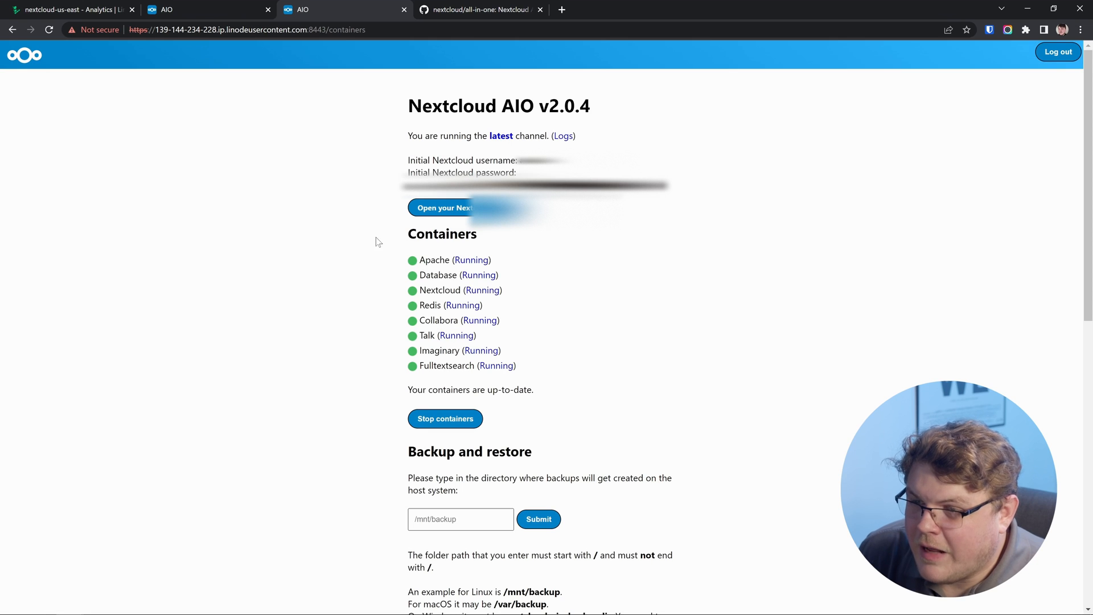
{"action": "mouse_move", "coordinate": [446, 207]}
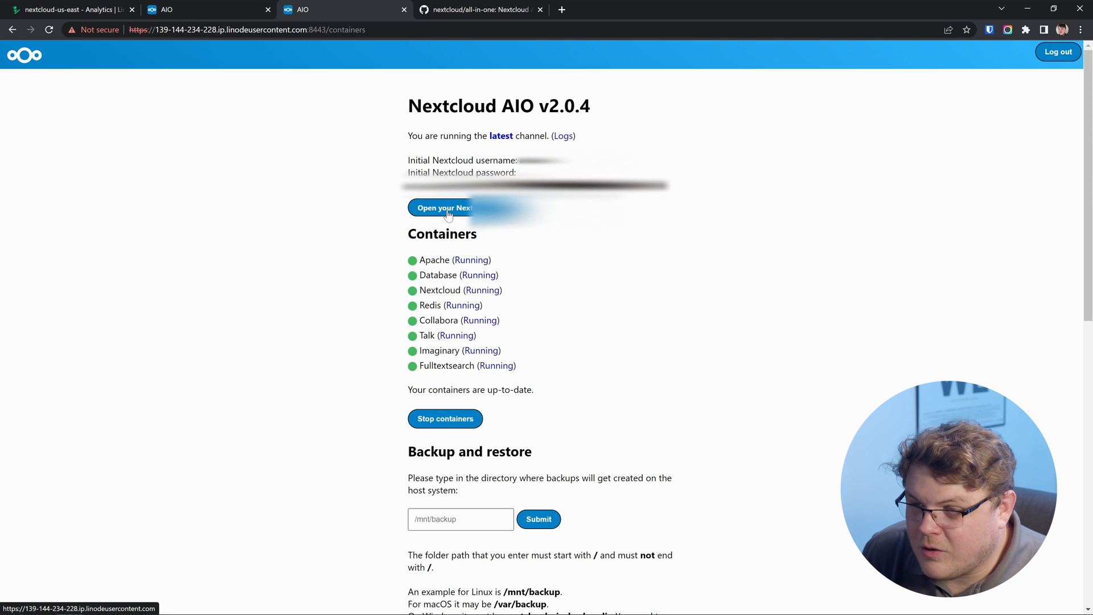
{"action": "left_click", "coordinate": [444, 207]}
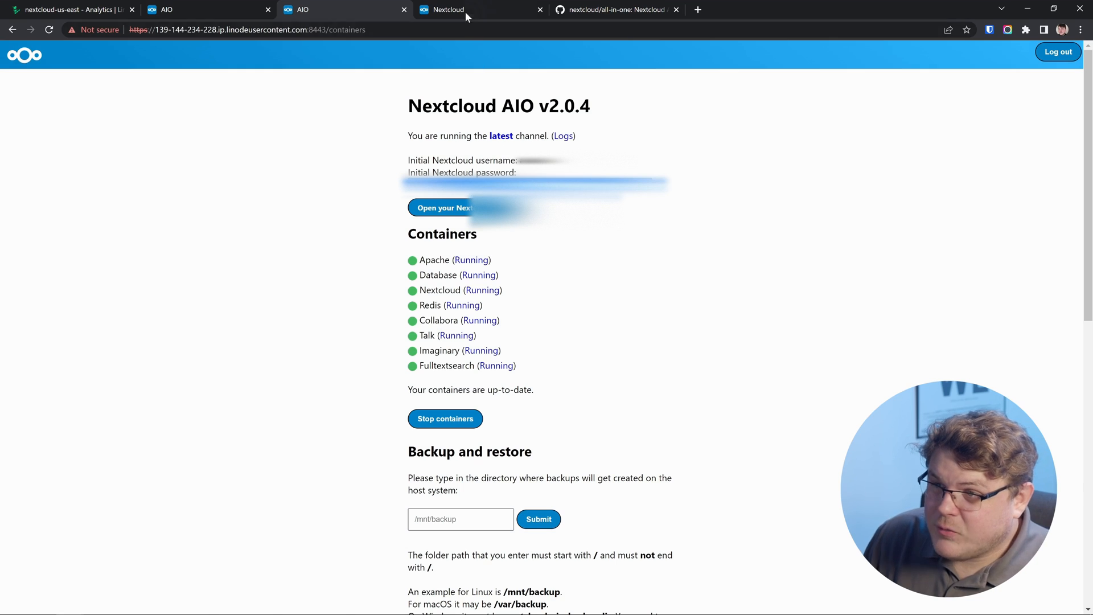
{"action": "left_click", "coordinate": [444, 207]}
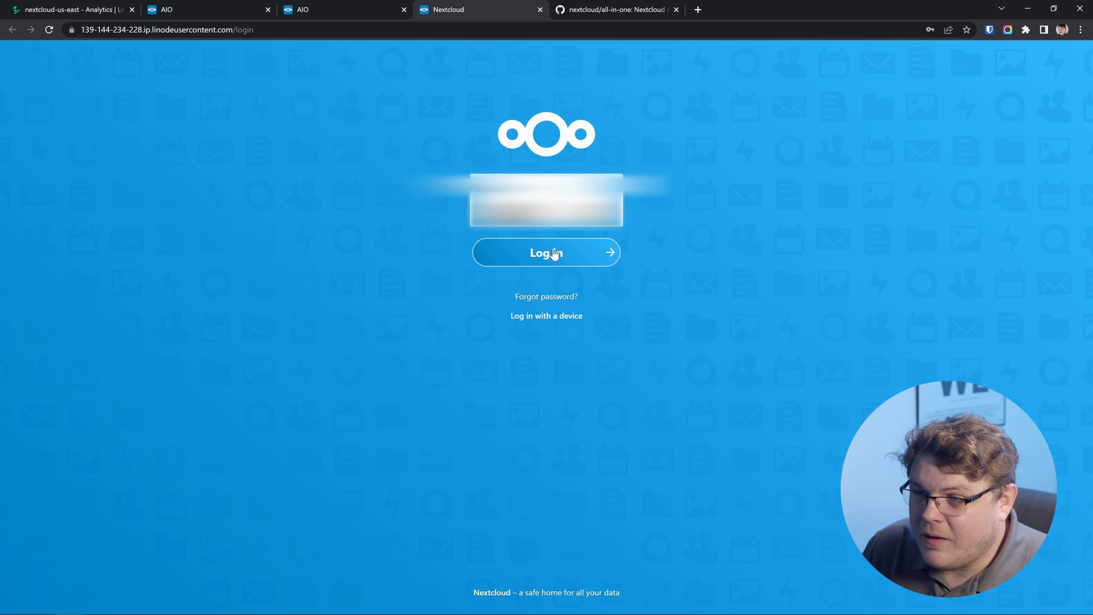
- Sign in with the initial credentials and bring up the Files app listing the default folders
{"action": "left_click", "coordinate": [545, 253]}
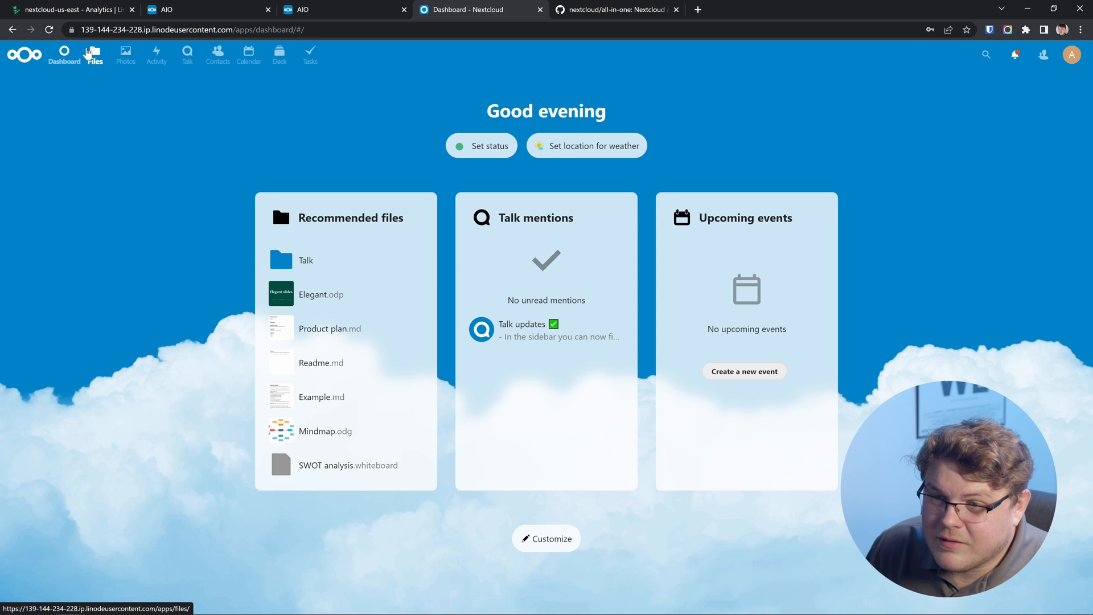
{"action": "left_click", "coordinate": [95, 55]}
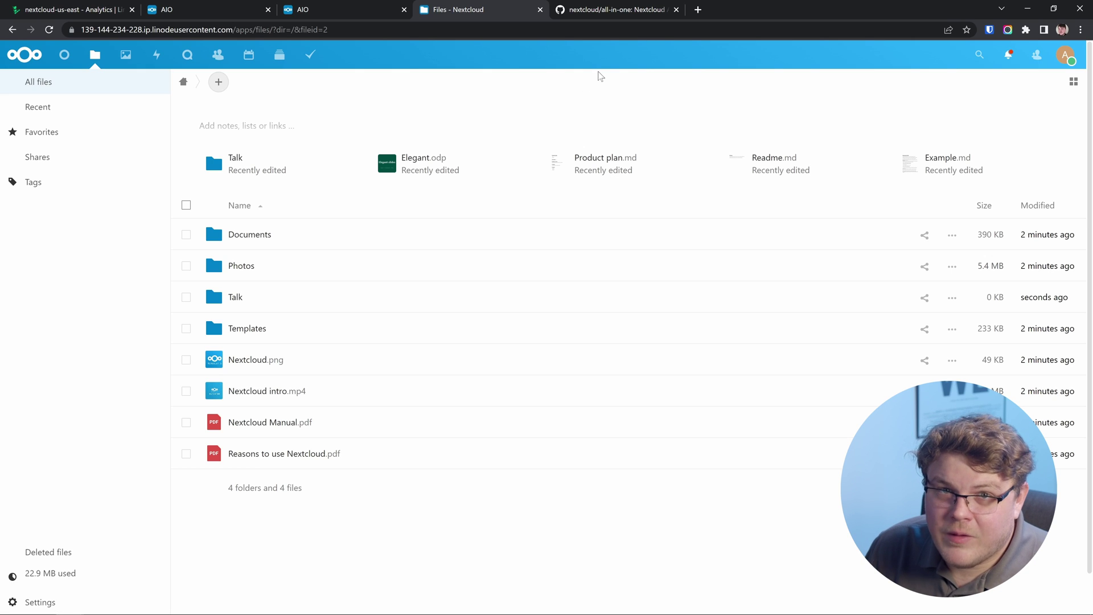
{"action": "mouse_move", "coordinate": [564, 110]}
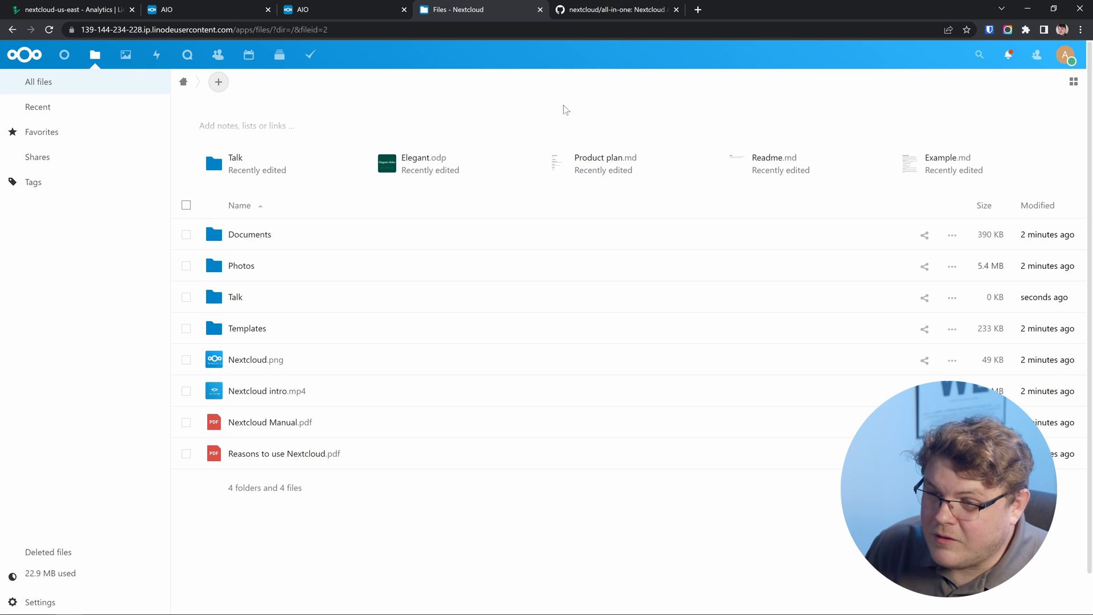
{"action": "mouse_move", "coordinate": [139, 132]}
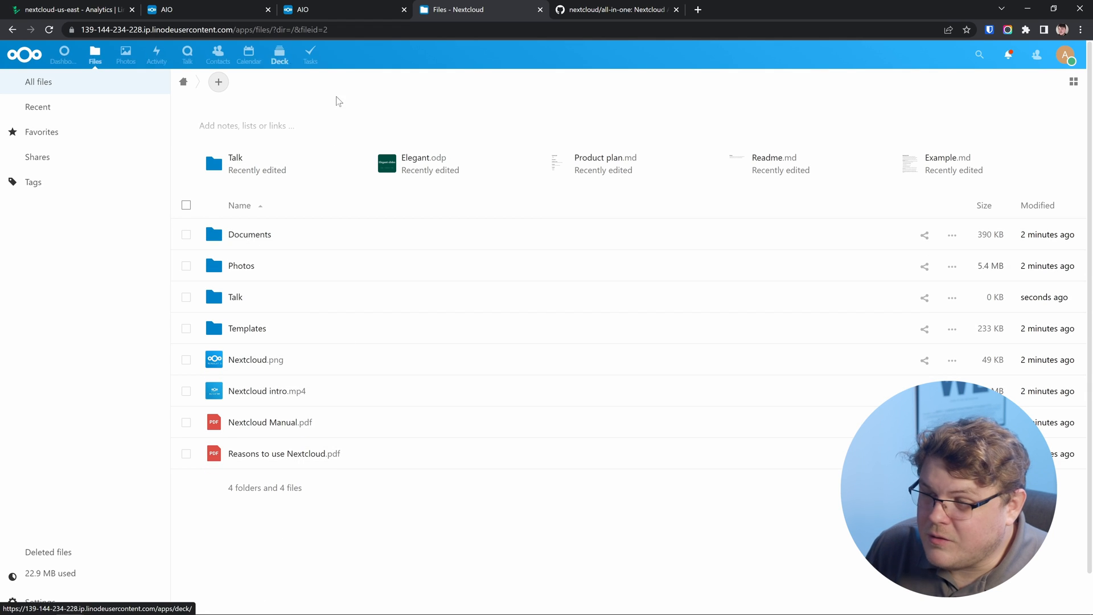
{"action": "mouse_move", "coordinate": [650, 467]}
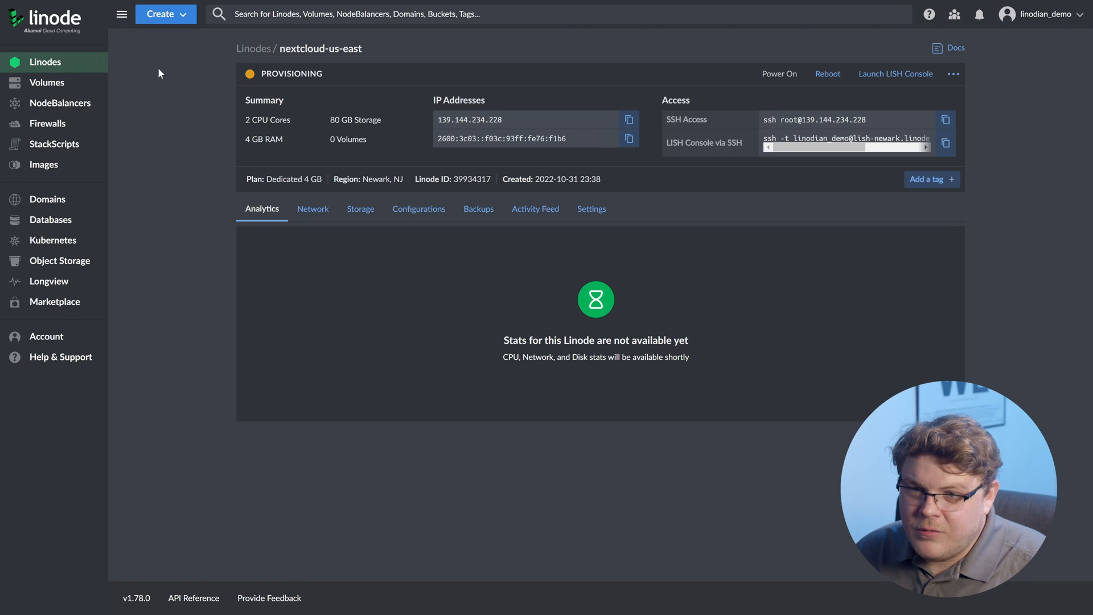
- Start a new block storage volume labelled nextcloud in the Newark, NJ region
{"action": "left_click", "coordinate": [46, 82]}
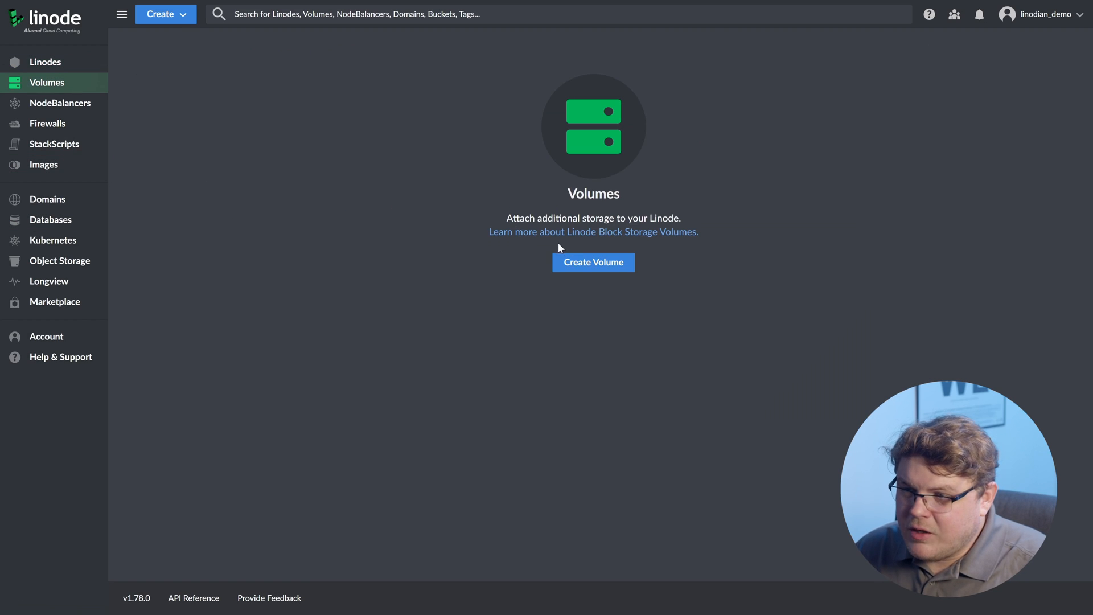
{"action": "left_click", "coordinate": [592, 262]}
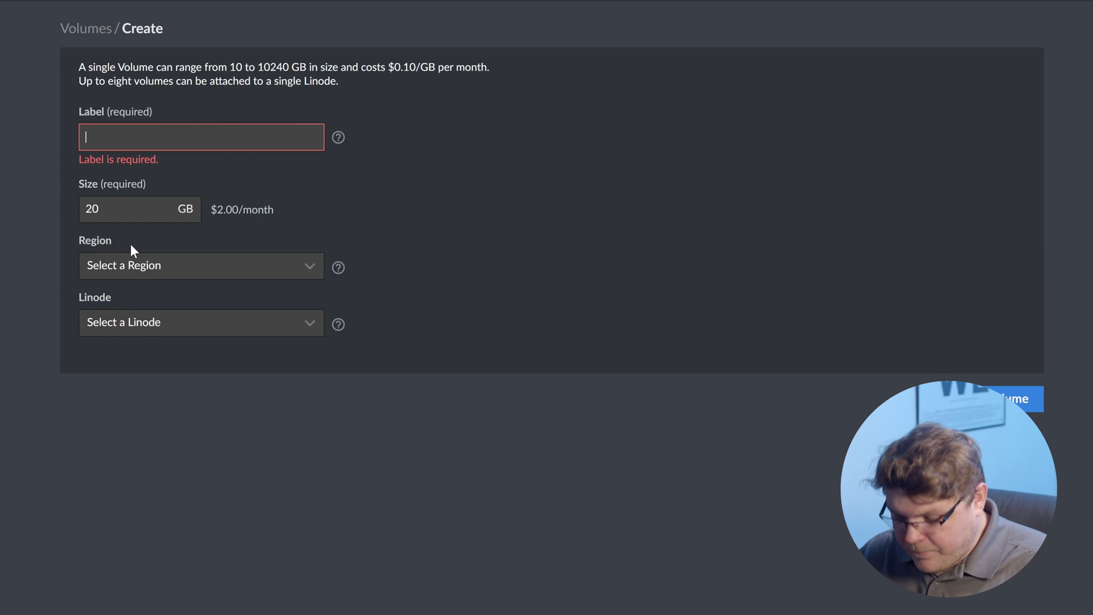
{"action": "type", "text": "Nextcloud Volume"}
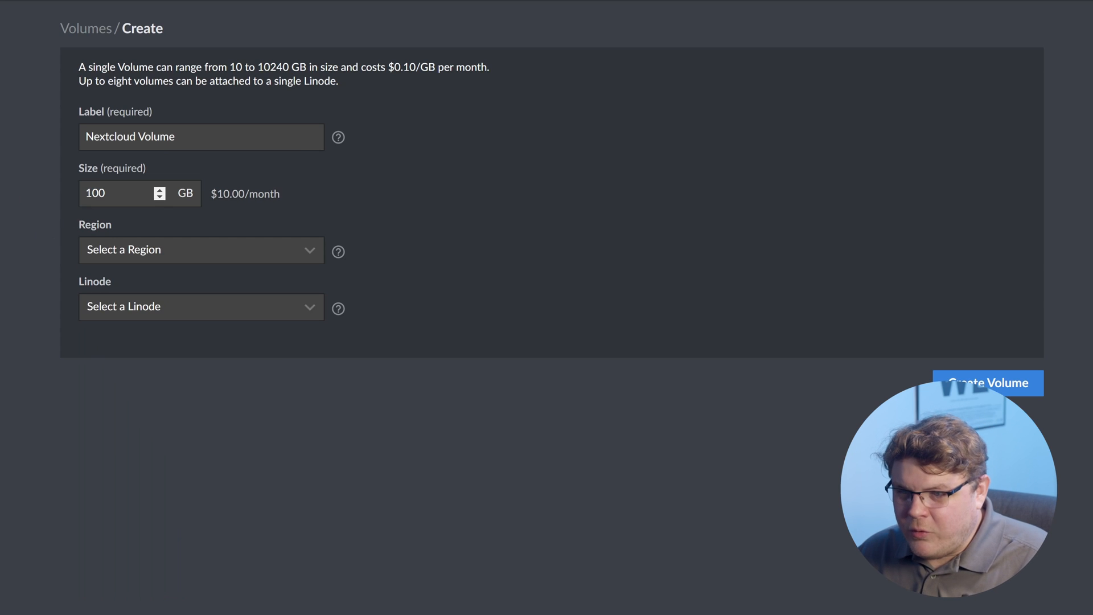
{"action": "left_click", "coordinate": [200, 250]}
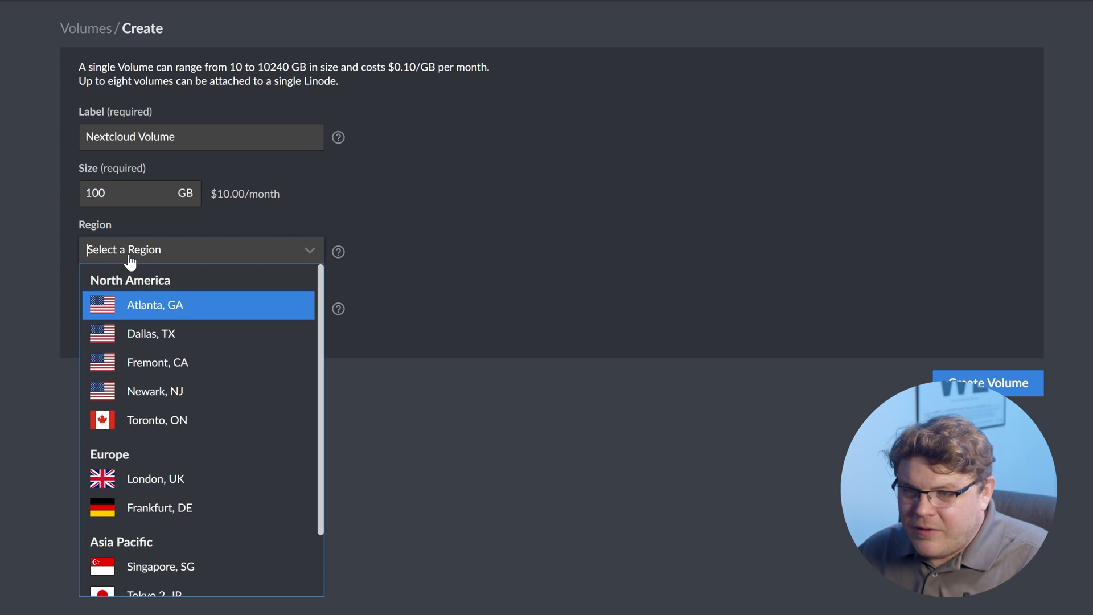
{"action": "mouse_move", "coordinate": [183, 391]}
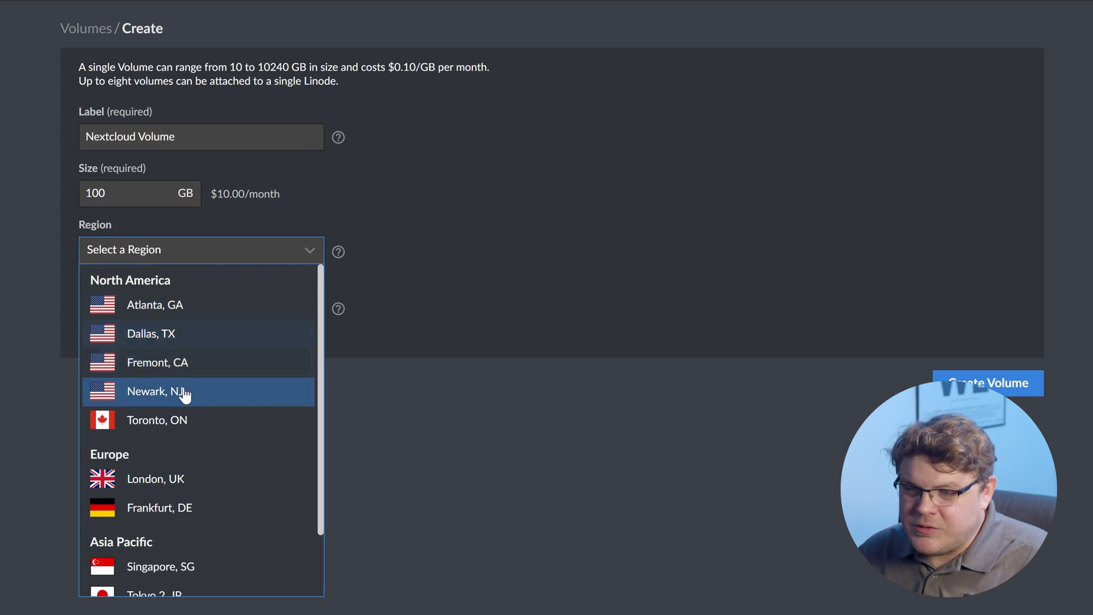
{"action": "left_click", "coordinate": [157, 391]}
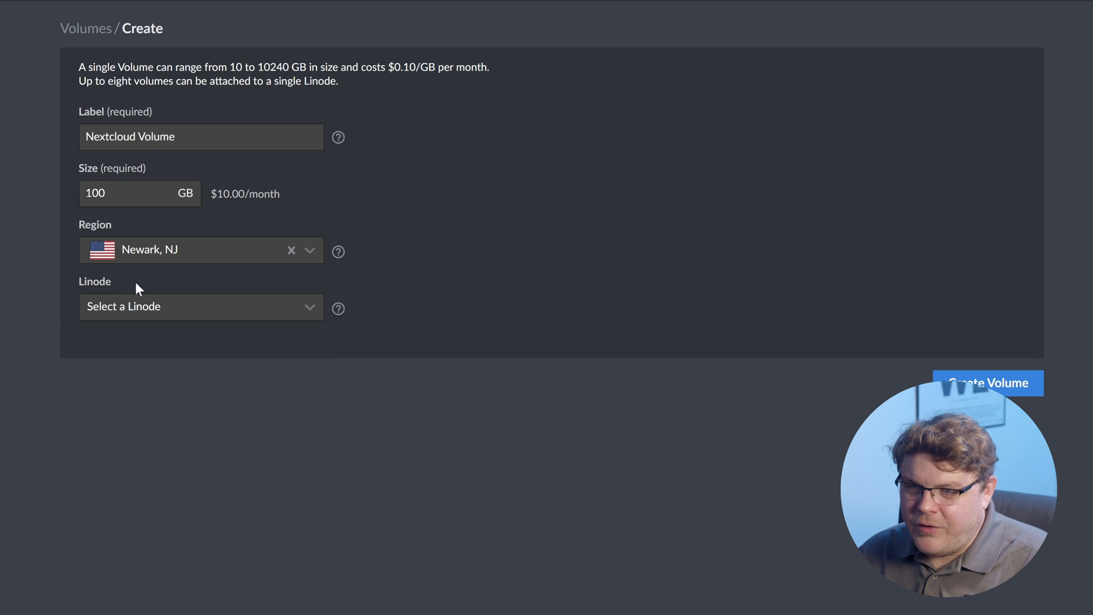
- Attach it to nextcloud-us-east with the Ubuntu 22.04 LTS profile, finish the label nextcloud-volume and create the volume
{"action": "left_click", "coordinate": [201, 306]}
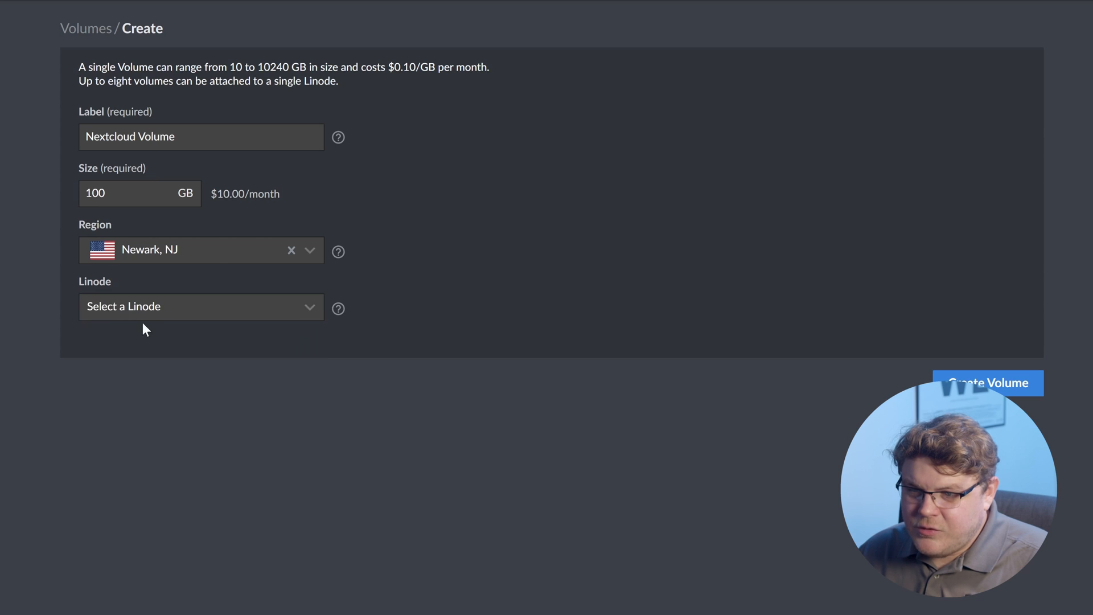
{"action": "left_click", "coordinate": [201, 306]}
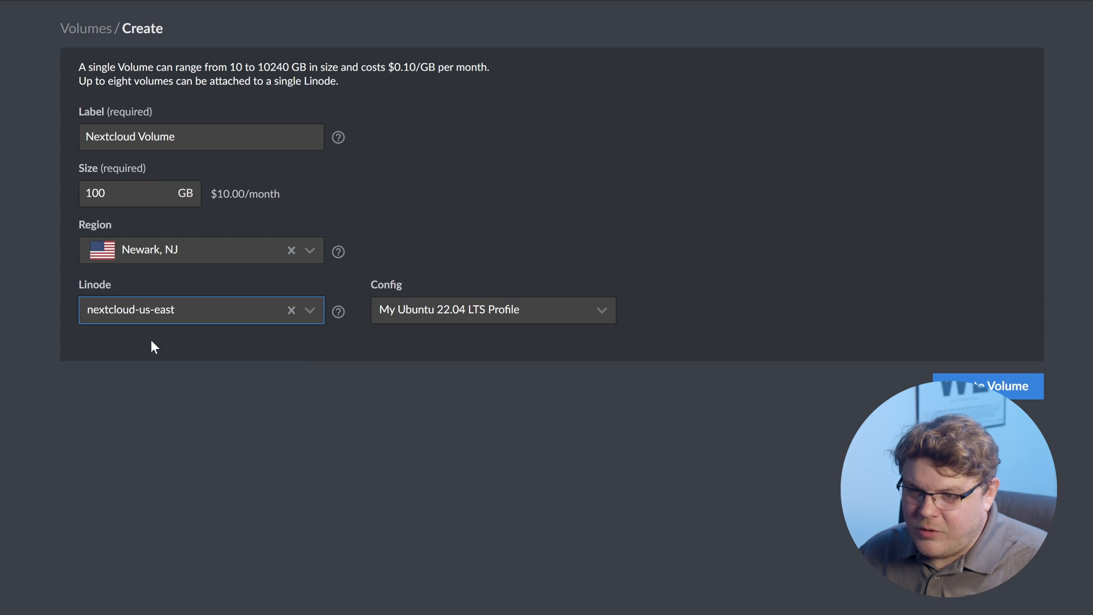
{"action": "left_click", "coordinate": [492, 310]}
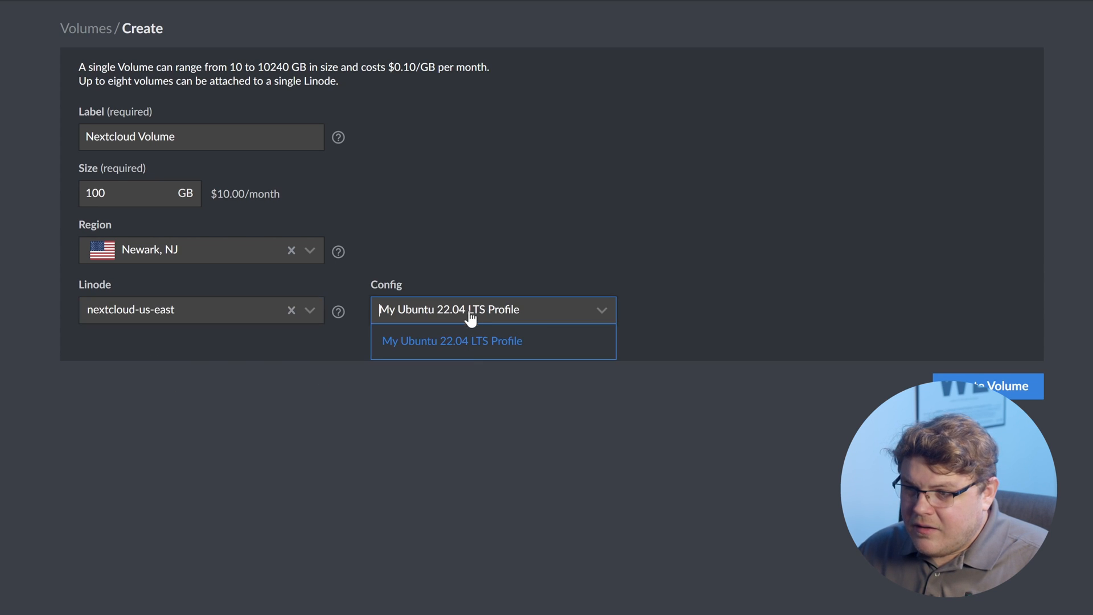
{"action": "left_click", "coordinate": [452, 341]}
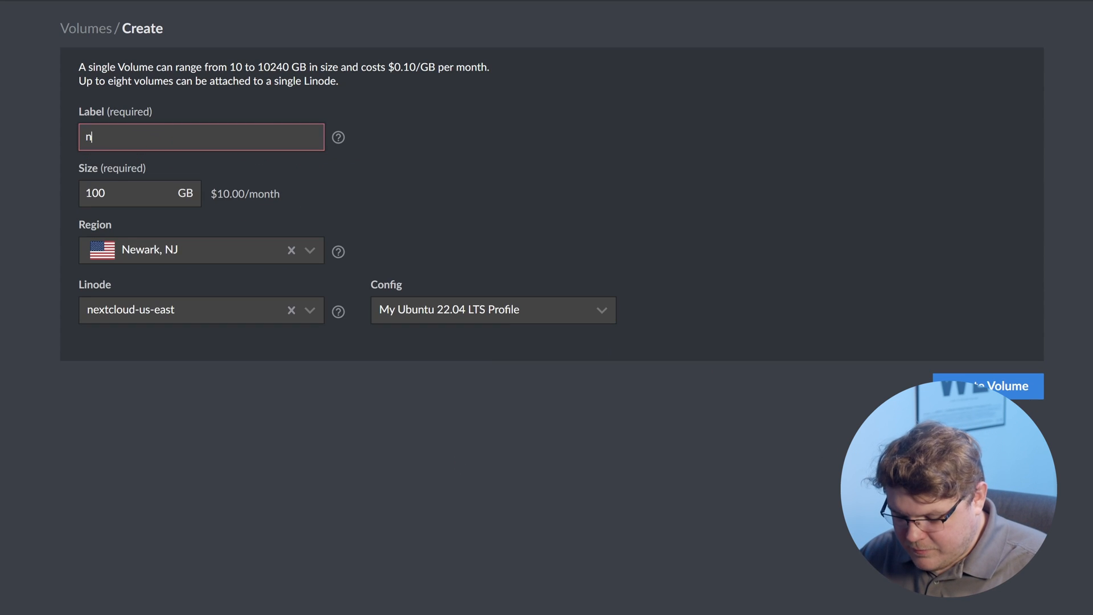
{"action": "type", "text": "extcloud-volu"}
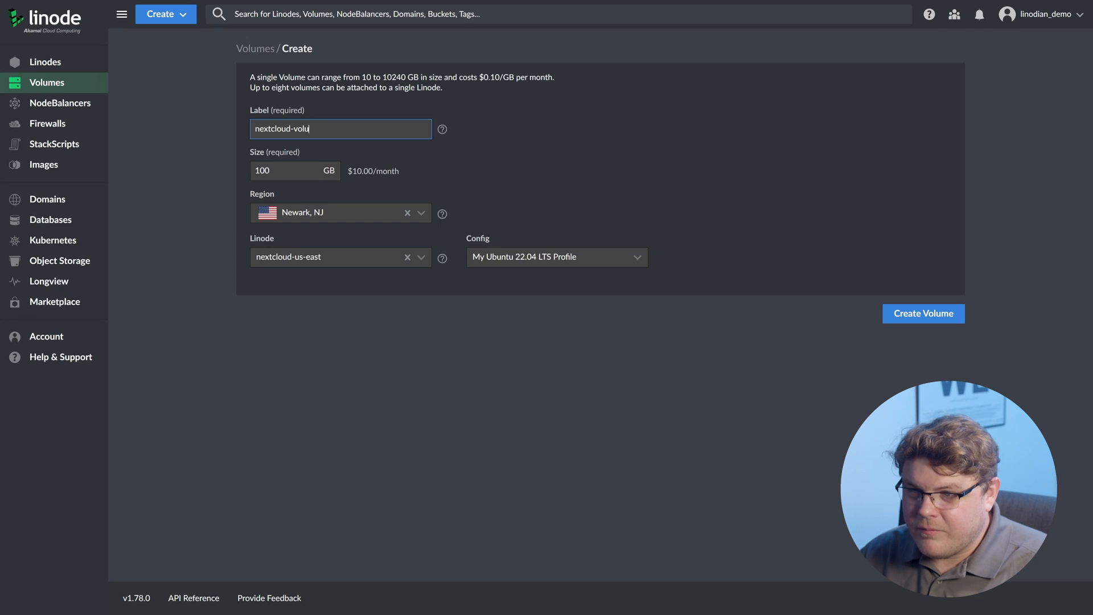
{"action": "left_click", "coordinate": [924, 313]}
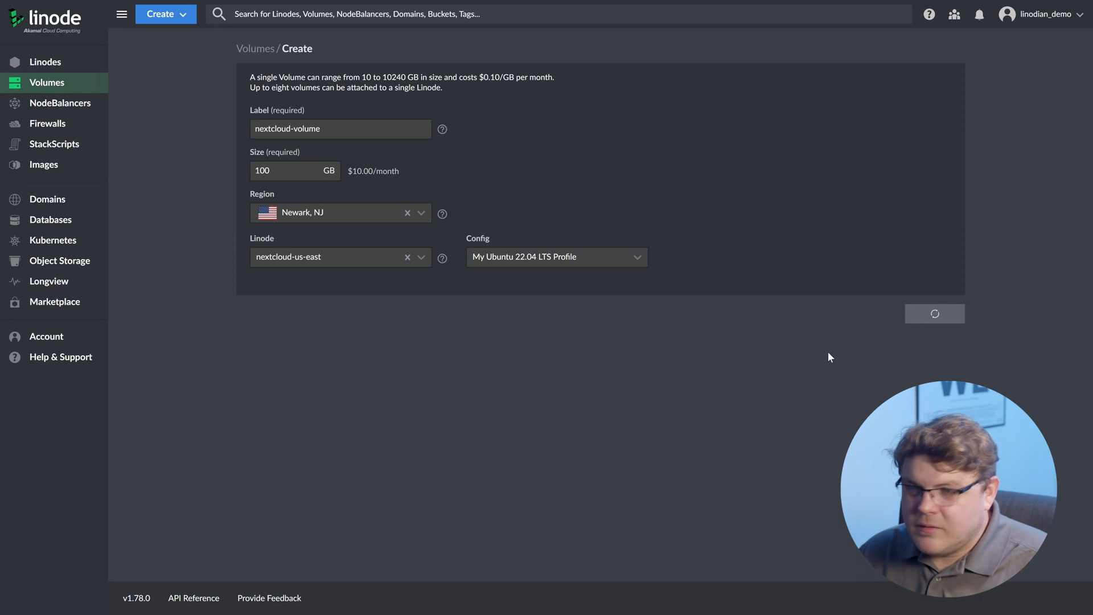
{"action": "left_click", "coordinate": [934, 313]}
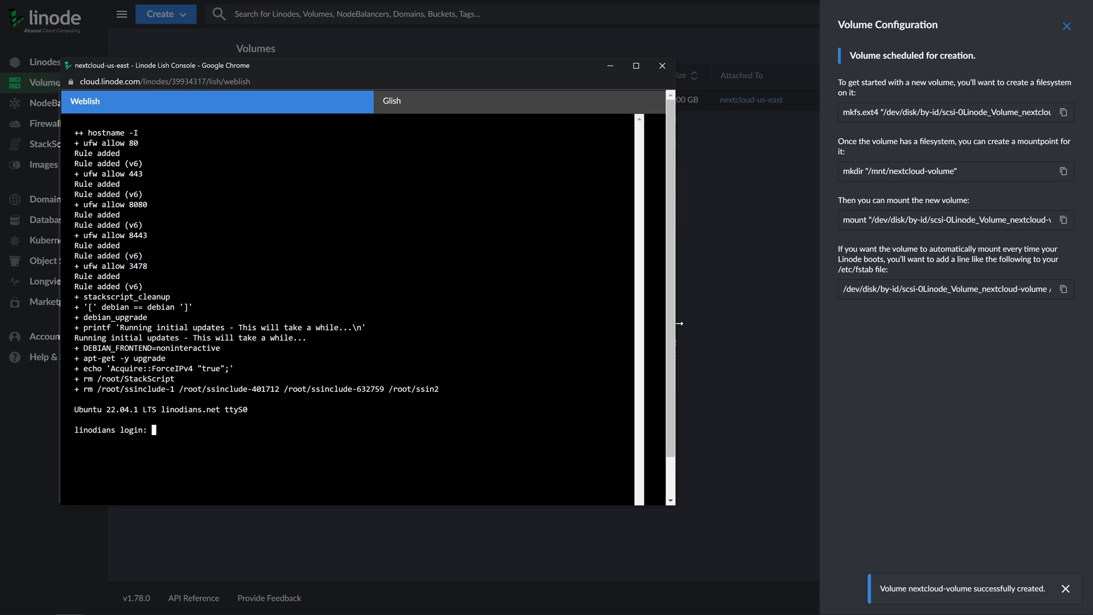
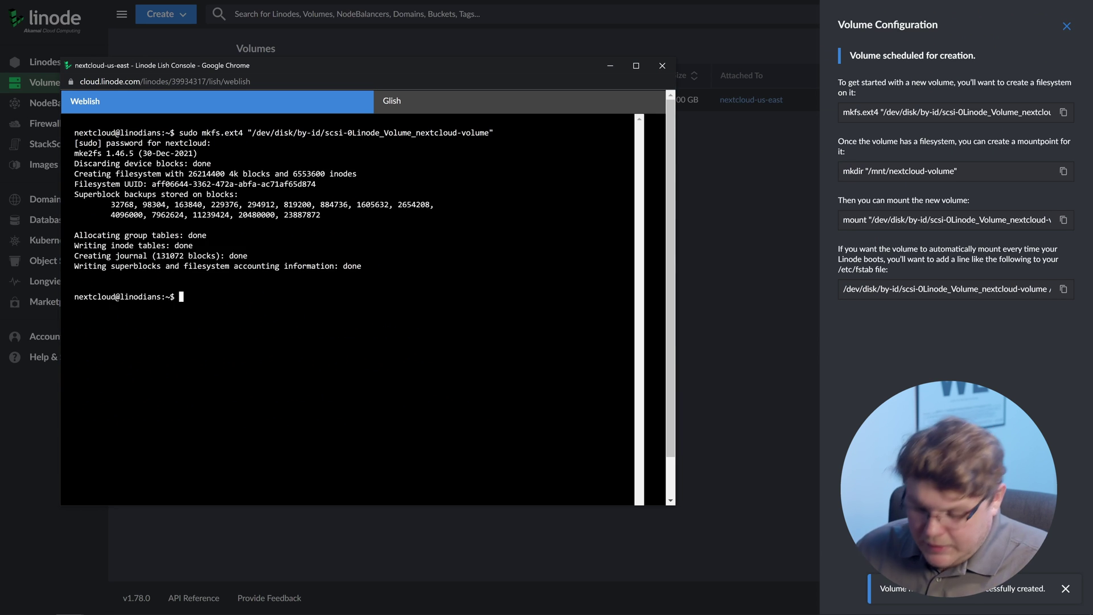
- Create the /mnt/nextcloud-volume mount point with sudo mkdir and copy the suggested mount command
{"action": "type", "text": "sudo"}
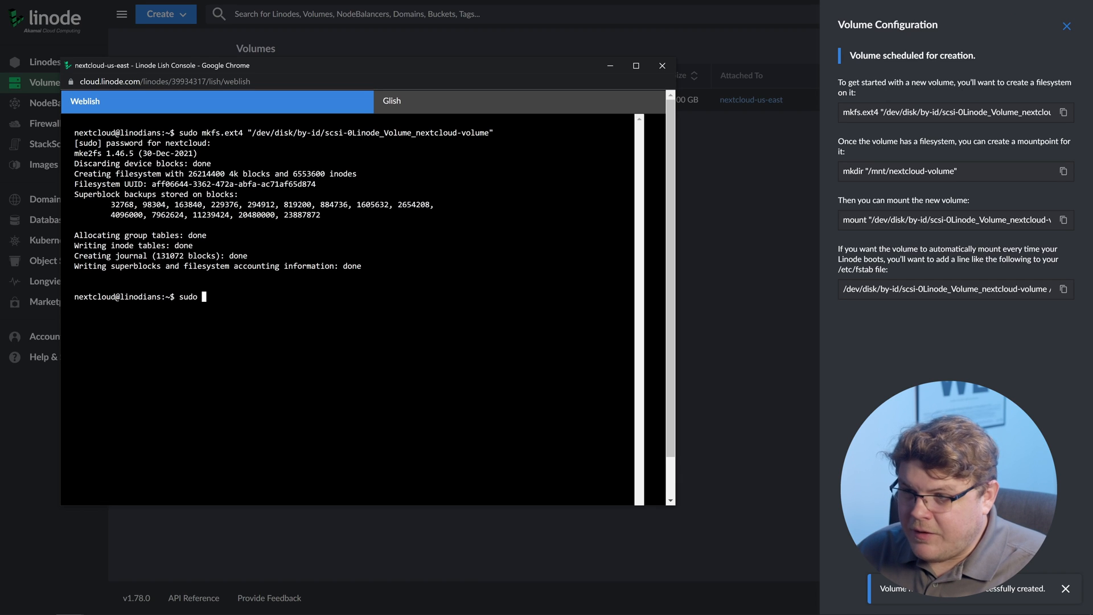
{"action": "type", "text": "mkdir"}
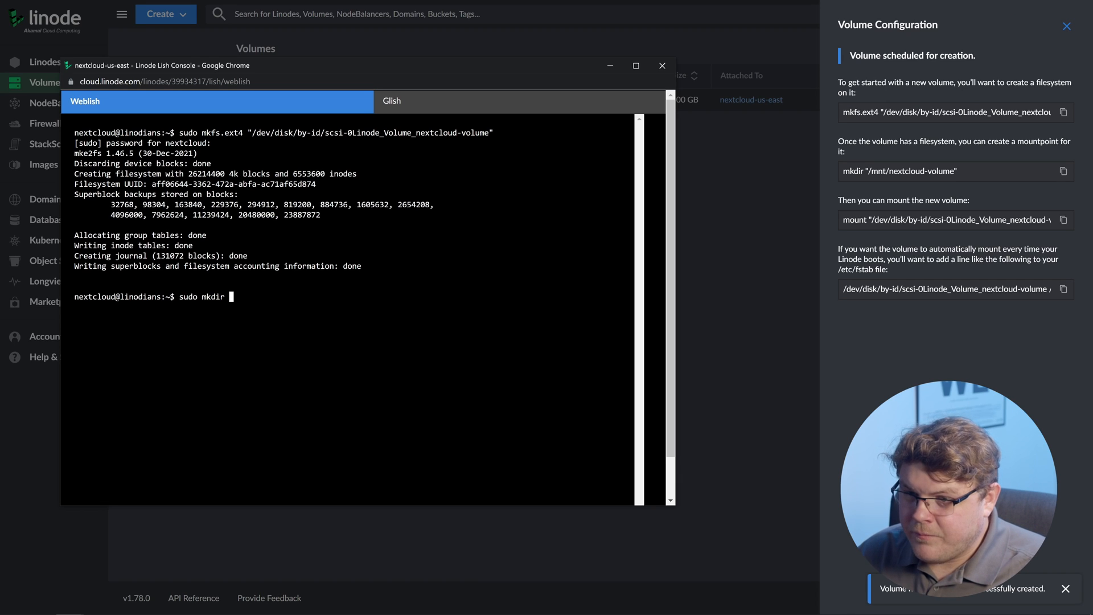
{"action": "type", "text": "\"/mnt."}
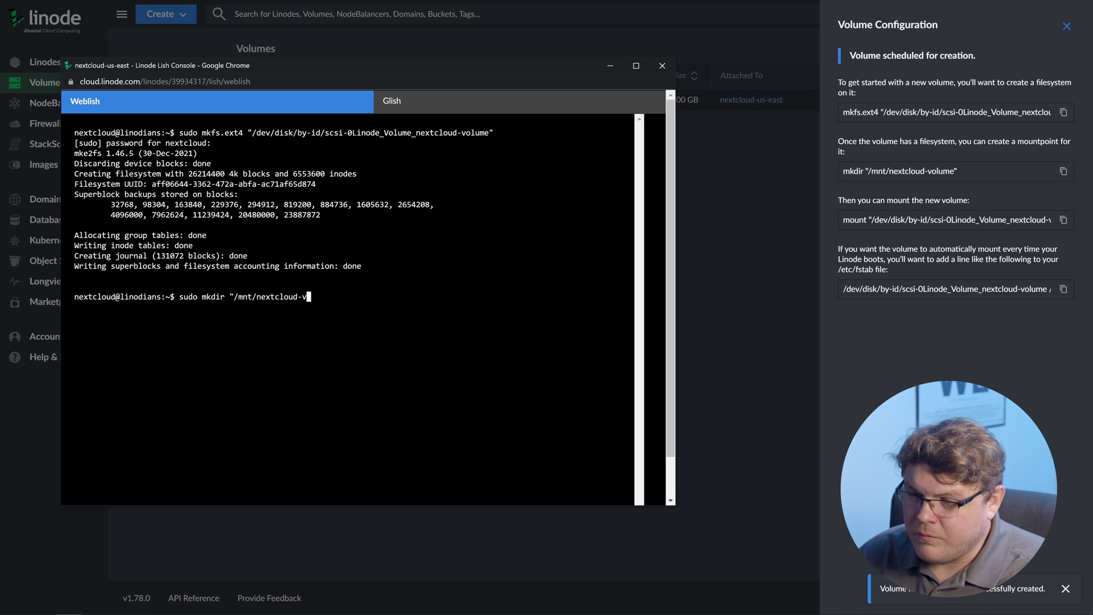
{"action": "key", "text": "Return"}
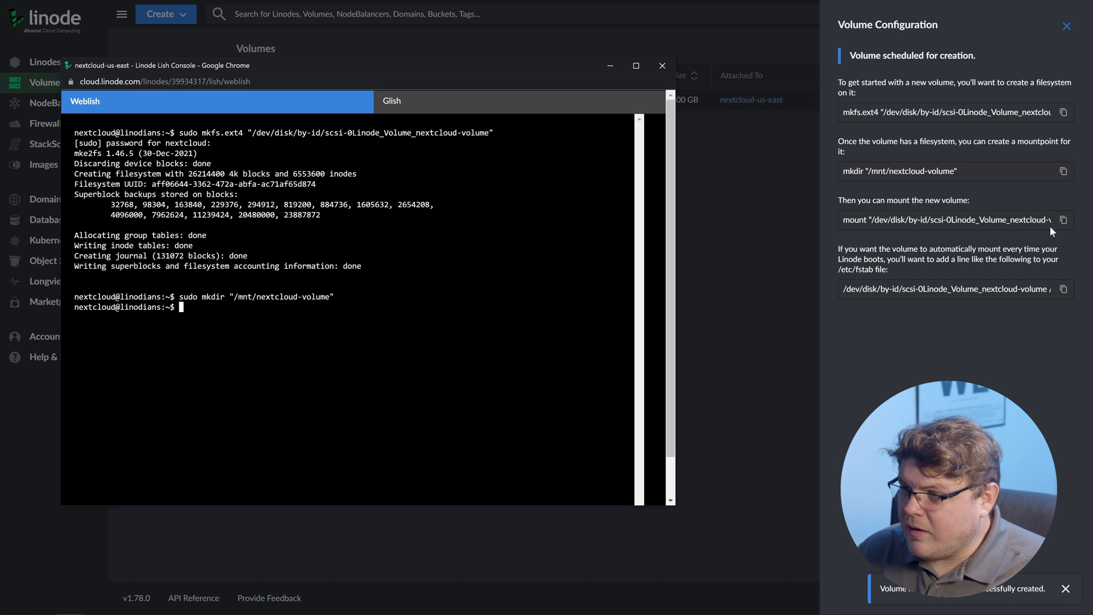
{"action": "left_click", "coordinate": [661, 66]}
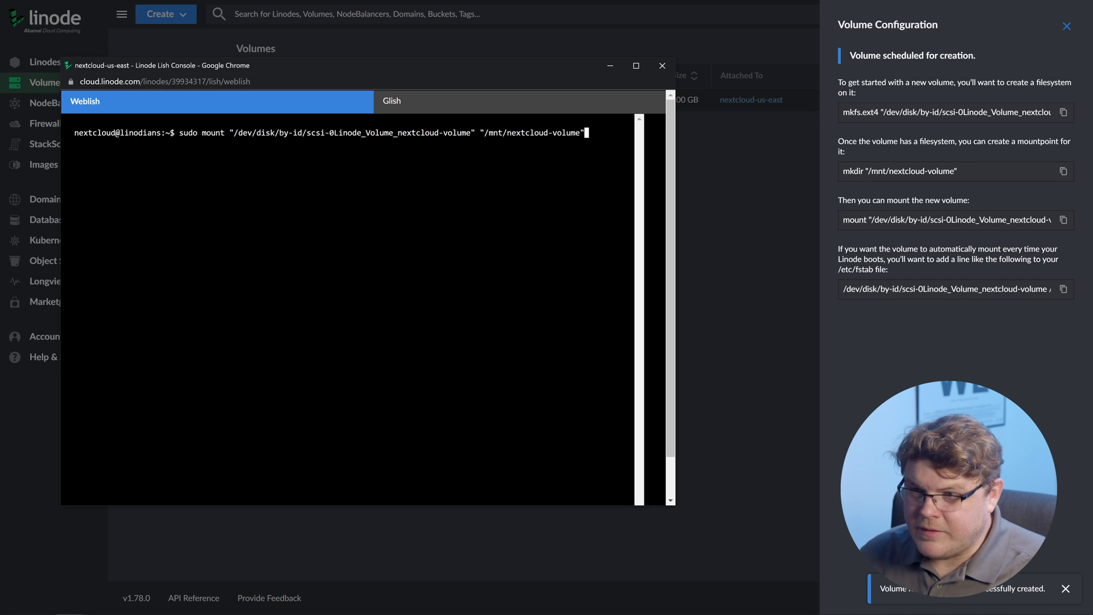
- Run the mount command for /mnt/nextcloud-volume and copy the fstab line for automatic mounting
{"action": "key", "text": "Return"}
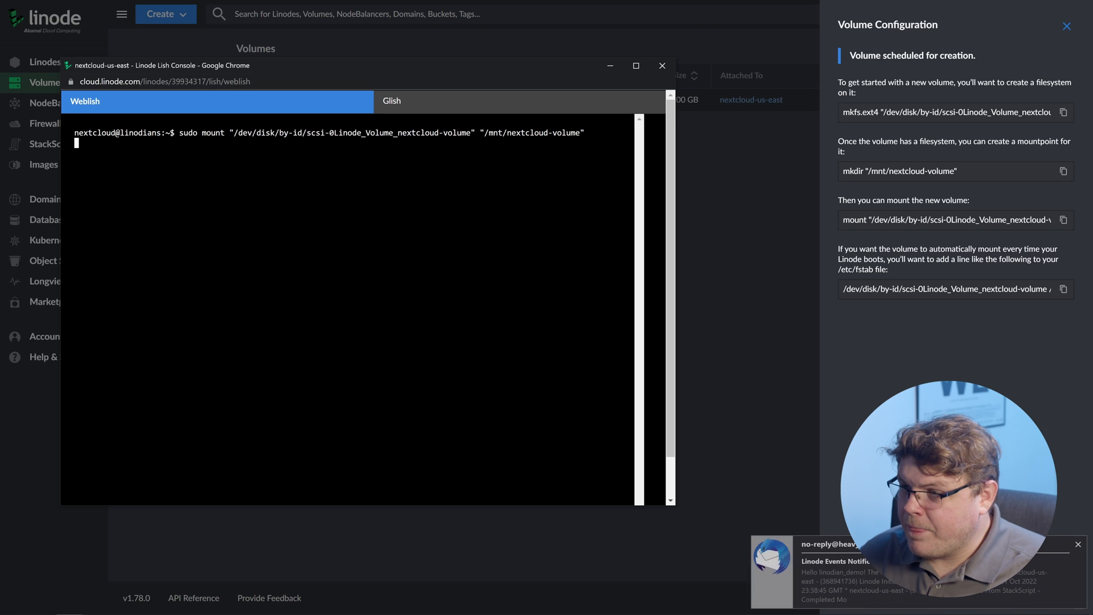
{"action": "key", "text": "Return"}
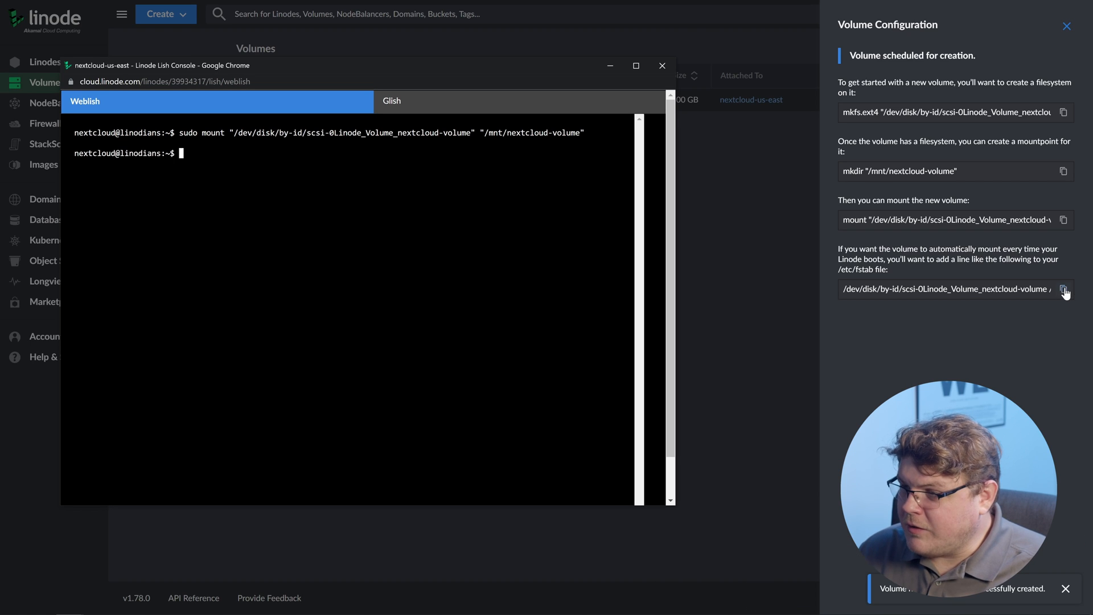
{"action": "left_click", "coordinate": [661, 65]}
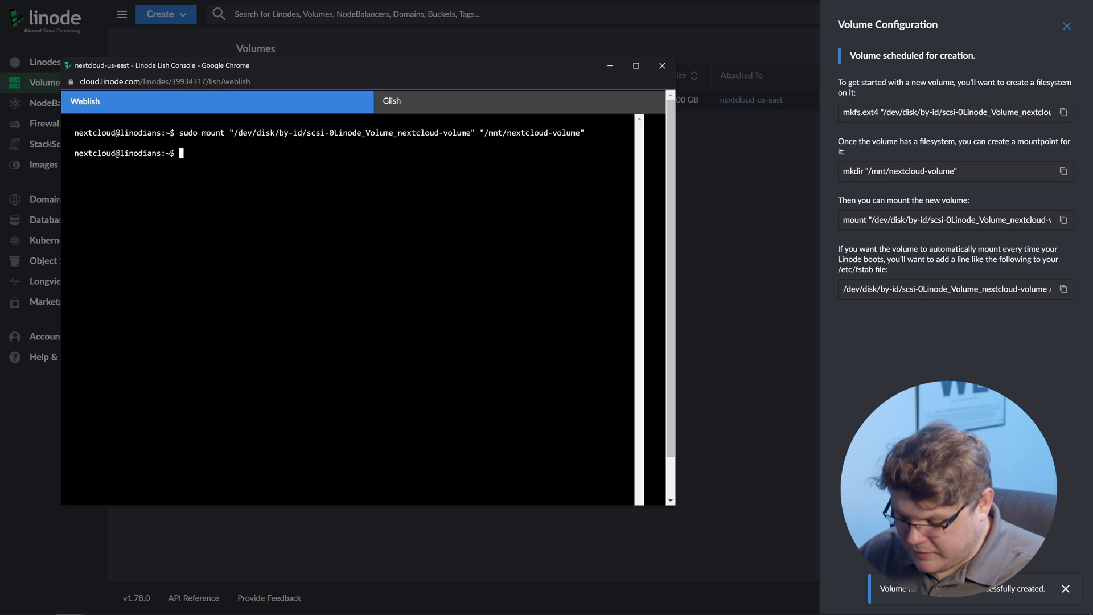
- Add the scsi-0Linode_Volume_nextcloud-volume ext4 entry to /etc/fstab with sudo nano and save it
{"action": "type", "text": "sudo na"}
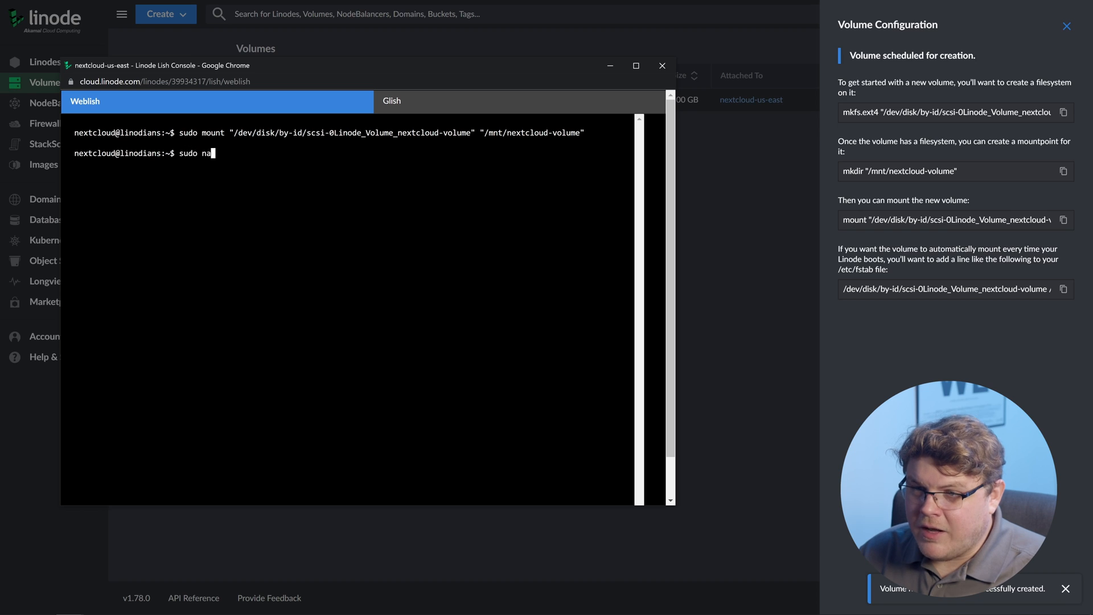
{"action": "type", "text": "no /etc/fs"}
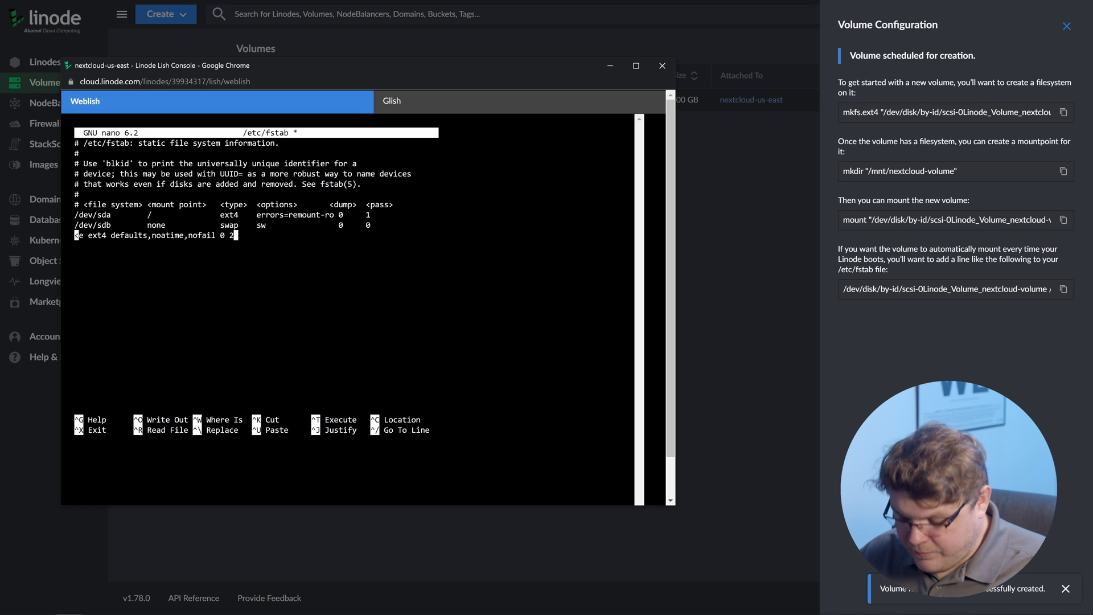
{"action": "type", "text": "/dev/disk/by-id/scsi-0Linode_Volume_nextcloud-volume /mnt/nextcloud-volume ext4"}
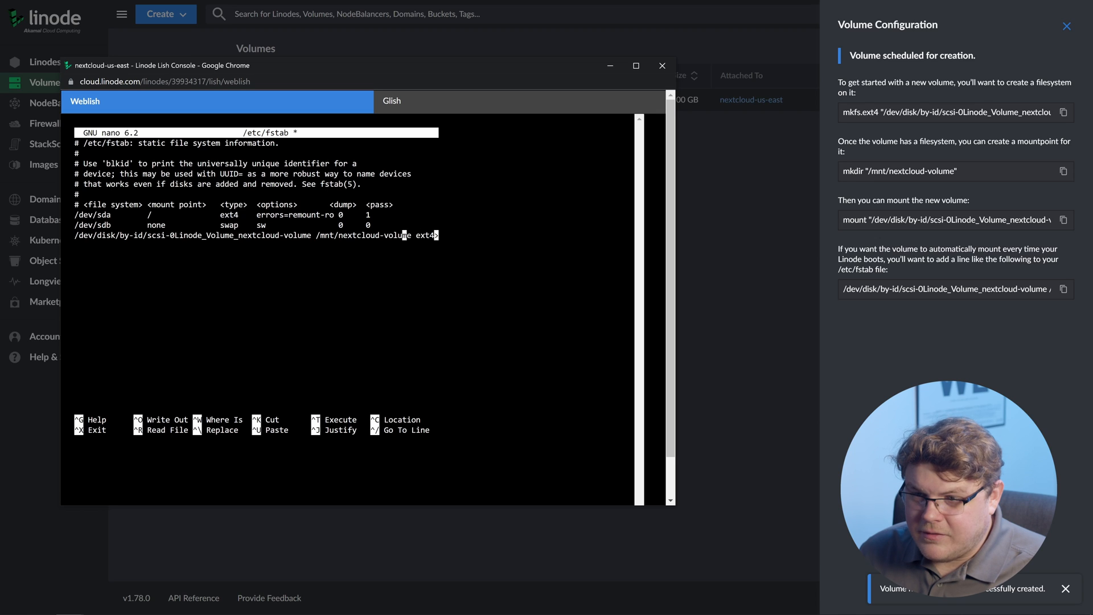
{"action": "key", "text": "ctrl+x"}
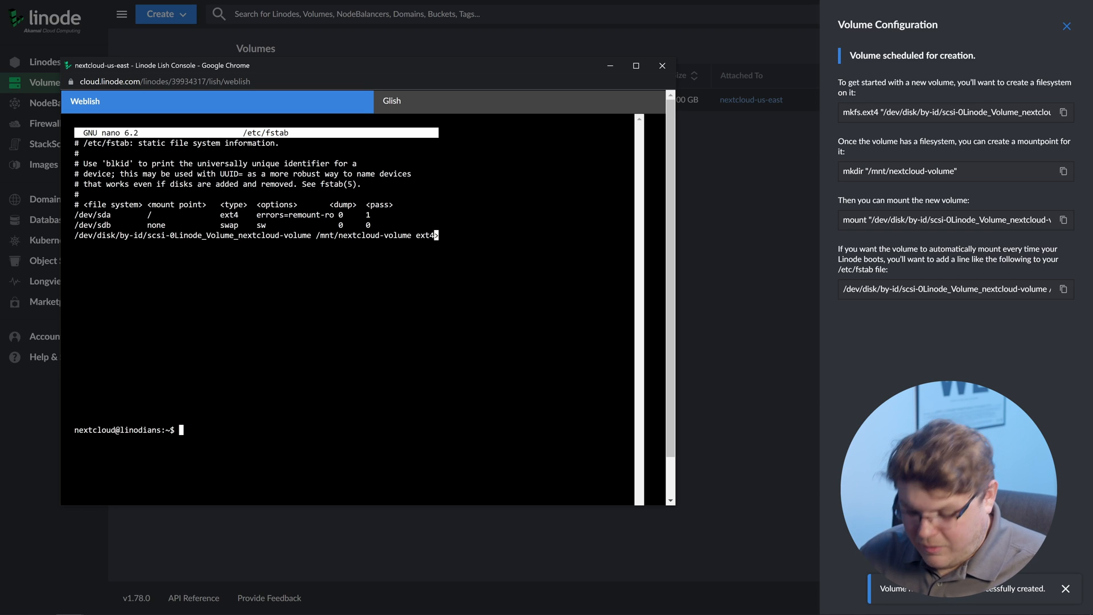
{"action": "left_click", "coordinate": [1067, 27]}
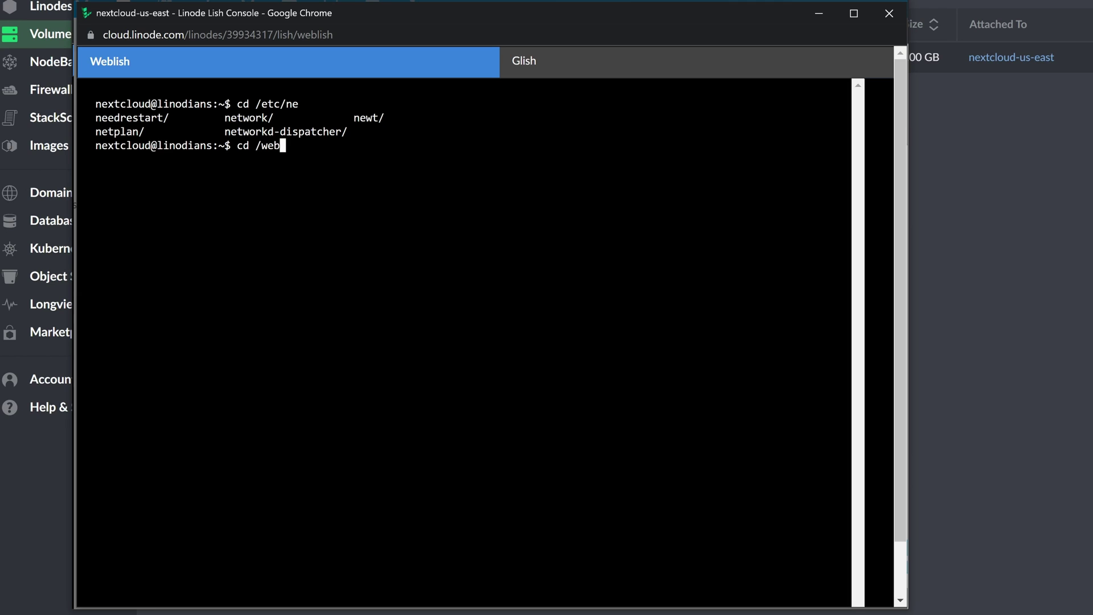
- Change to /mnt and give www-data:www-data ownership of nextcloud-volume with sudo chown
{"action": "type", "text": "/mnt/"}
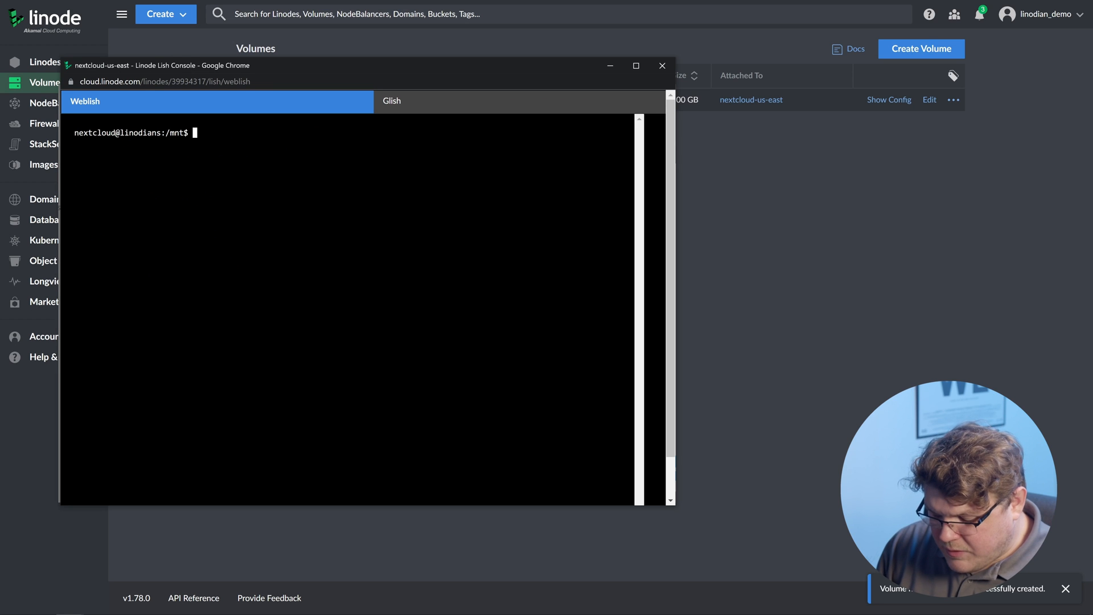
{"action": "type", "text": "sudo chown"}
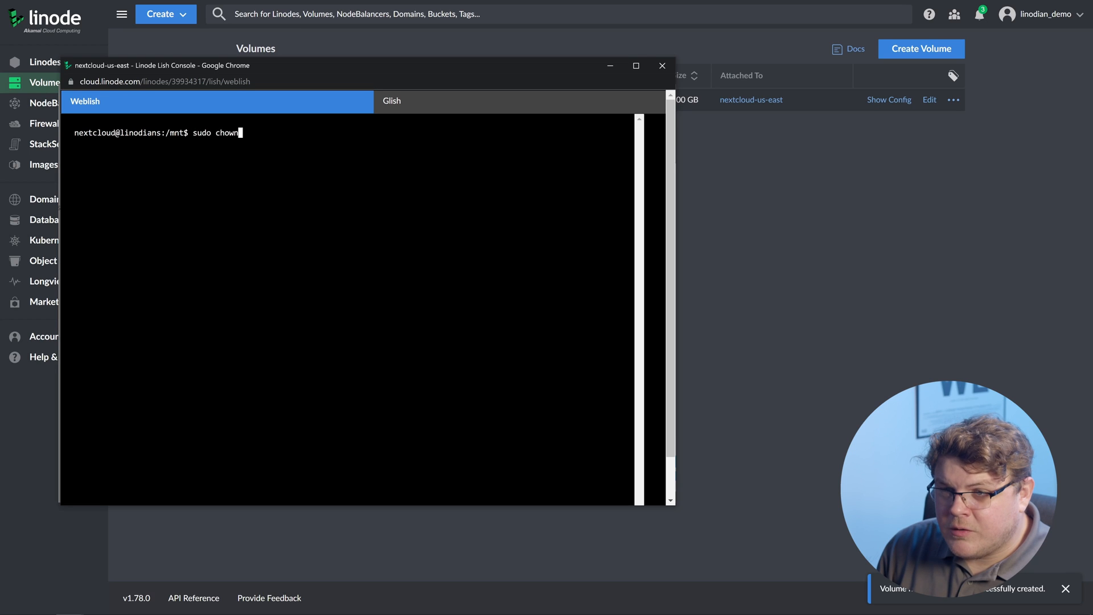
{"action": "type", "text": "www-data"}
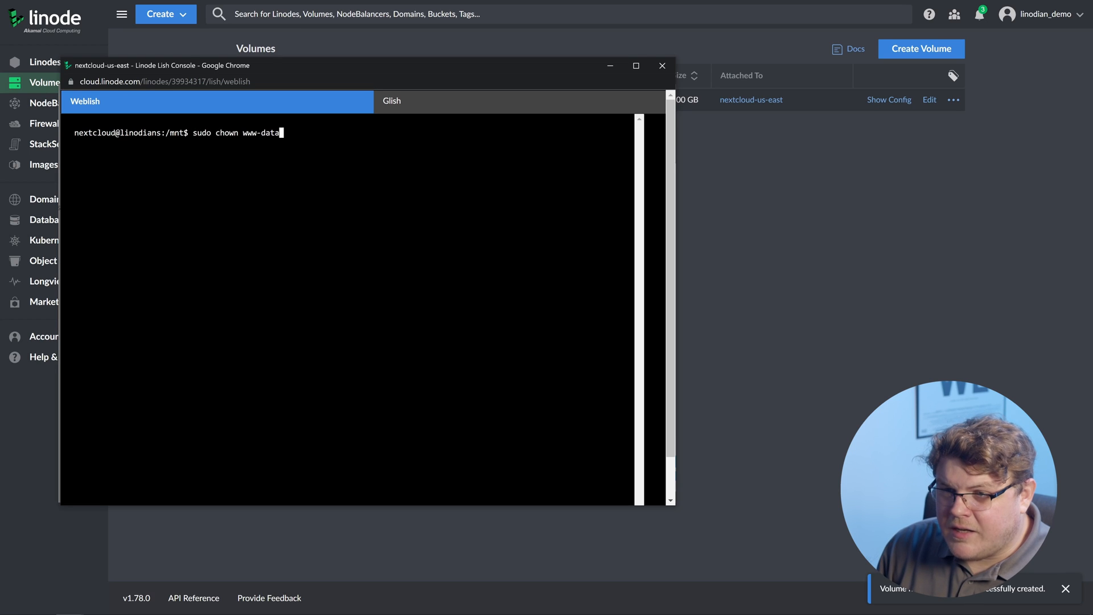
{"action": "type", "text": ":www-dat"}
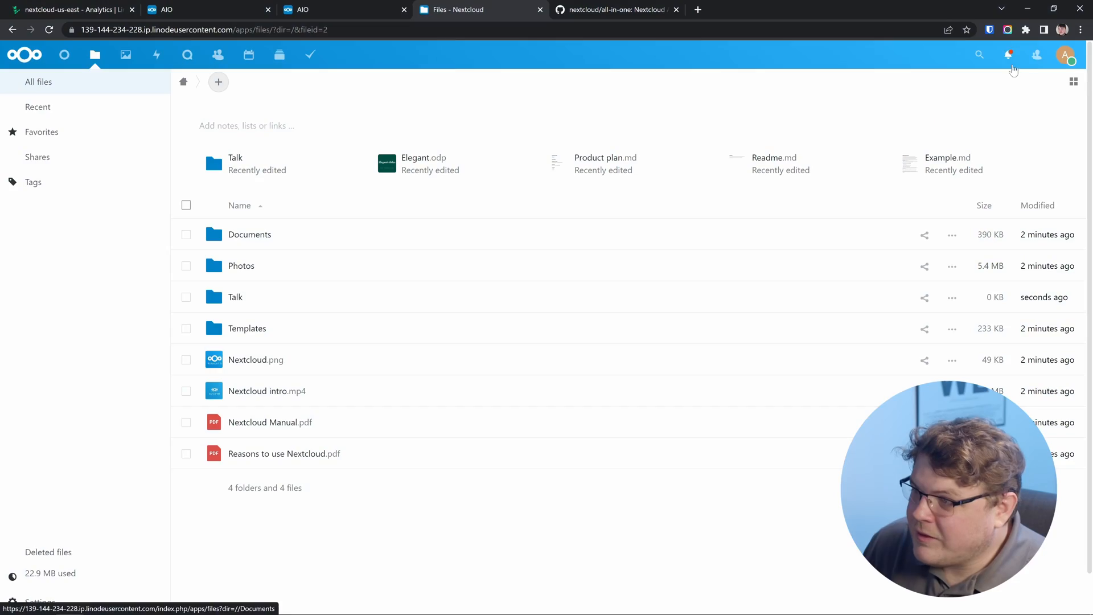
- From the admin menu reach Apps and search for 'external'
{"action": "left_click", "coordinate": [1065, 54]}
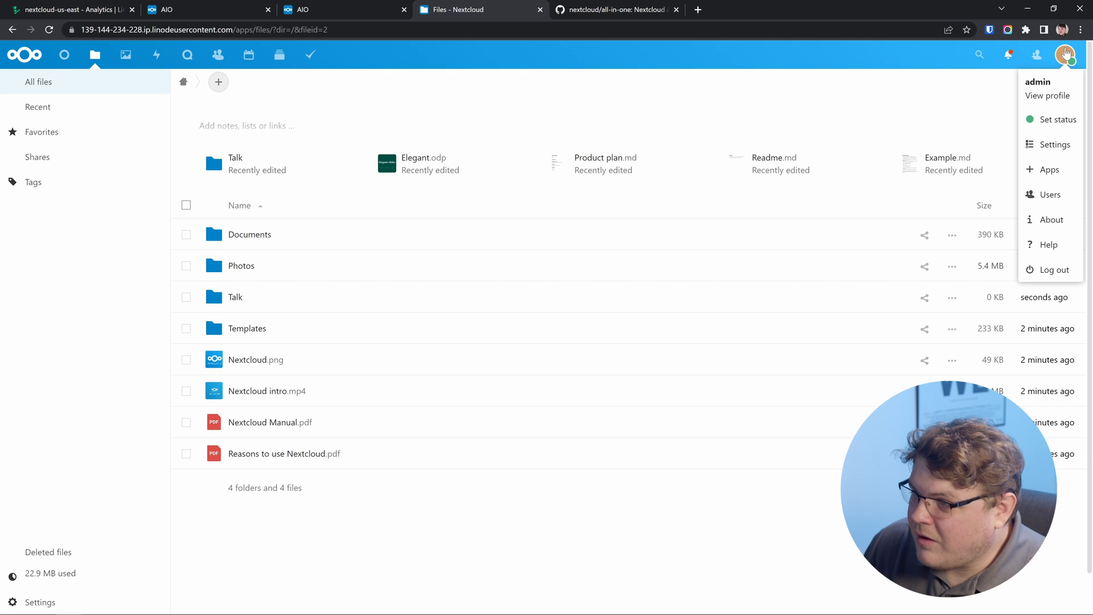
{"action": "mouse_move", "coordinate": [1048, 95]}
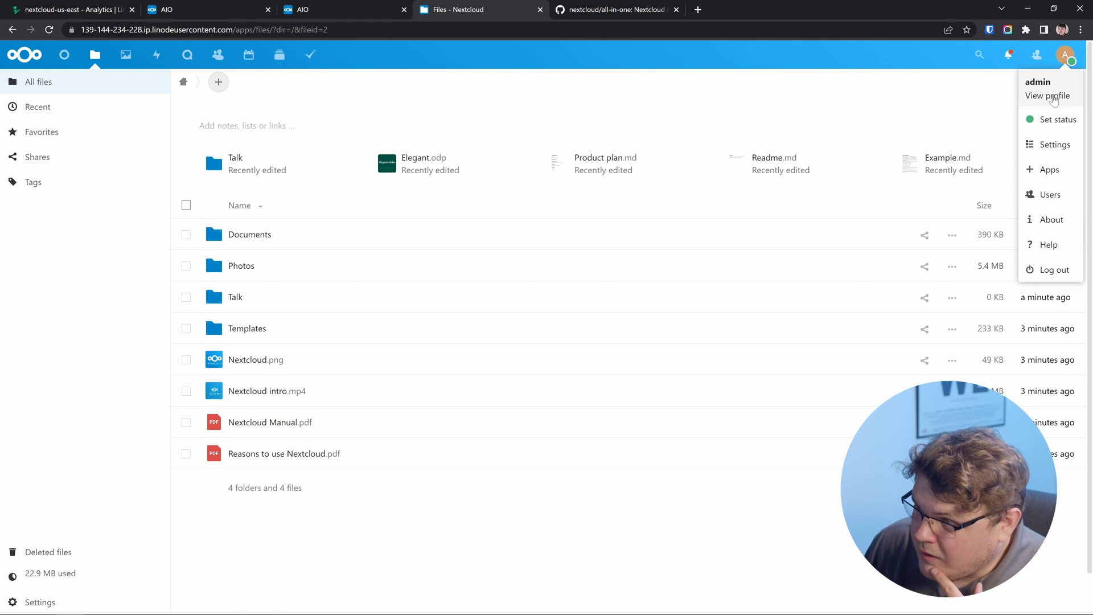
{"action": "left_click", "coordinate": [1047, 170]}
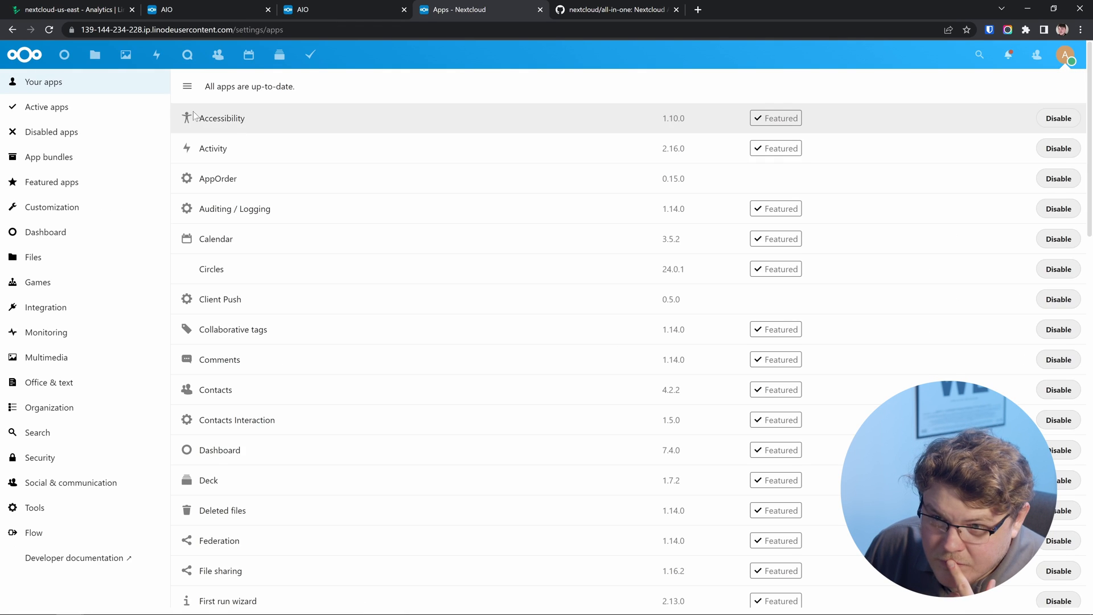
{"action": "left_click", "coordinate": [980, 54]}
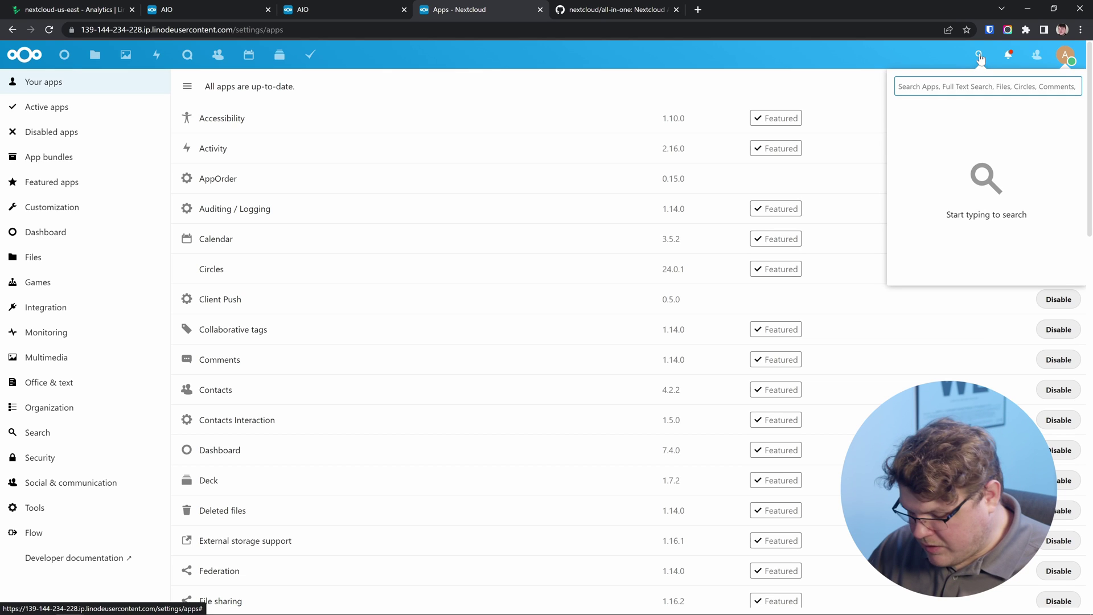
{"action": "type", "text": "extr"}
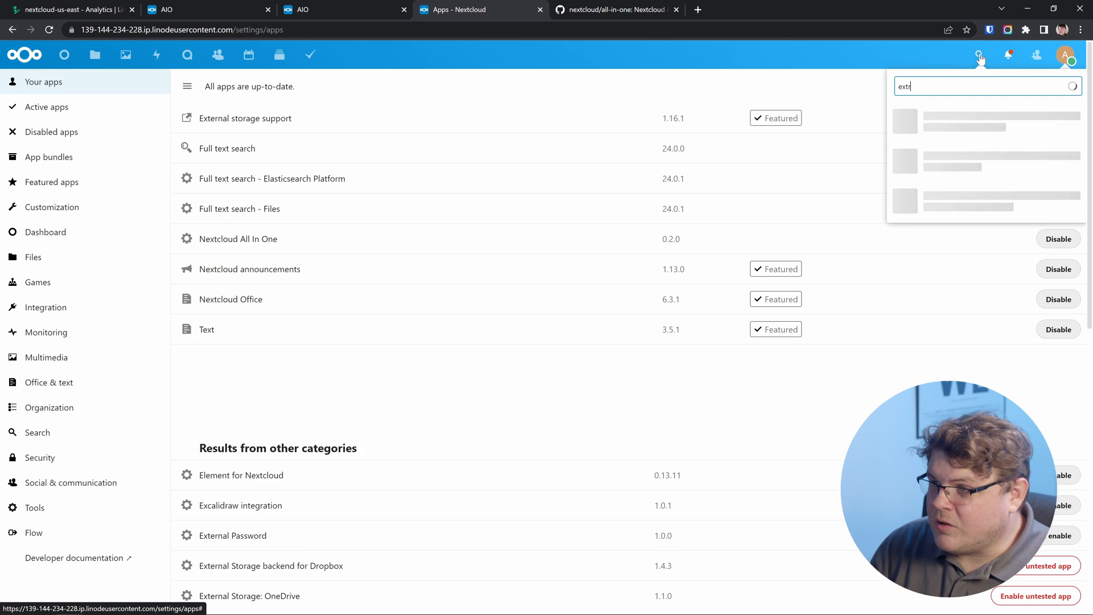
{"action": "type", "text": "ernal"}
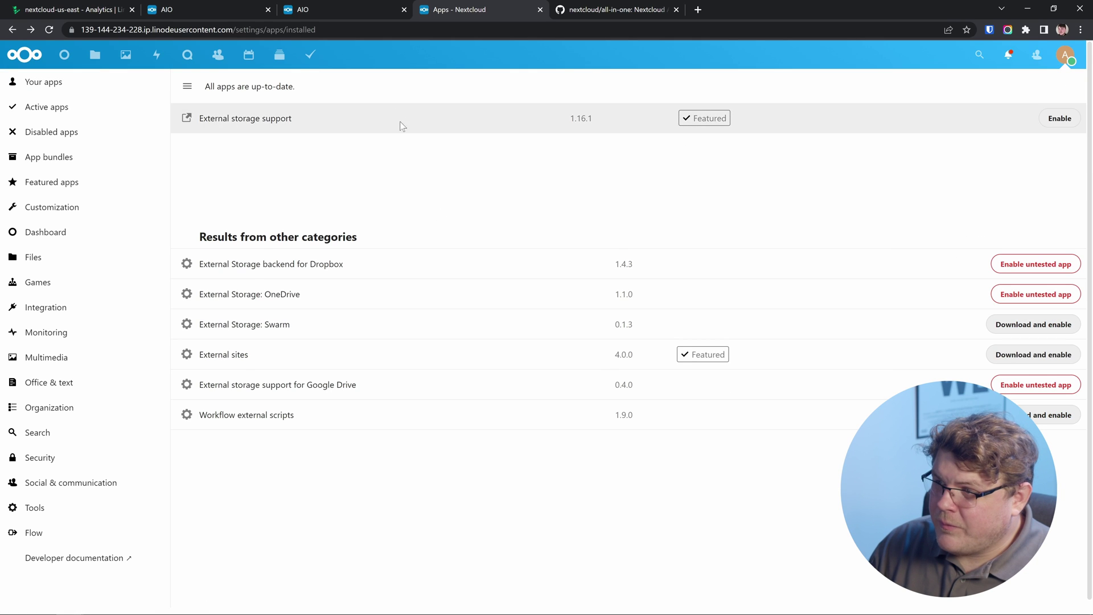
- Enable the External storage support app and bring up the account options
{"action": "left_click", "coordinate": [95, 55]}
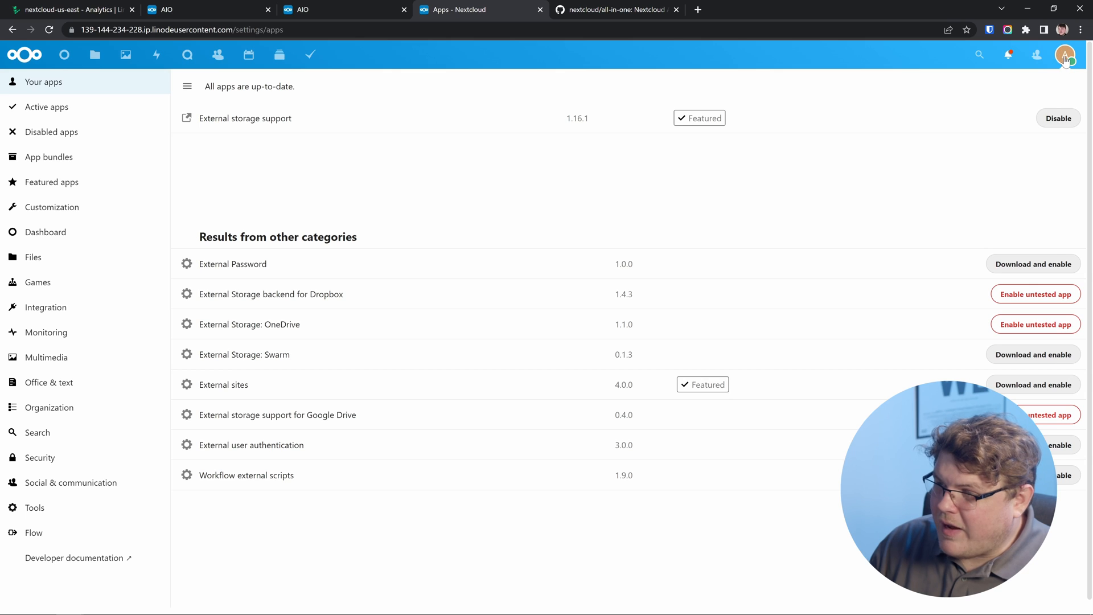
{"action": "left_click", "coordinate": [1065, 55]}
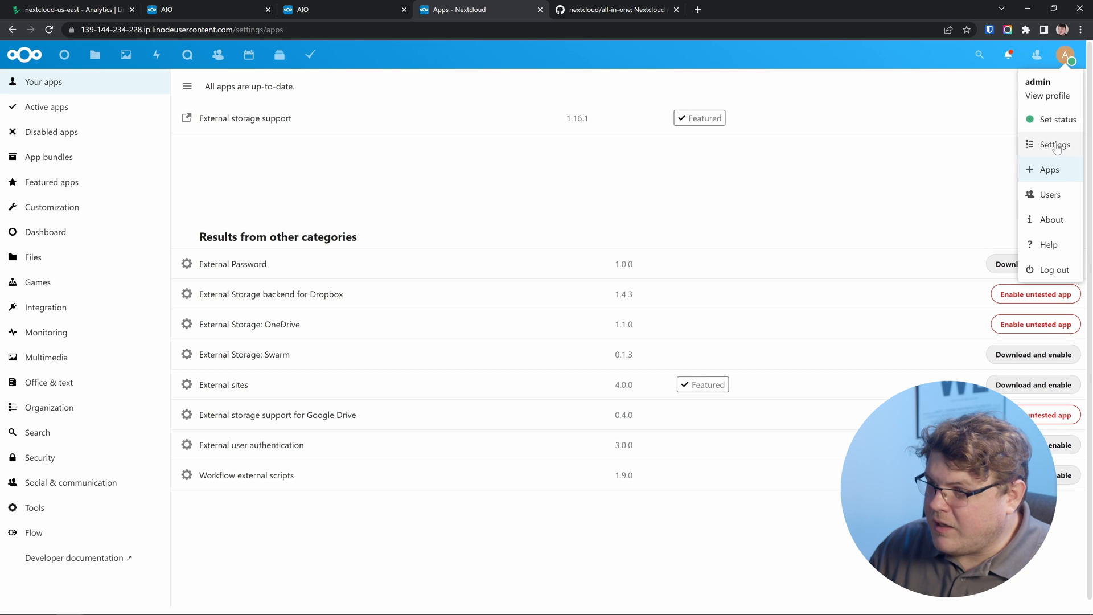
- Navigate to Administration External storage settings and start adding a Local storage mount
{"action": "left_click", "coordinate": [1058, 144]}
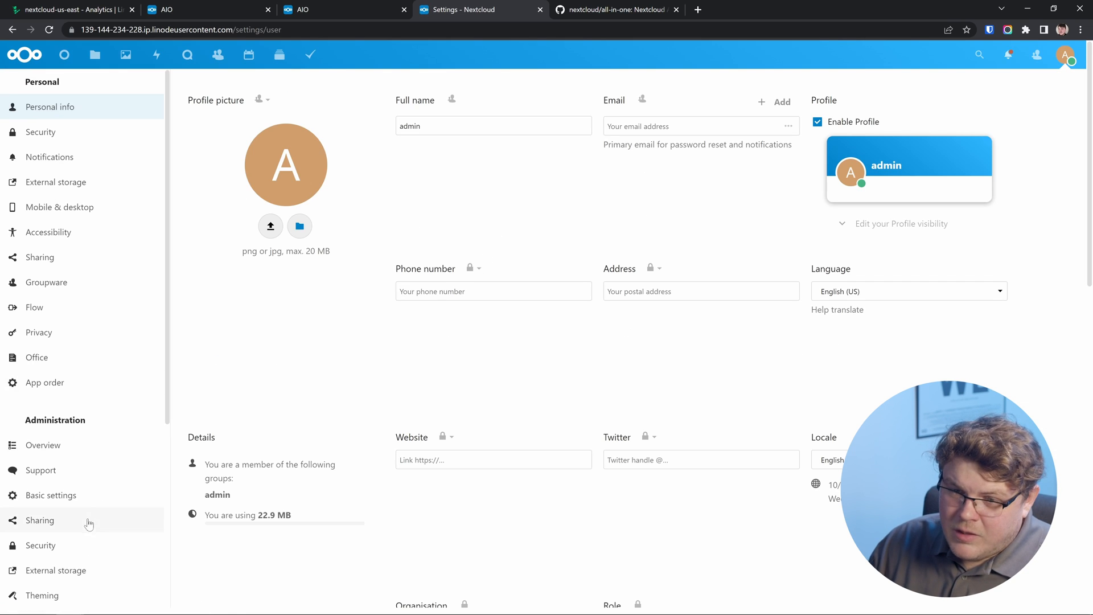
{"action": "scroll", "scroll_direction": "down", "scroll_amount": 3}
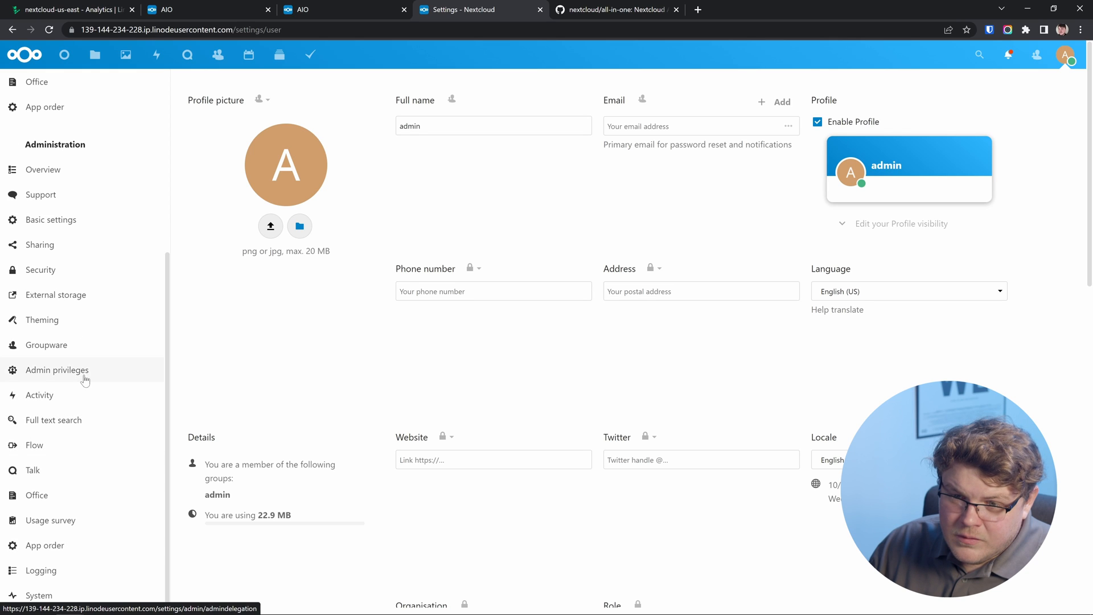
{"action": "left_click", "coordinate": [55, 293]}
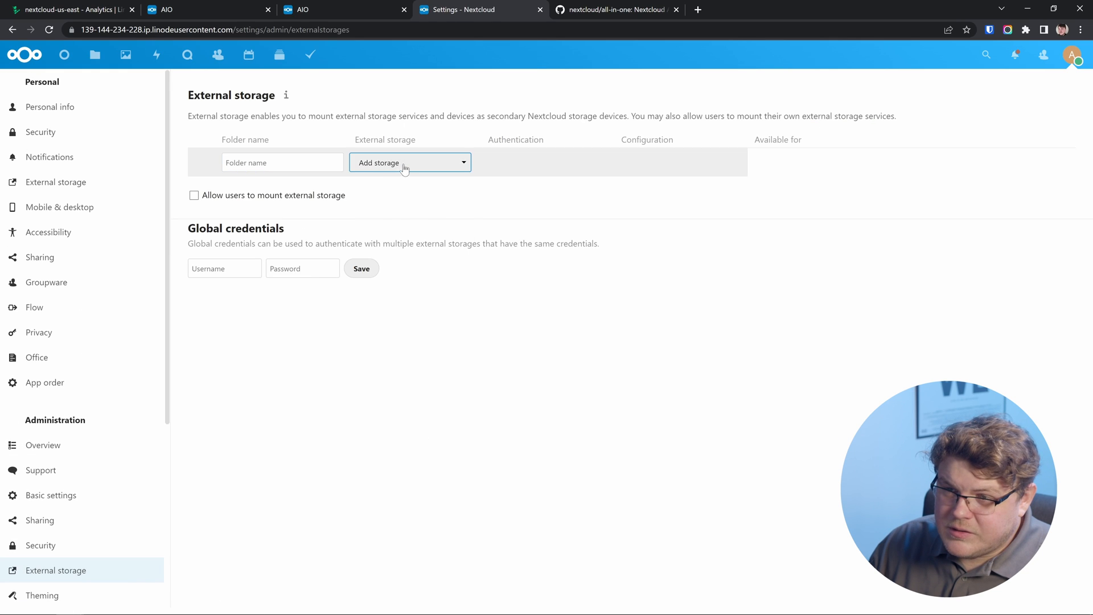
{"action": "left_click", "coordinate": [410, 163]}
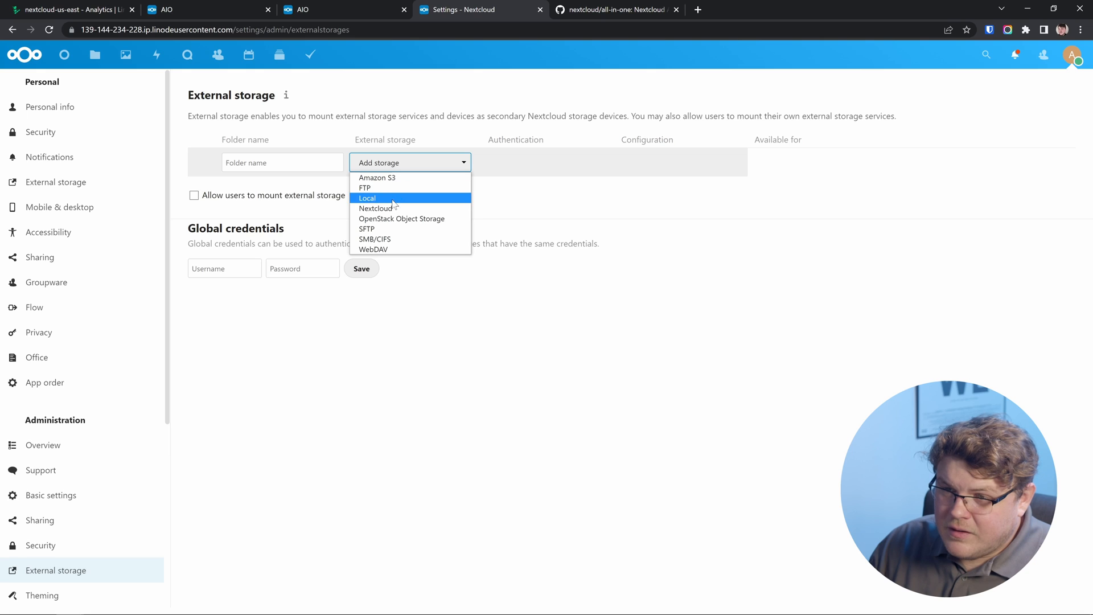
{"action": "left_click", "coordinate": [368, 198]}
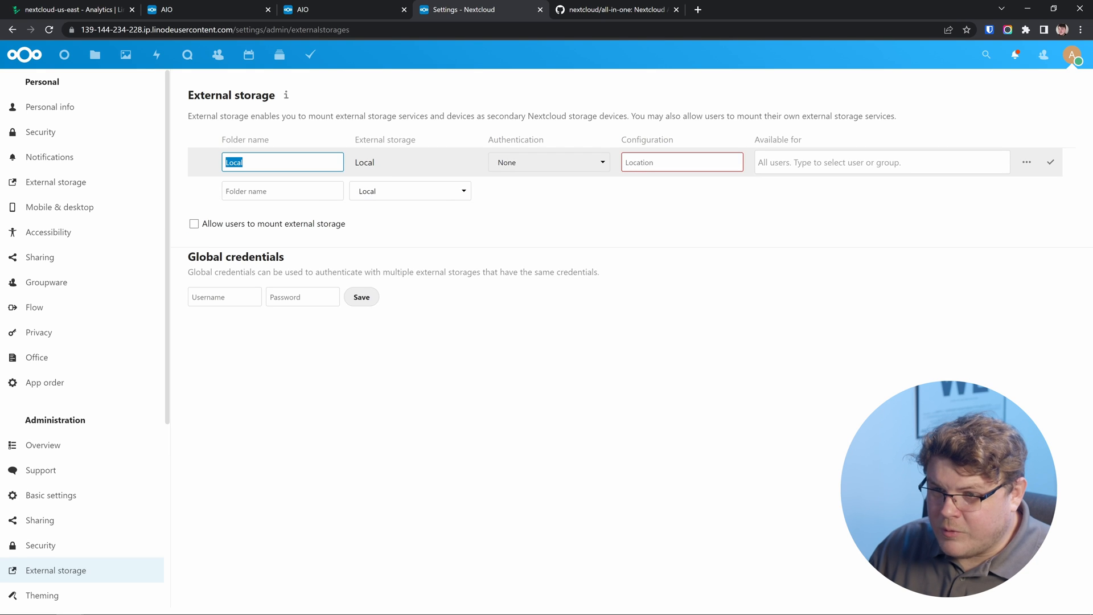
- Name the storage Mount with location /mnt/nextcloud-volume, save it and verify the path
{"action": "type", "text": "Mou"}
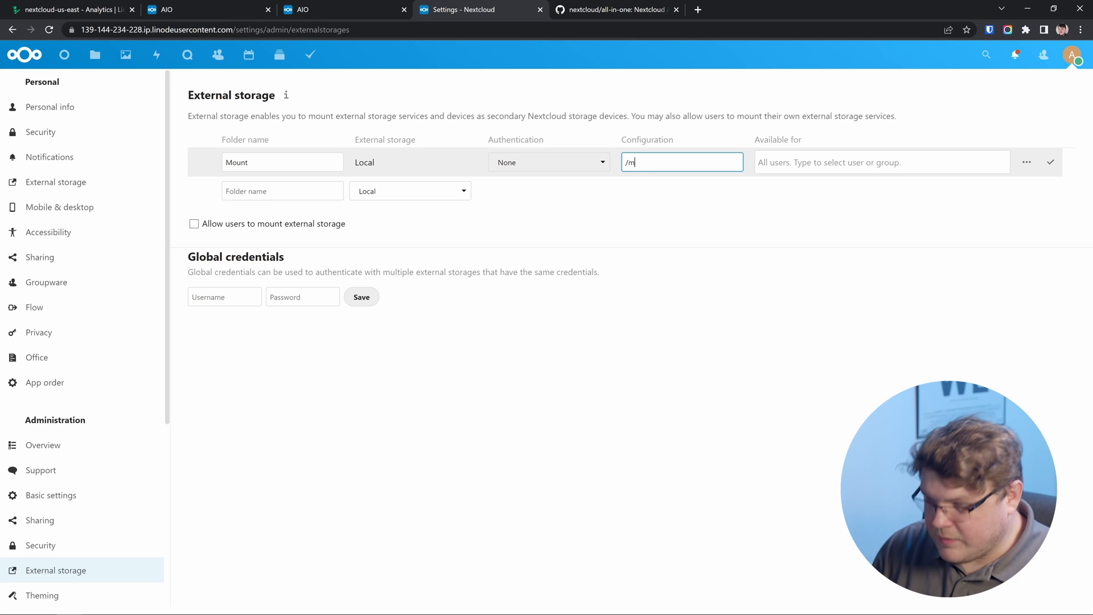
{"action": "type", "text": "nt/"}
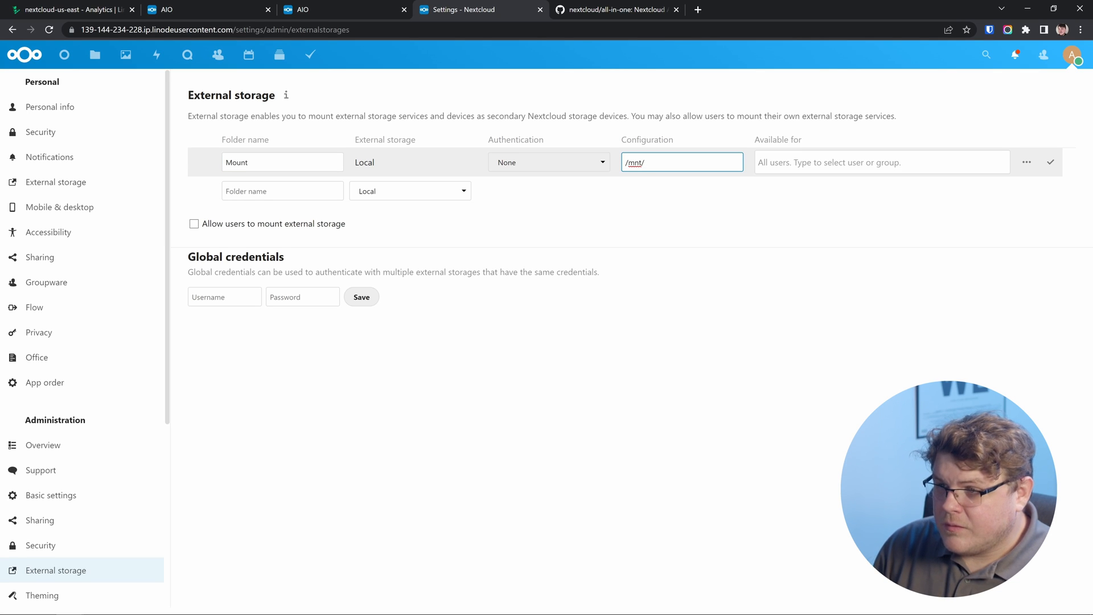
{"action": "type", "text": "nextcloud-"}
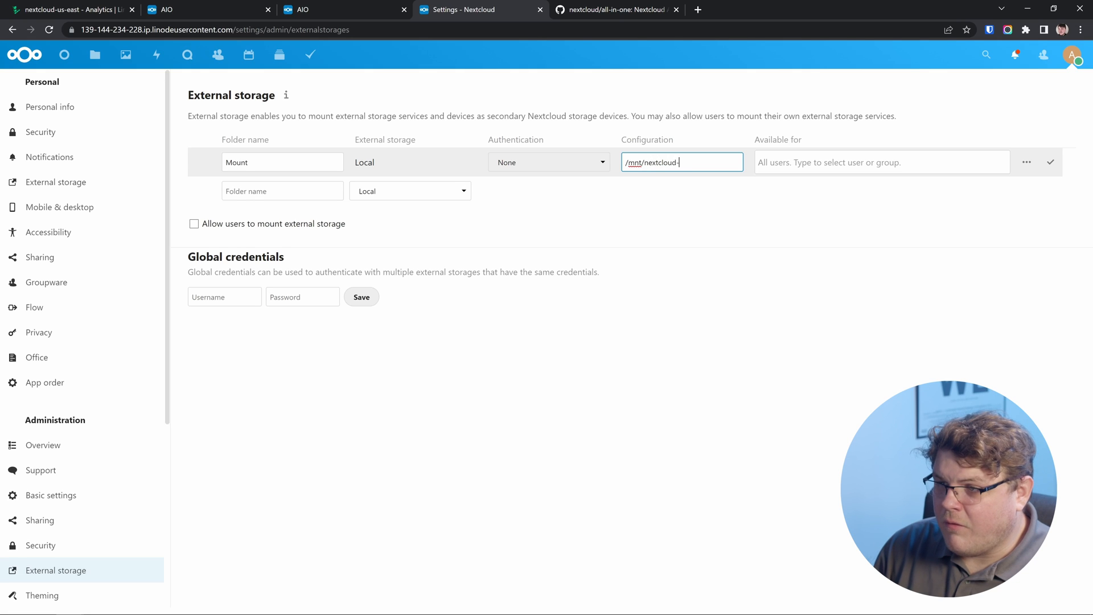
{"action": "type", "text": "volume"}
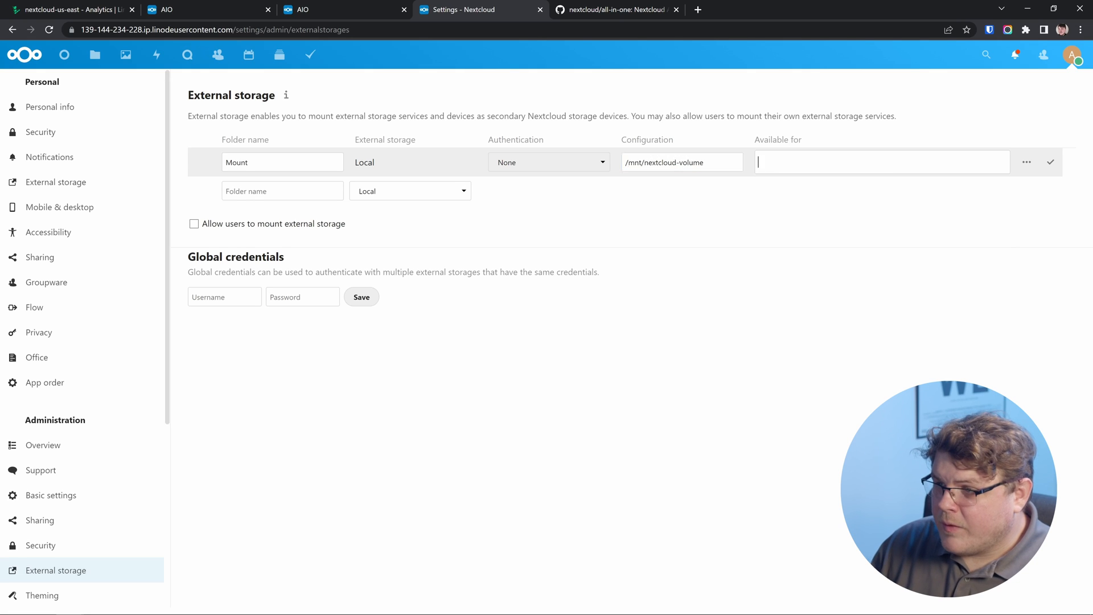
{"action": "left_click", "coordinate": [882, 162]}
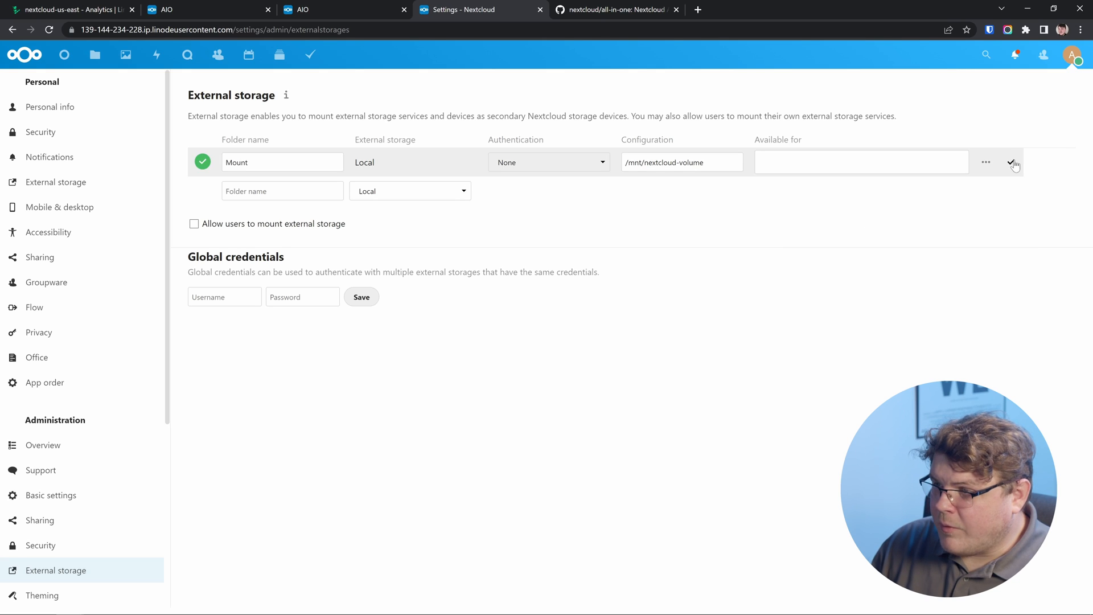
{"action": "left_click", "coordinate": [1016, 162]}
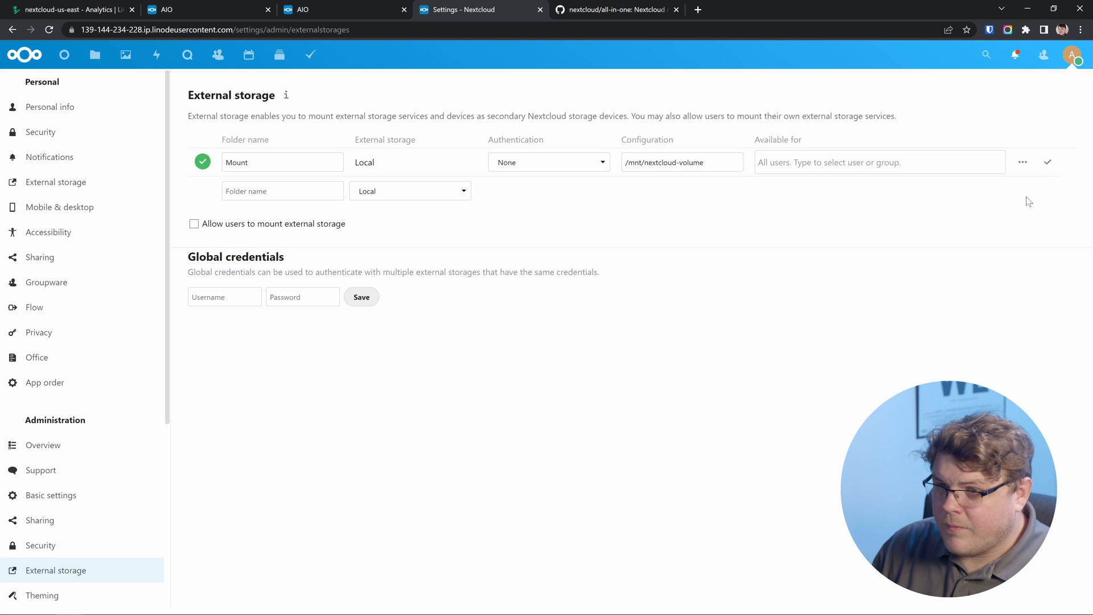
{"action": "left_click", "coordinate": [681, 162]}
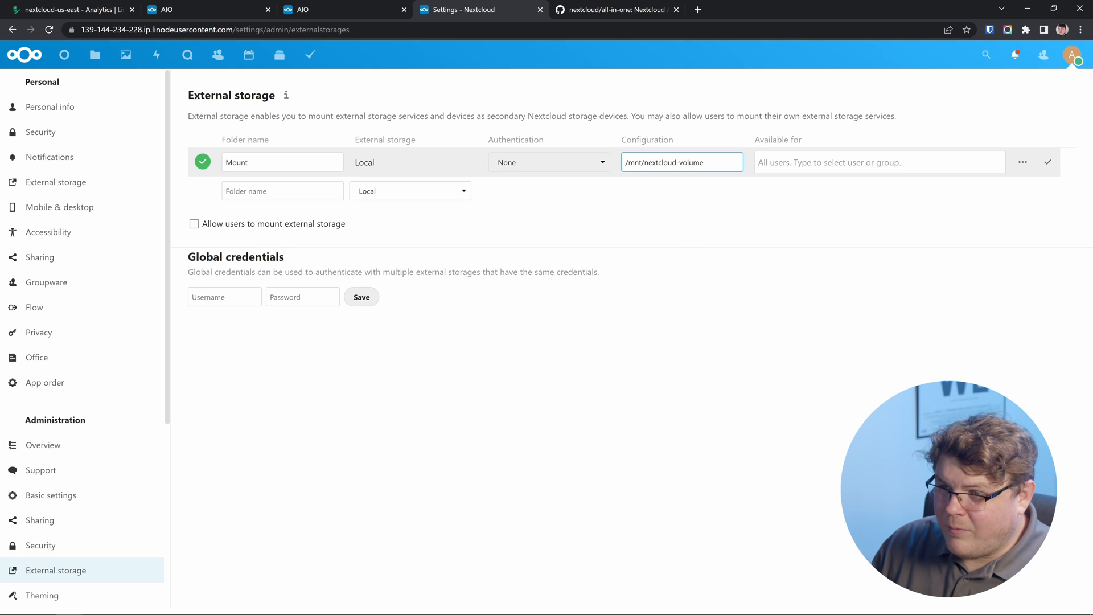
{"action": "mouse_move", "coordinate": [125, 55]}
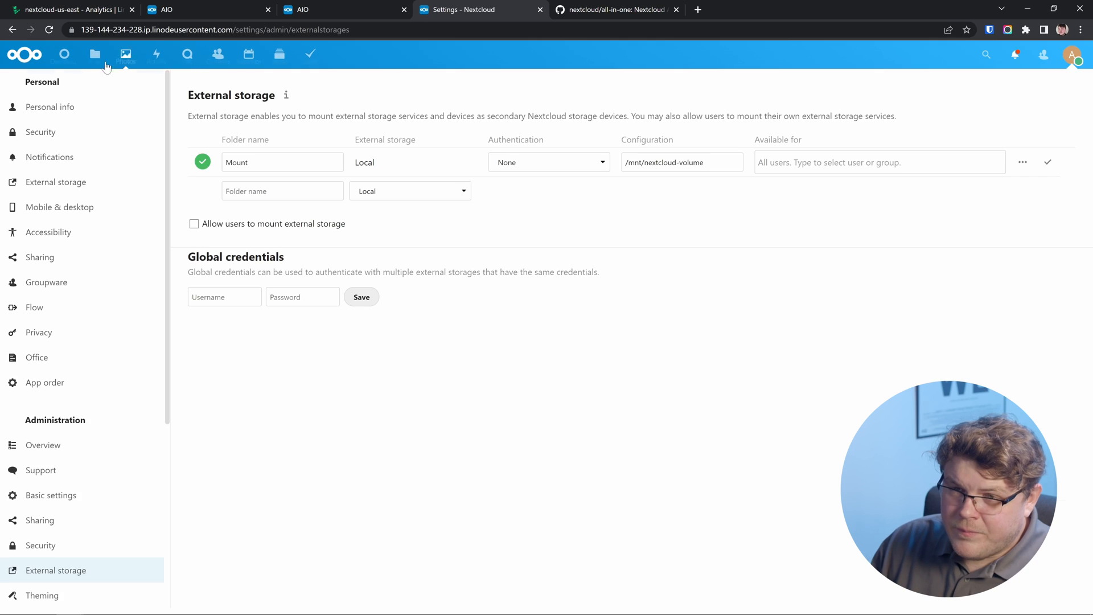
- Create a new blank text file named test.md inside the Mount folder
{"action": "left_click", "coordinate": [94, 54]}
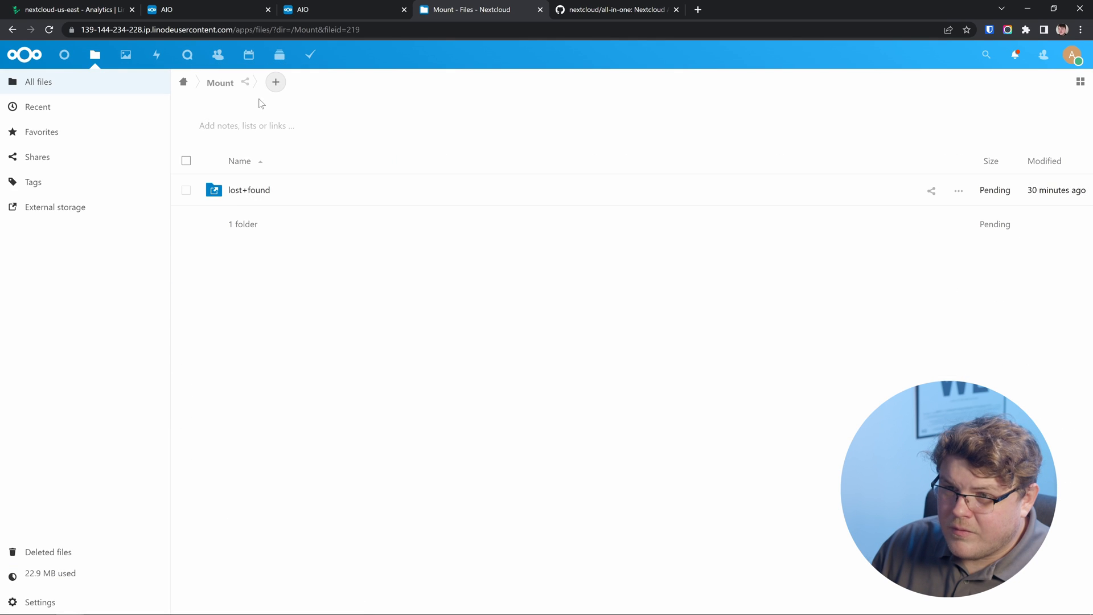
{"action": "left_click", "coordinate": [275, 82]}
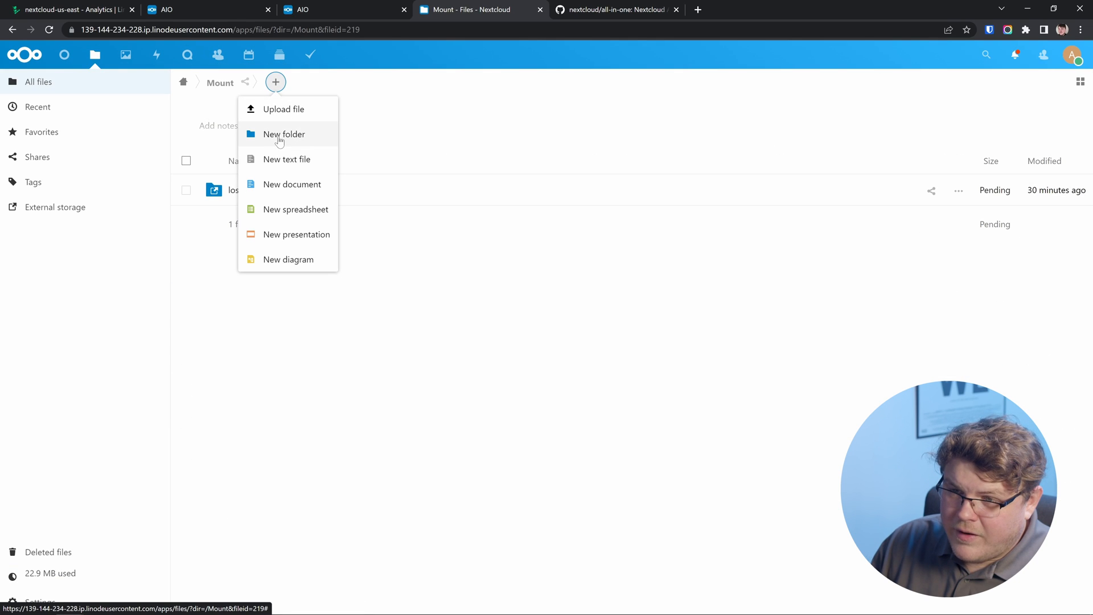
{"action": "left_click", "coordinate": [283, 135]}
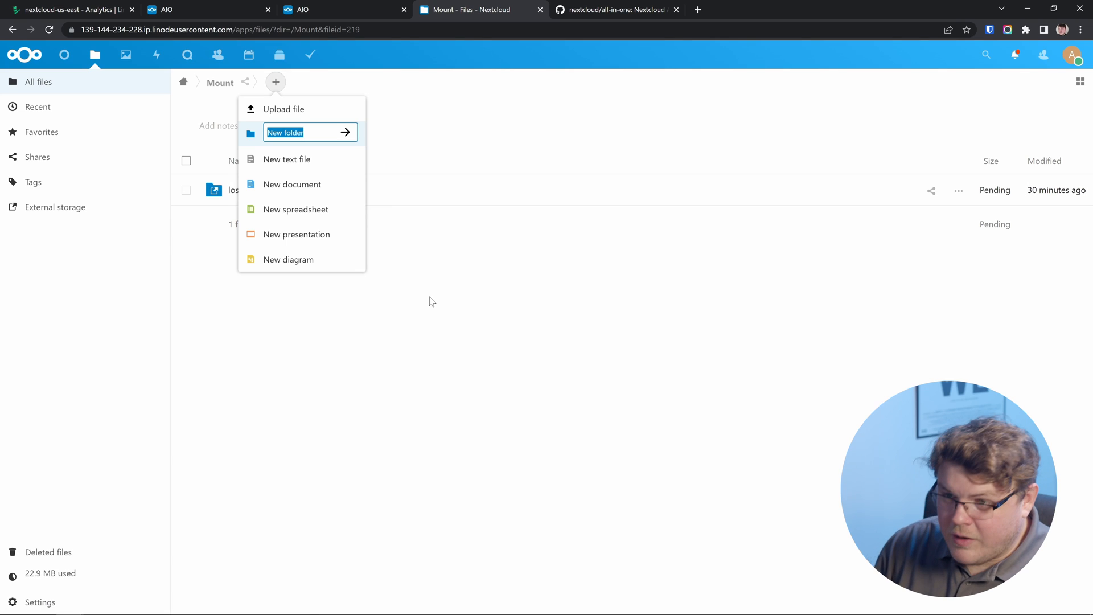
{"action": "left_click", "coordinate": [287, 159]}
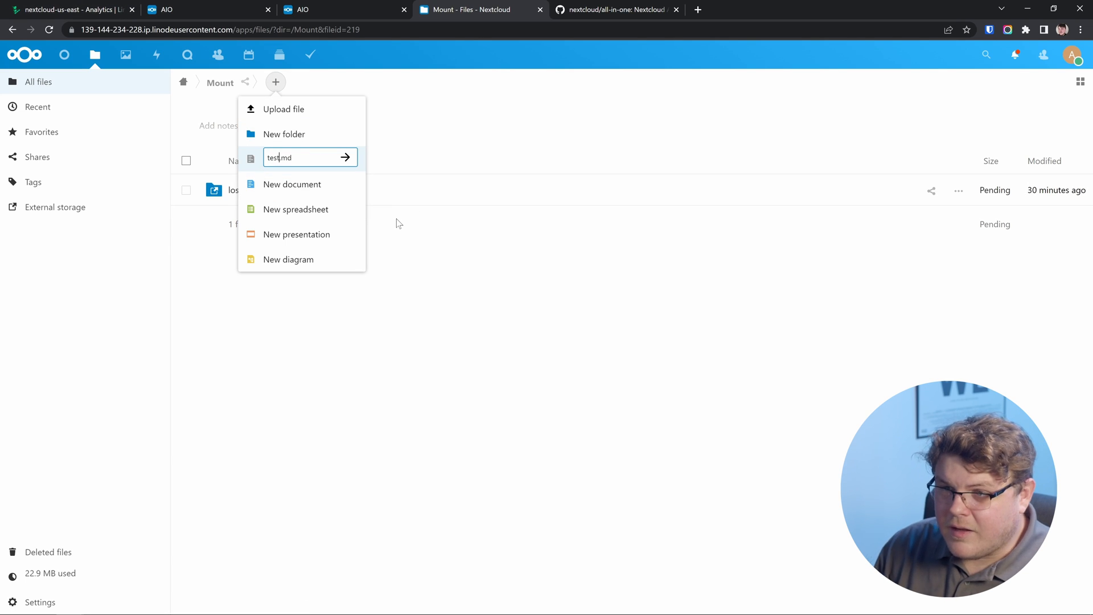
{"action": "left_click", "coordinate": [346, 158]}
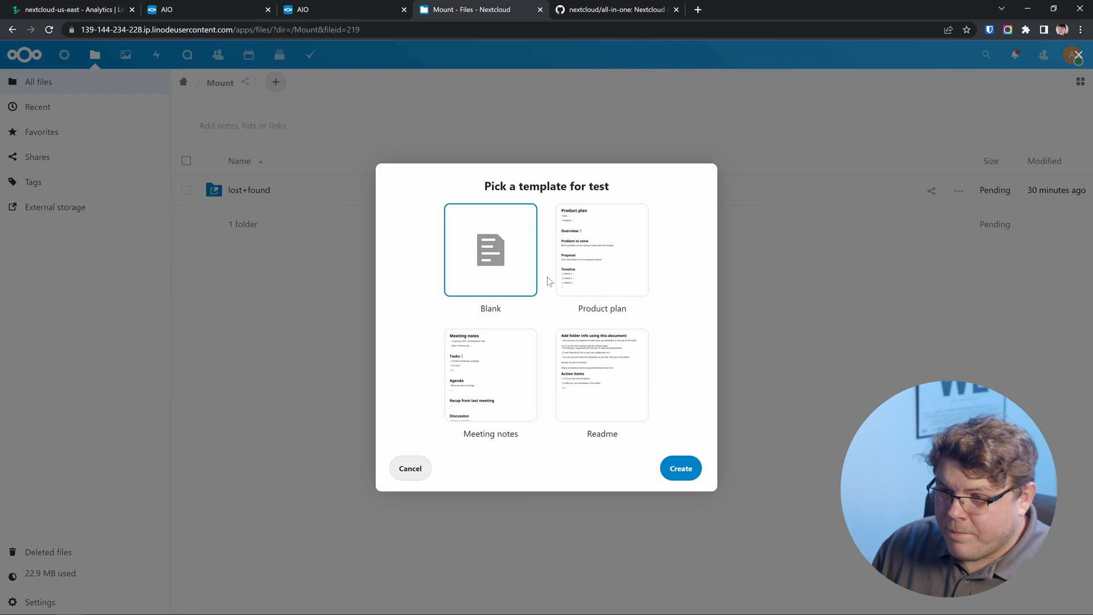
{"action": "left_click", "coordinate": [680, 468]}
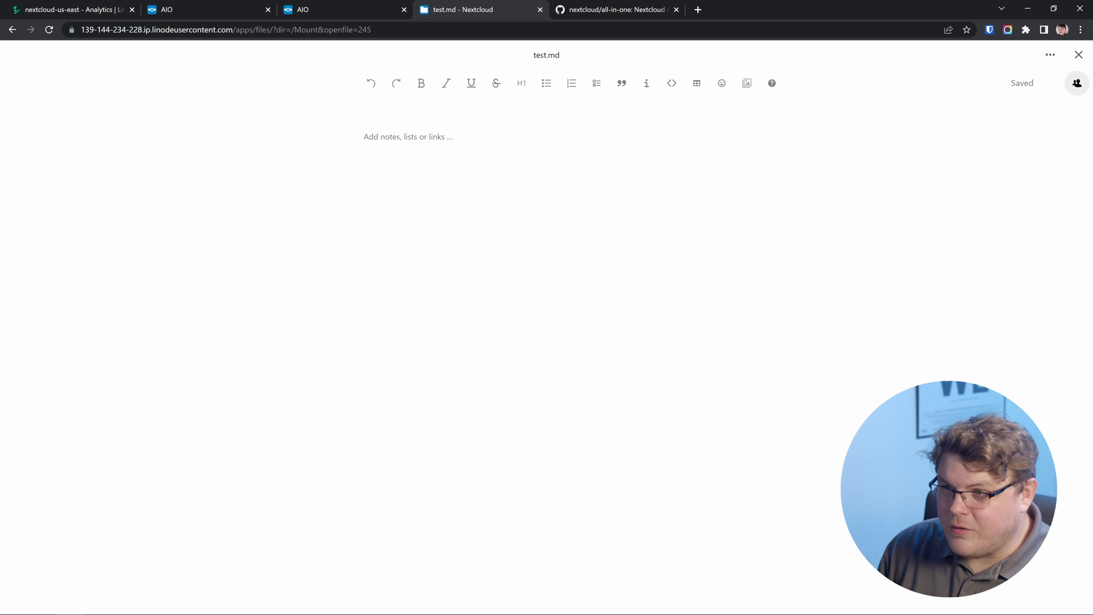
- Write the line 'Here's a secret message from uncharted space!' into test.md
{"action": "type", "text": "Here's"}
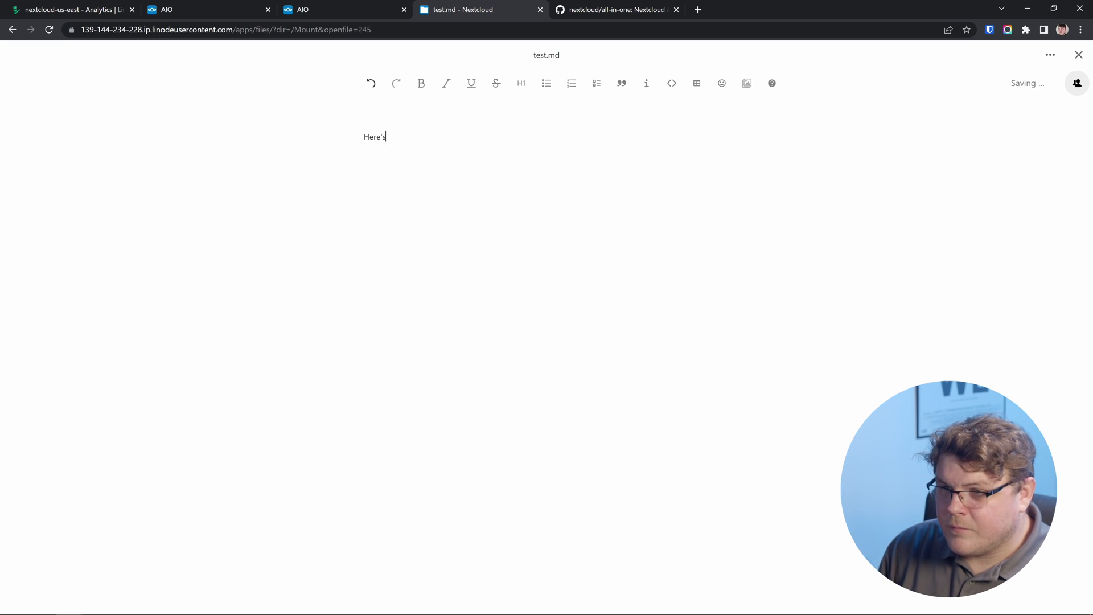
{"action": "type", "text": "a secre"}
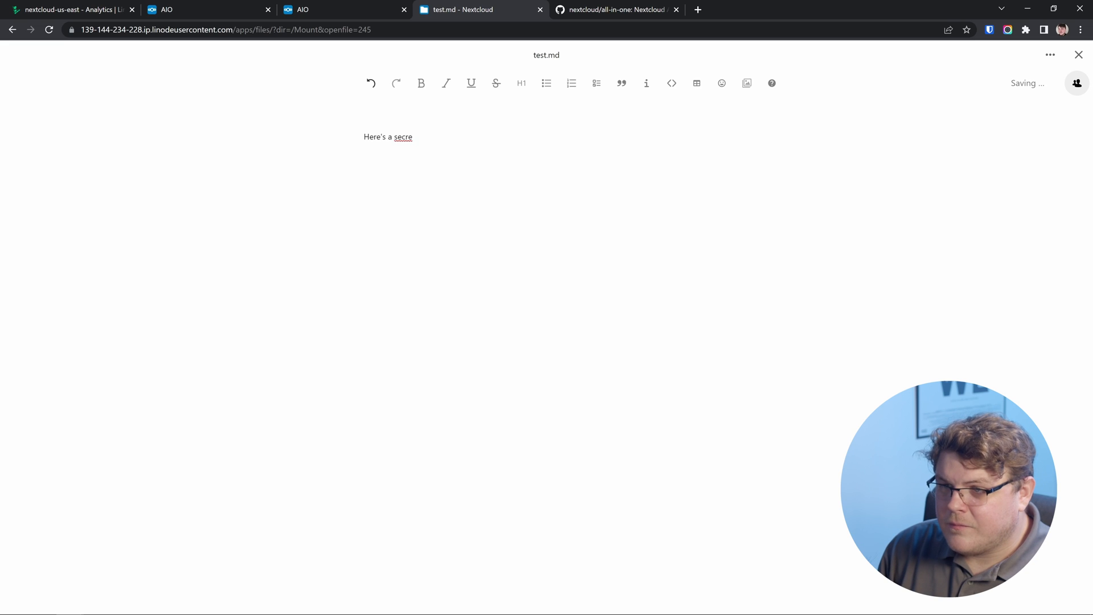
{"action": "type", "text": "t message"}
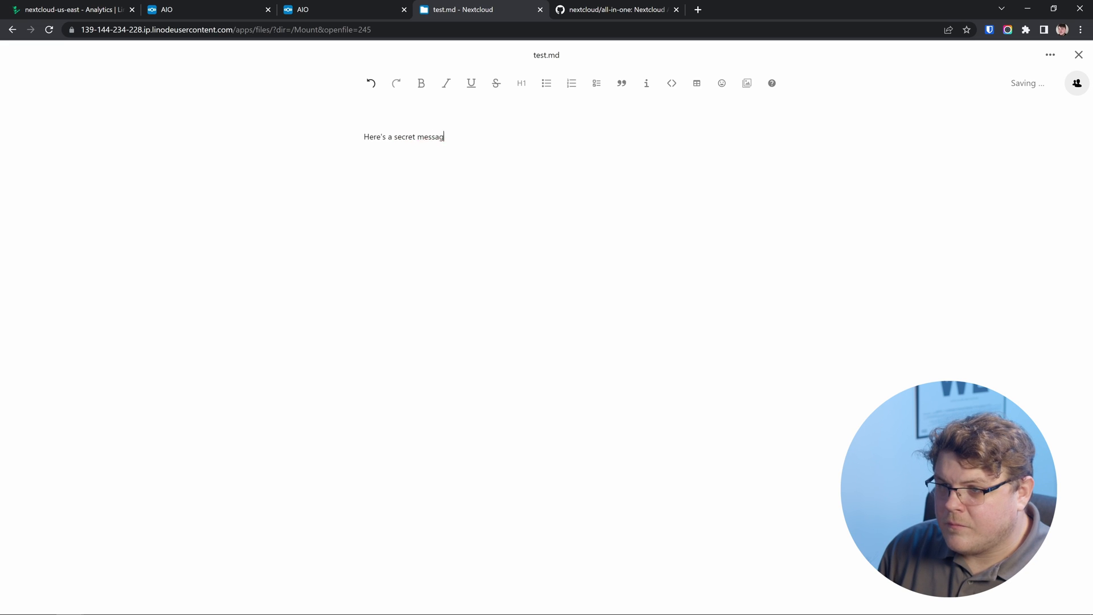
{"action": "type", "text": "e from un"}
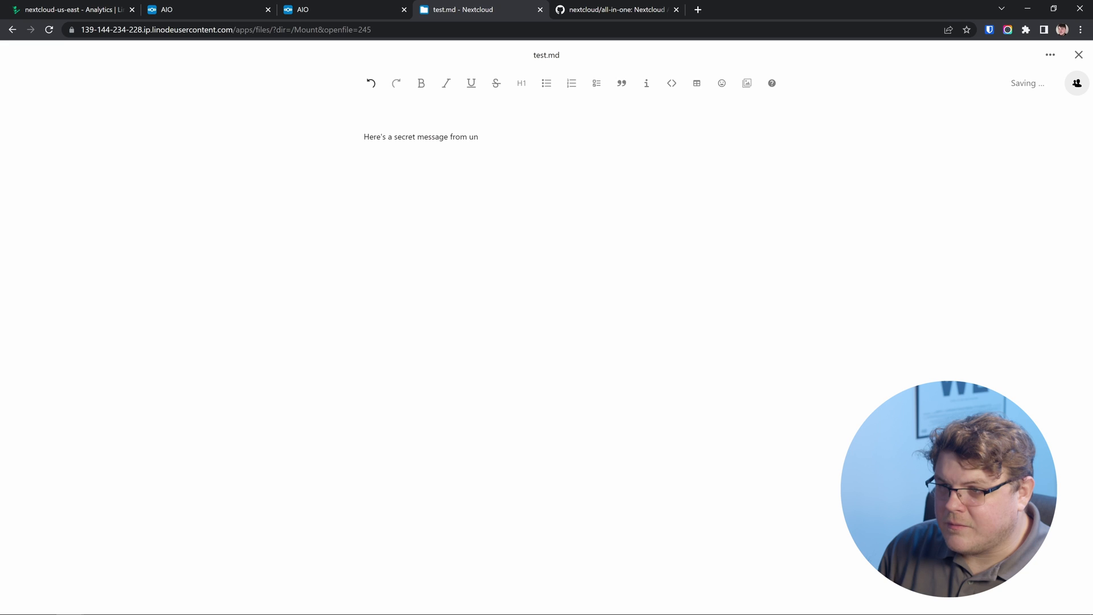
{"action": "type", "text": "charted space!"}
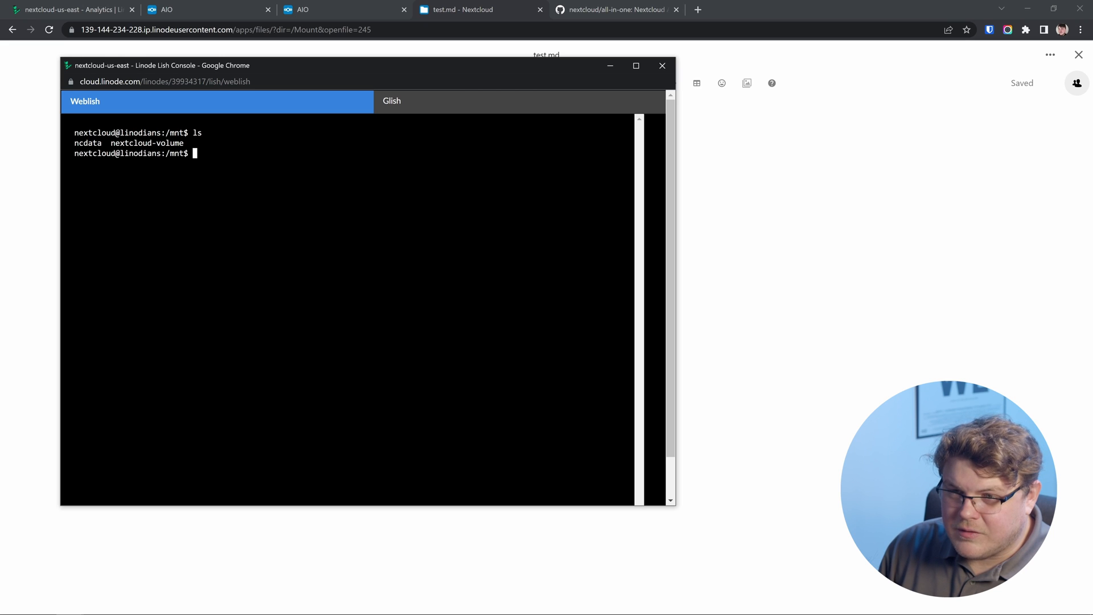
- In the Lish console, cd into nextcloud-volume, list test.md and tail it to print the secret message
{"action": "type", "text": "cd nextcloud-volume/"}
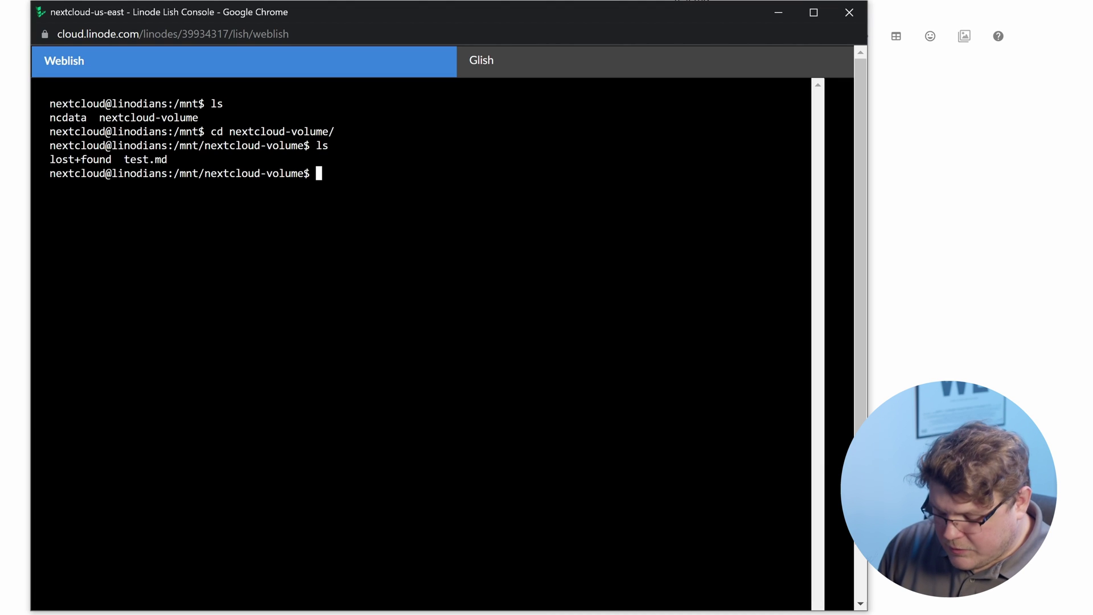
{"action": "type", "text": "l"}
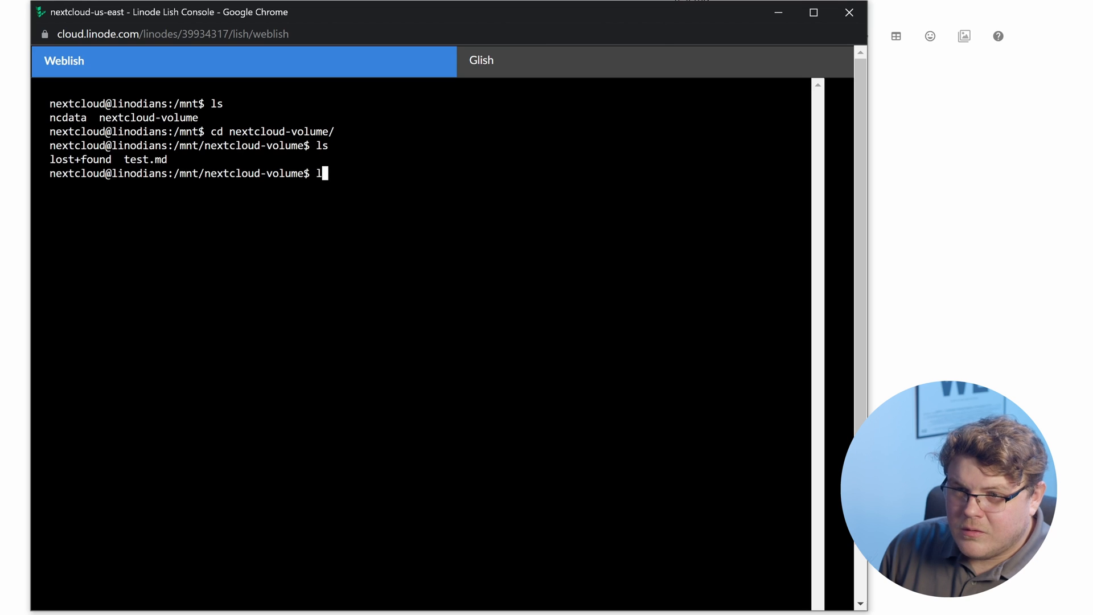
{"action": "type", "text": "tail test.m"}
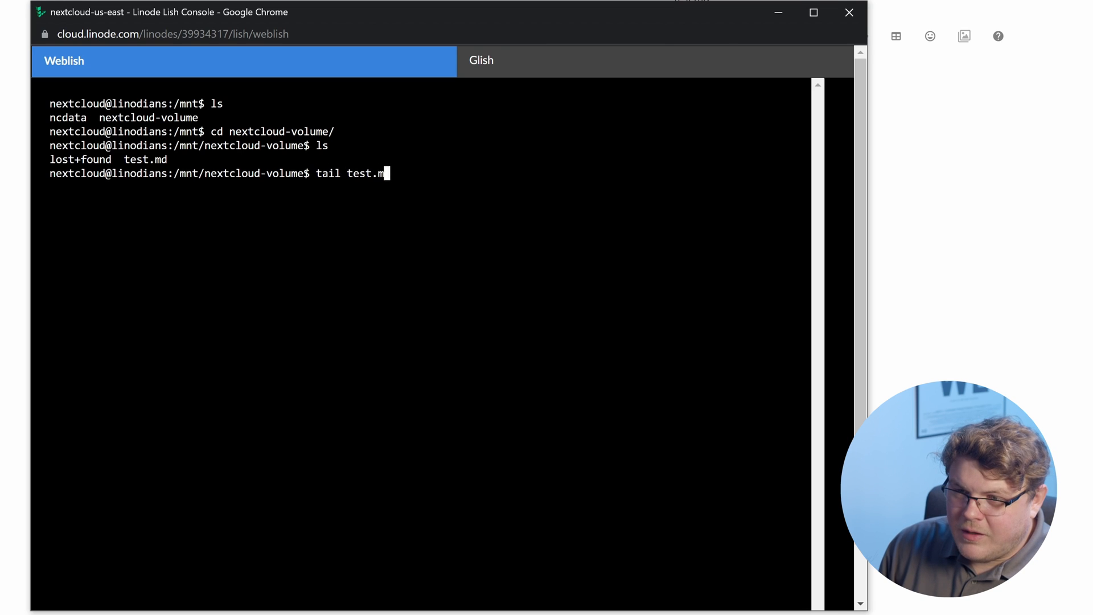
{"action": "key", "text": "Return"}
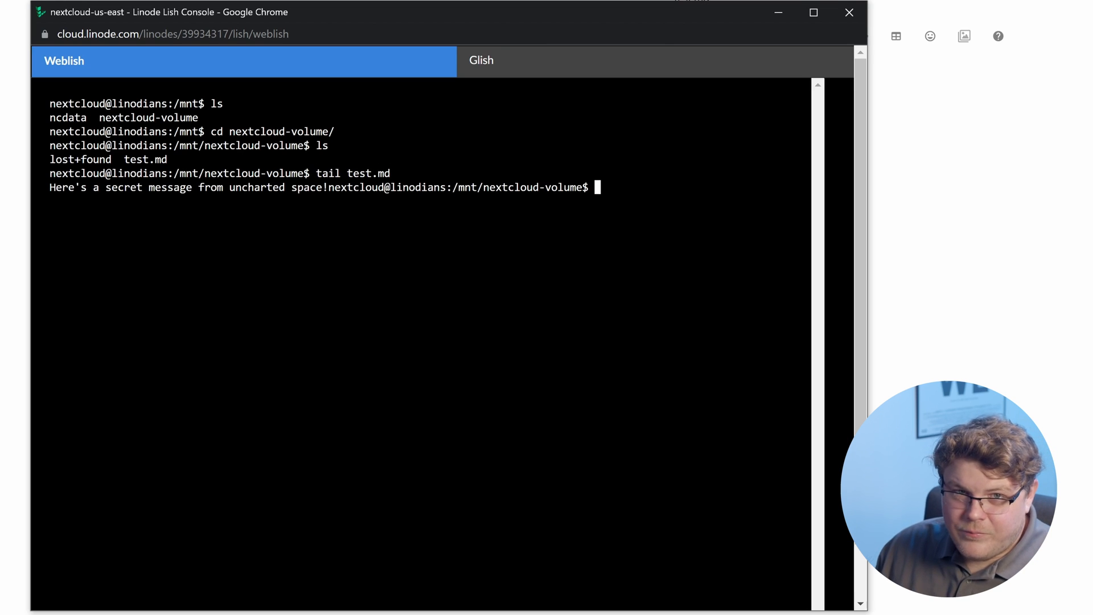